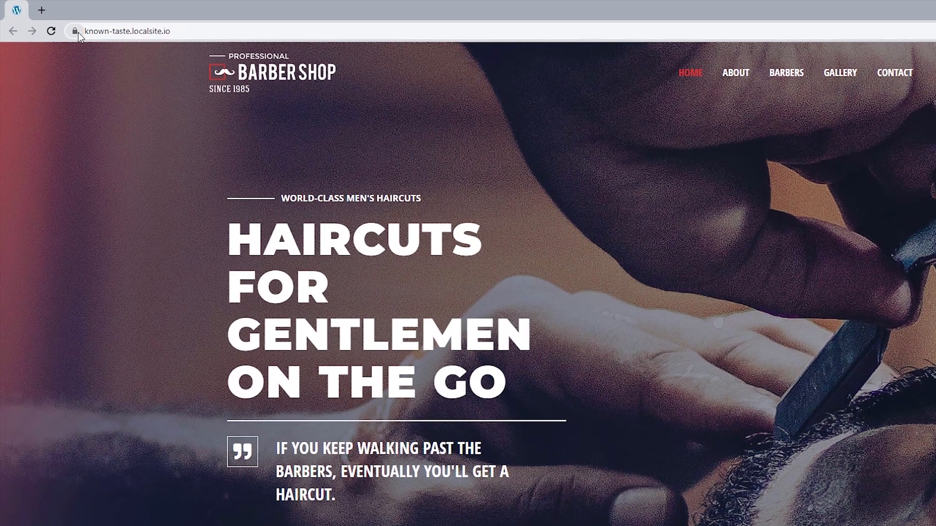
Open a new Chrome tab on the Google start page beside the barber-shop site
left_click(75, 31)
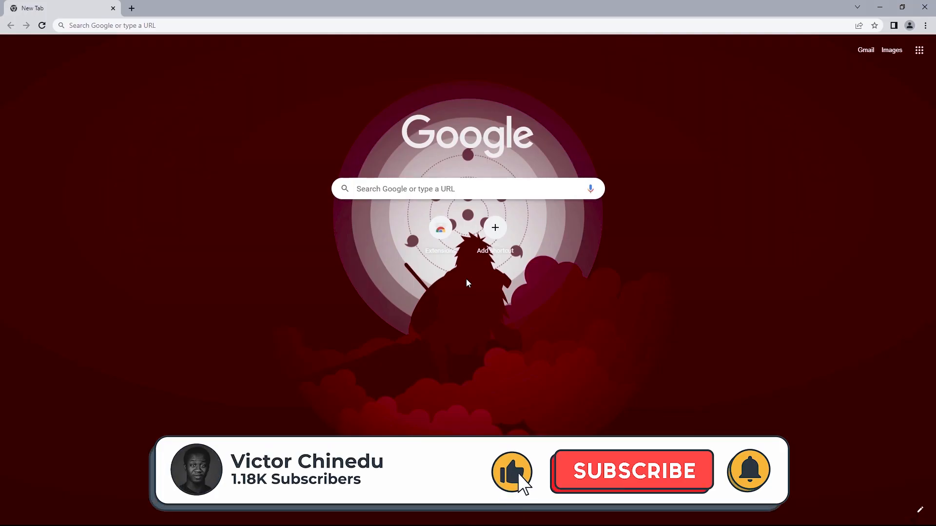
Search Google for 'Localwp' and follow the localwp.com result
left_click(631, 471)
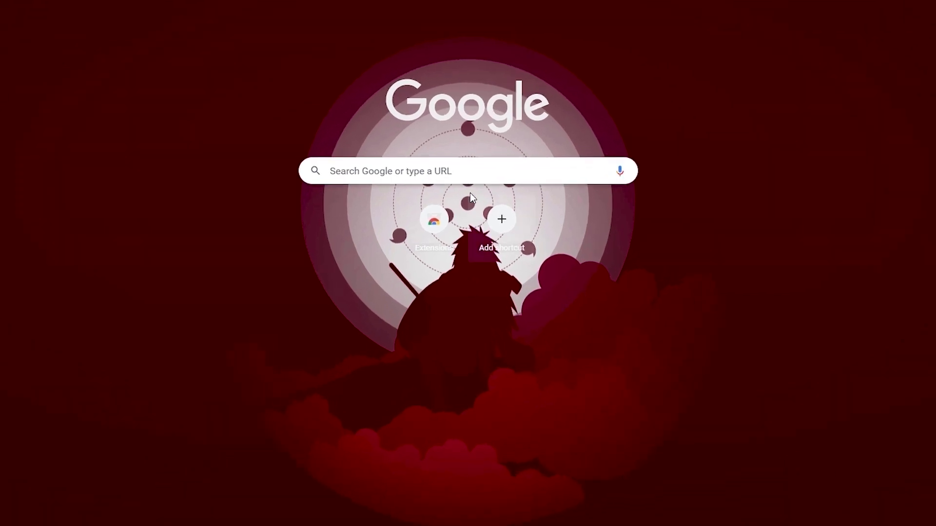
type("Localwp")
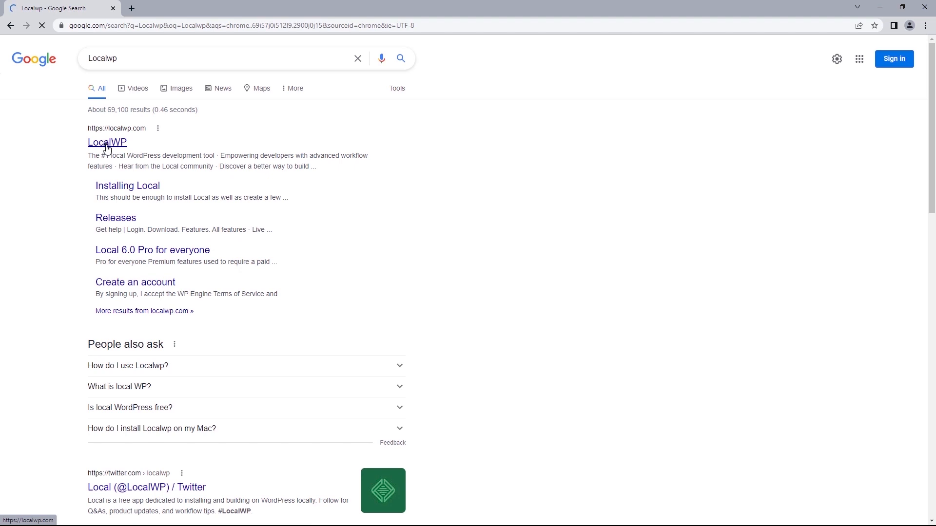
left_click(106, 142)
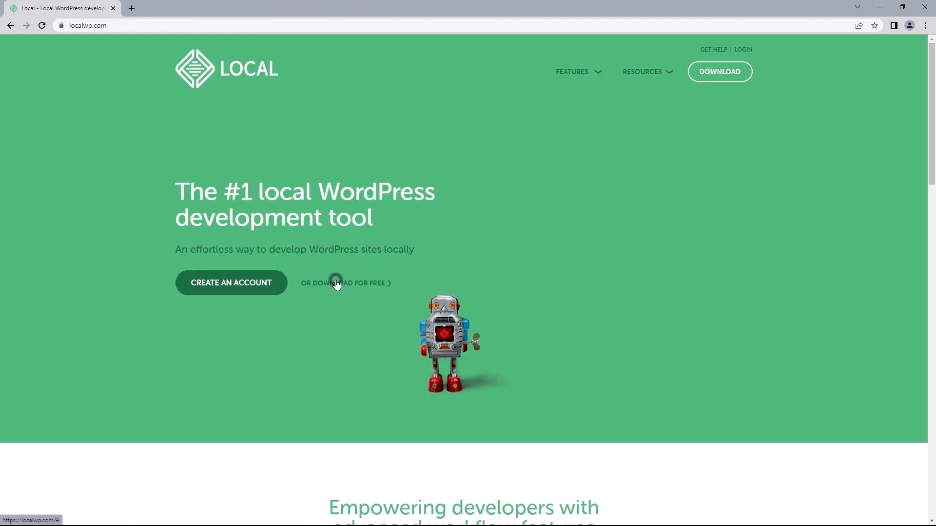
Submit localwp.com's free download form with Windows selected to start the installer download
left_click(343, 283)
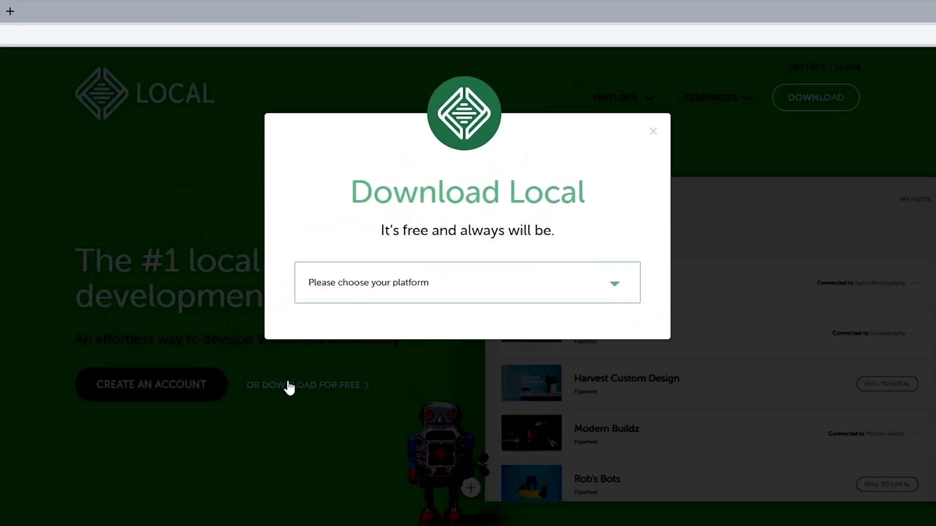
left_click(468, 282)
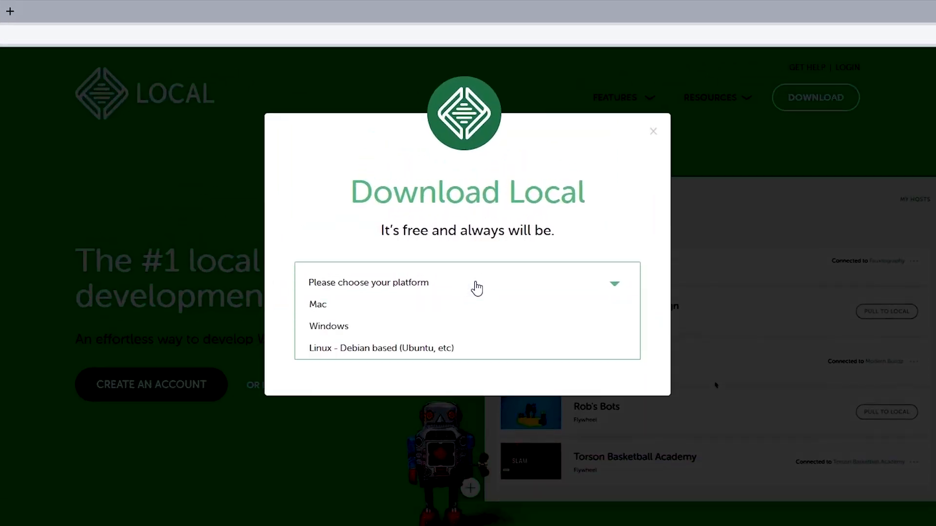
mouse_move(352, 330)
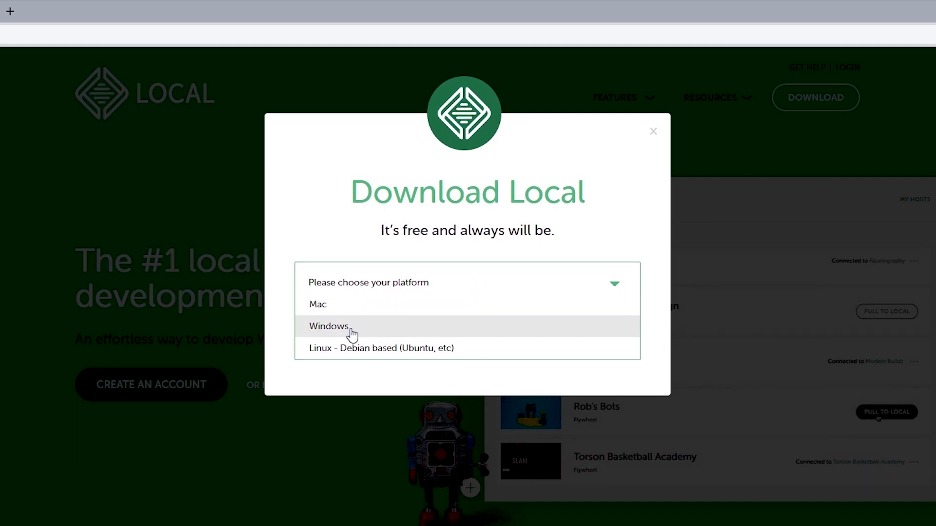
left_click(329, 327)
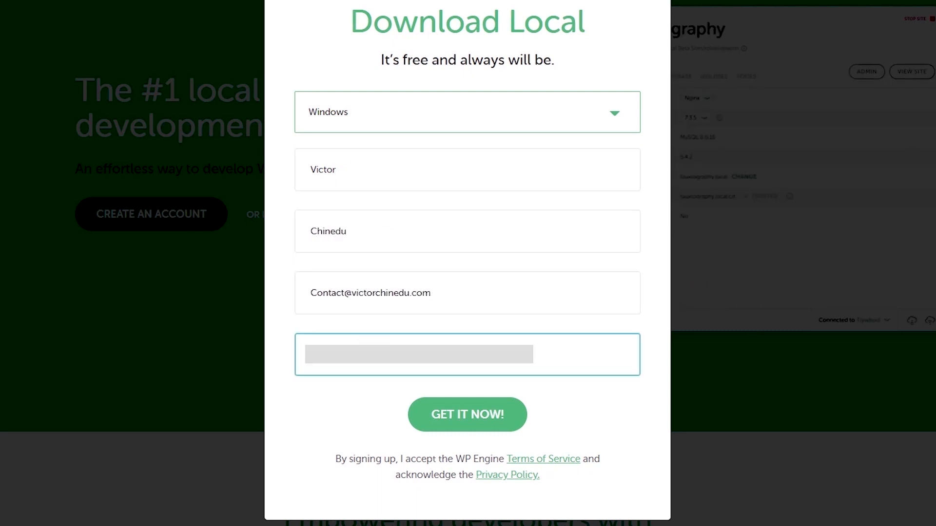
left_click(468, 415)
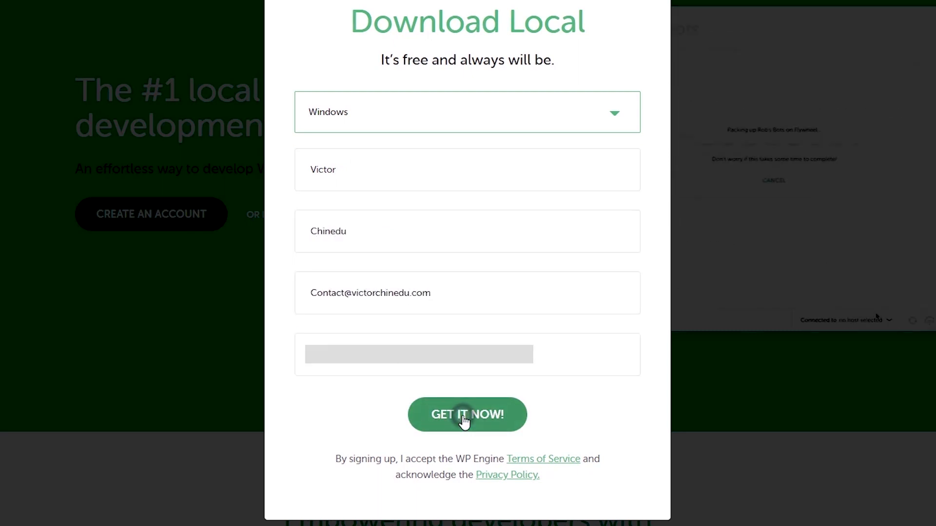
left_click(467, 415)
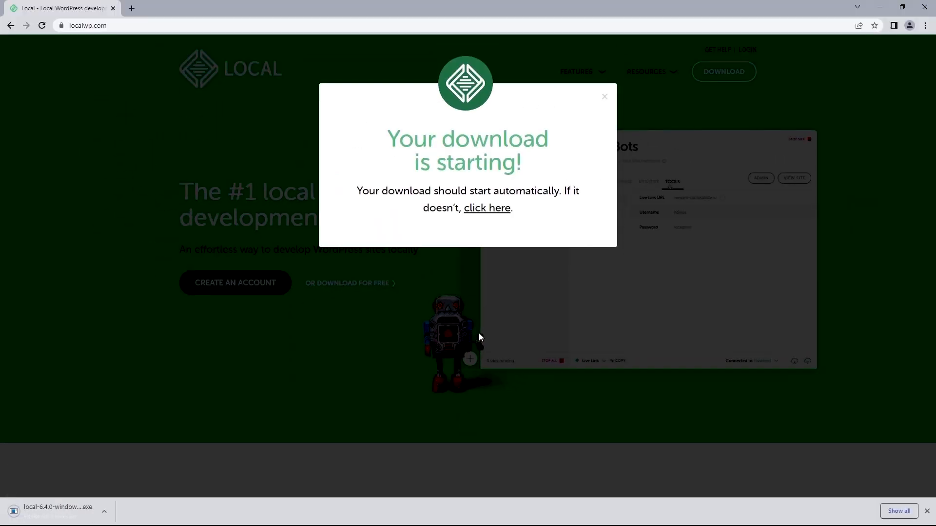
Install Local 6.4.0 for all users in the default Program Files folder, then launch it
left_click(487, 208)
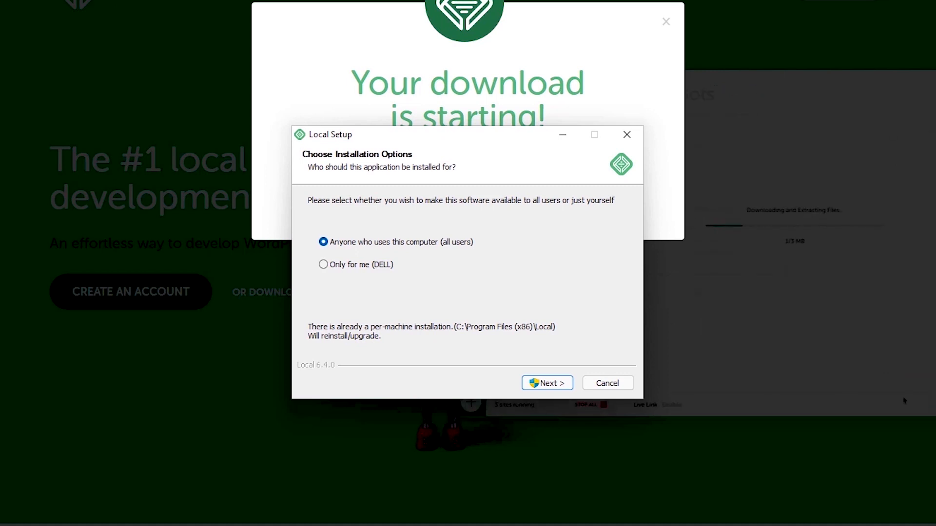
left_click(546, 383)
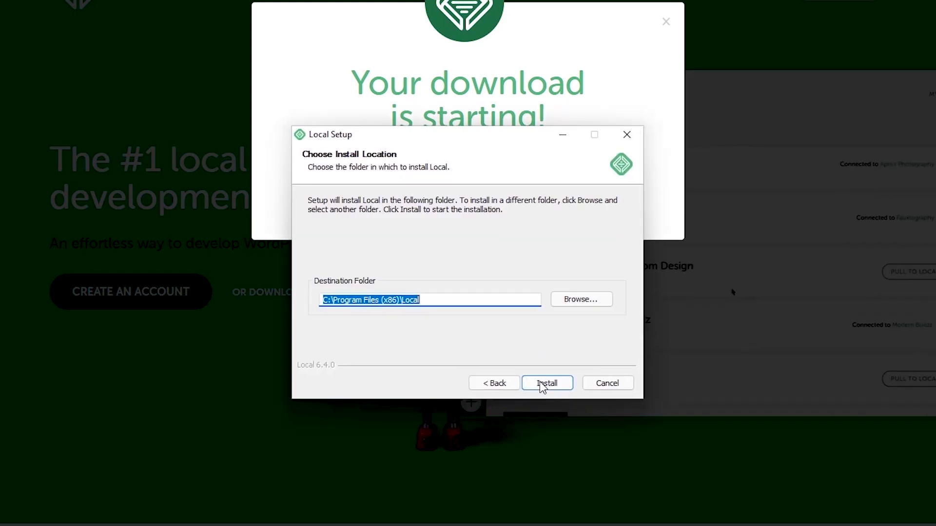
left_click(580, 298)
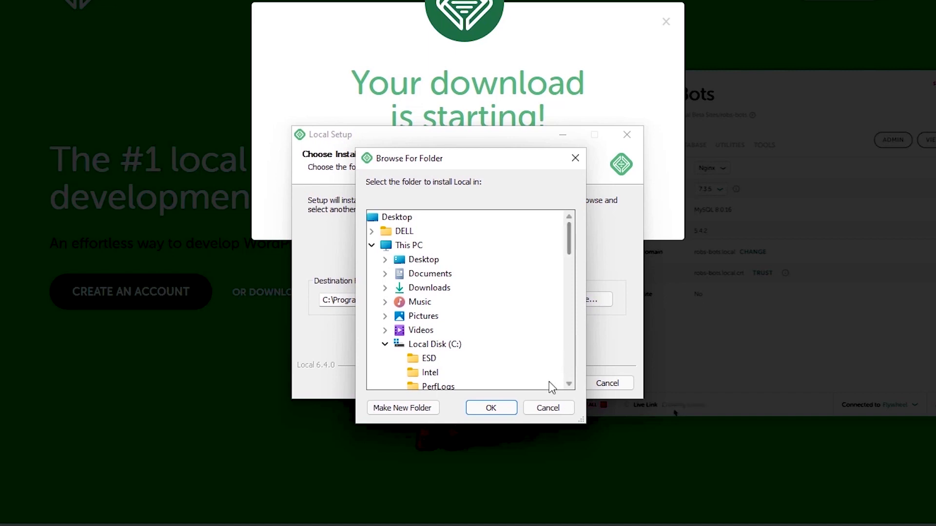
left_click(547, 407)
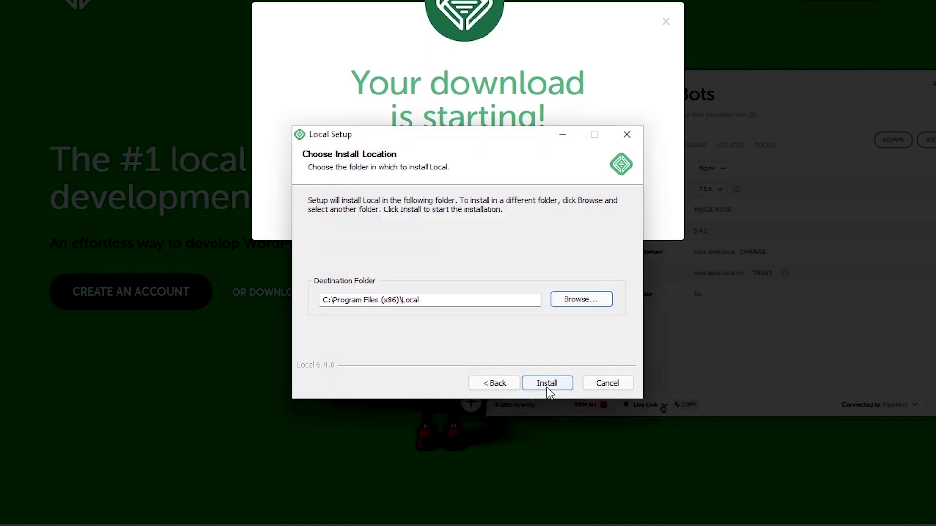
left_click(546, 383)
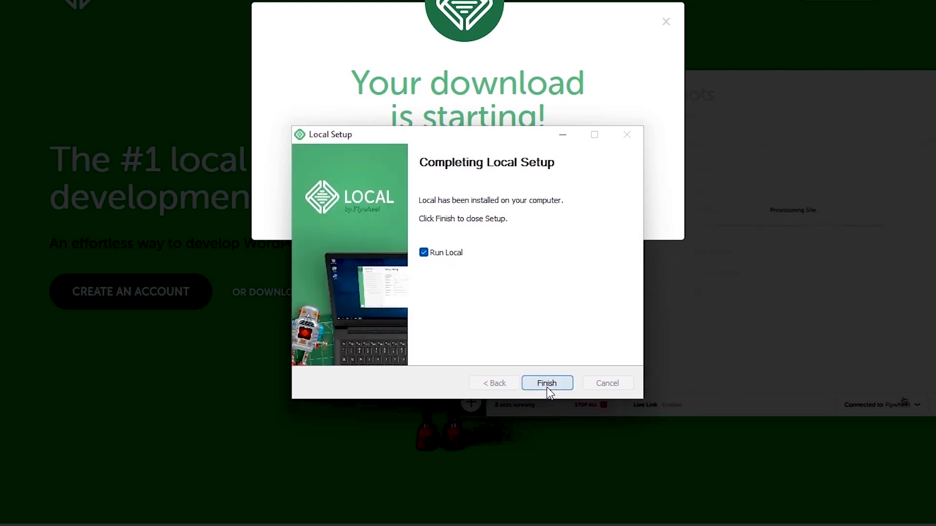
left_click(424, 252)
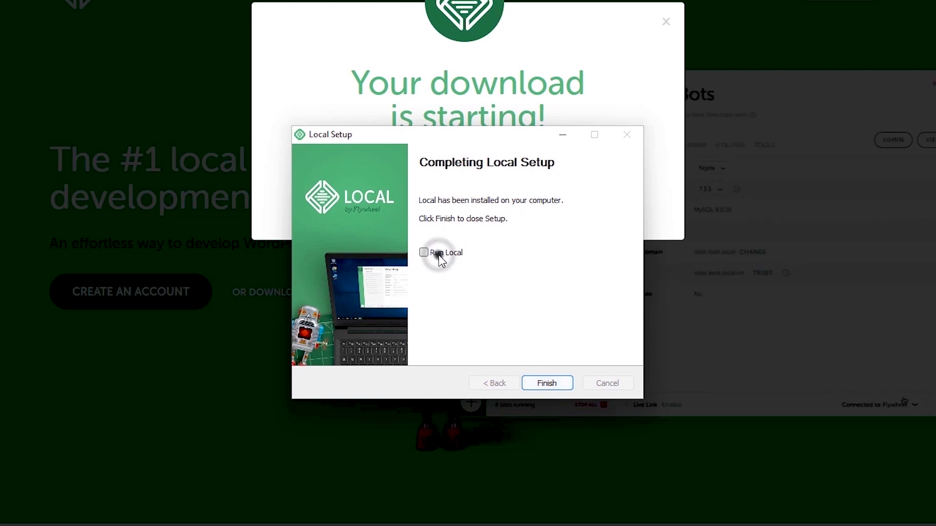
left_click(424, 252)
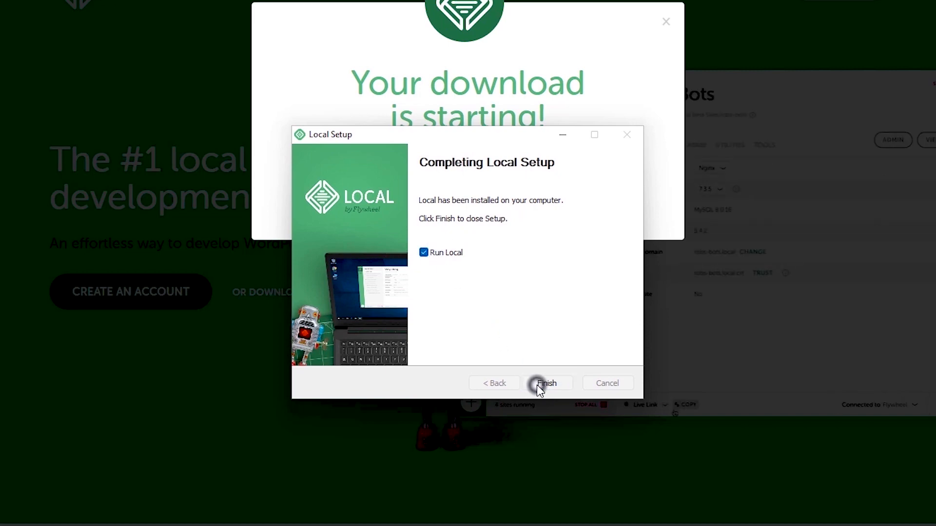
left_click(545, 384)
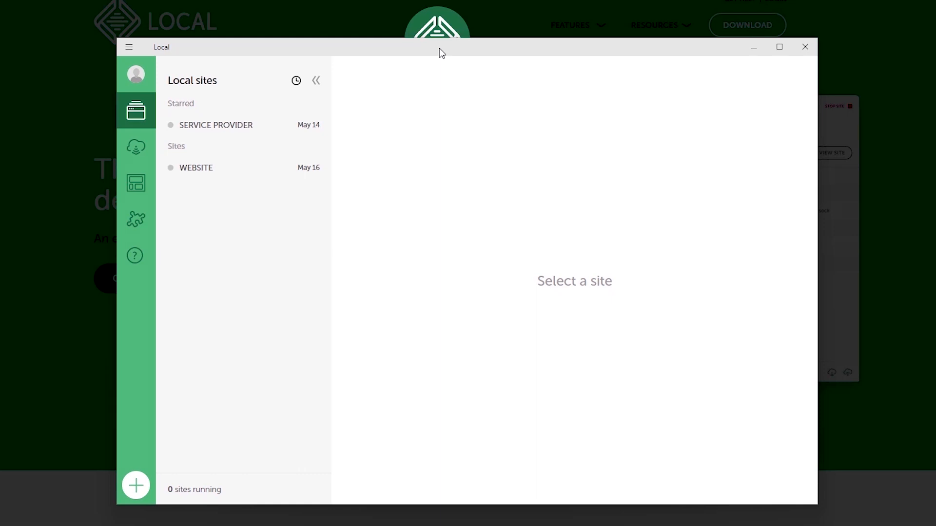
Set Local's Preferences theme to Dark and apply it
left_click(129, 47)
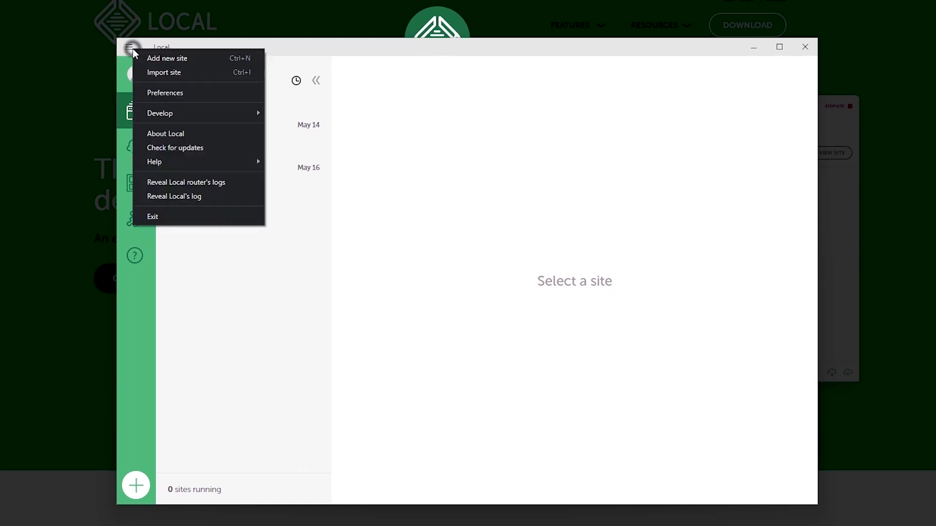
left_click(165, 92)
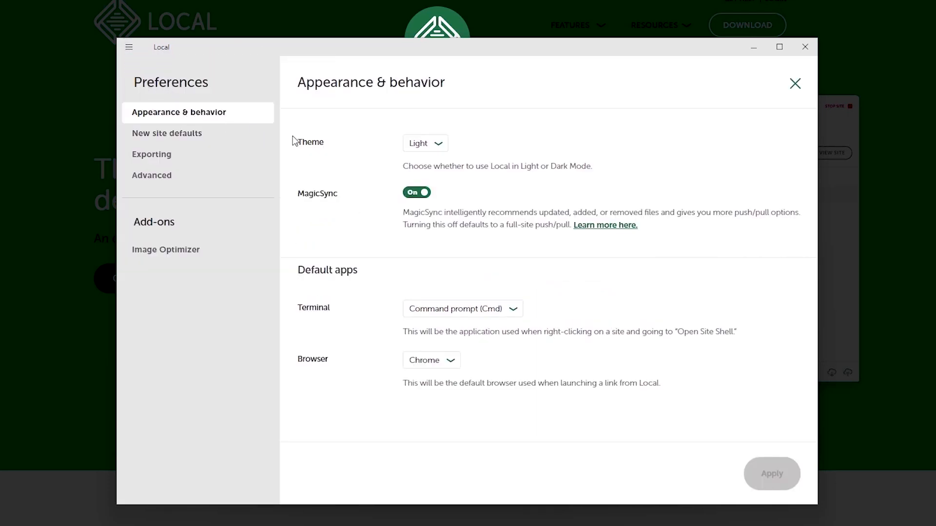
left_click(425, 143)
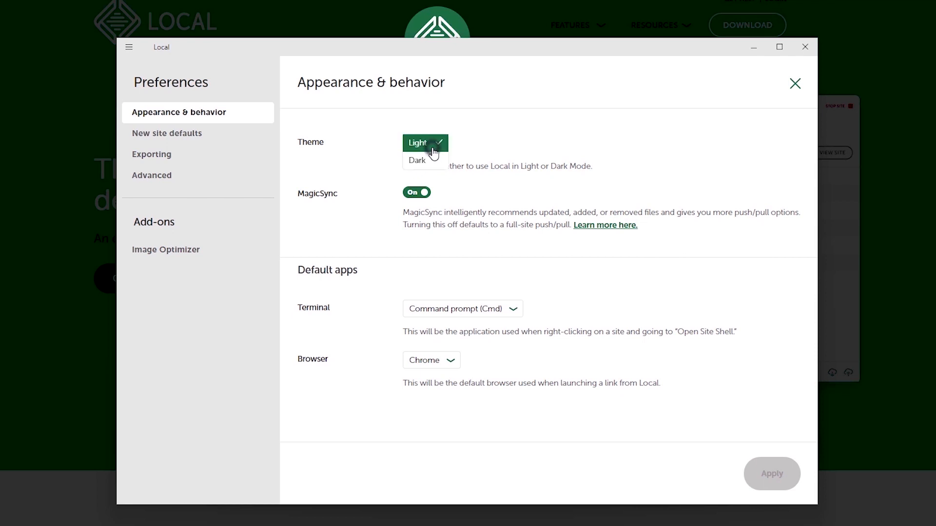
left_click(416, 160)
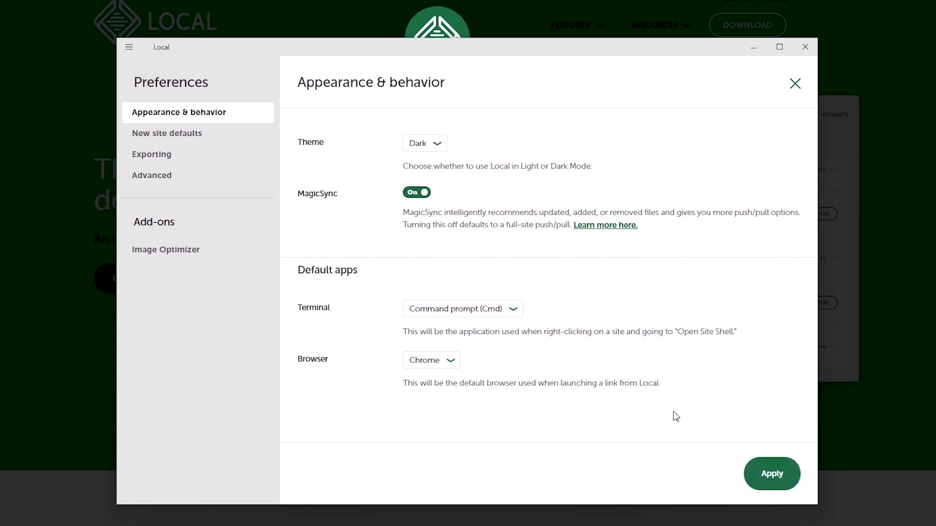
left_click(771, 473)
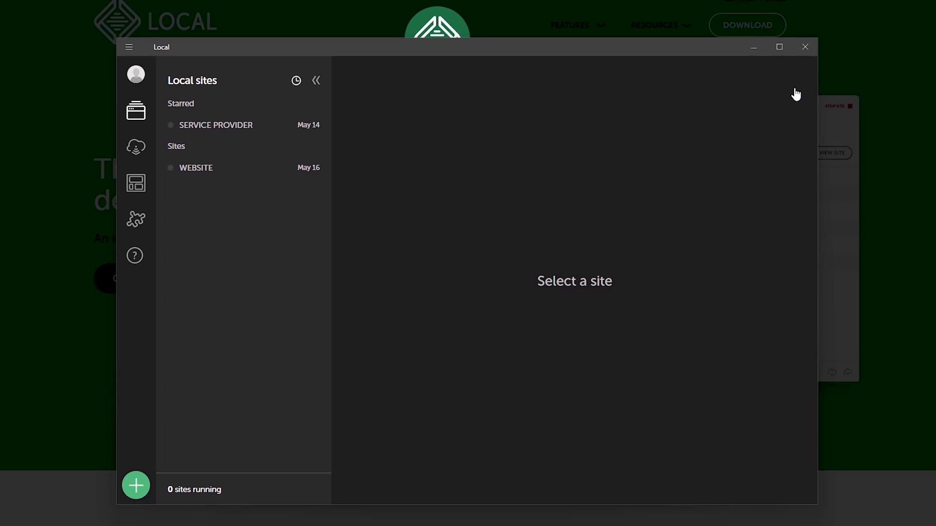
mouse_move(142, 98)
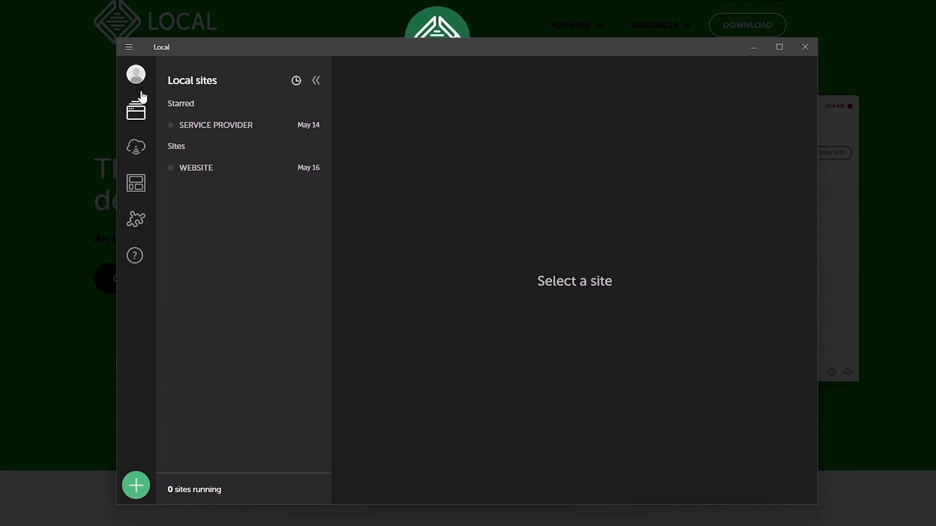
mouse_move(136, 221)
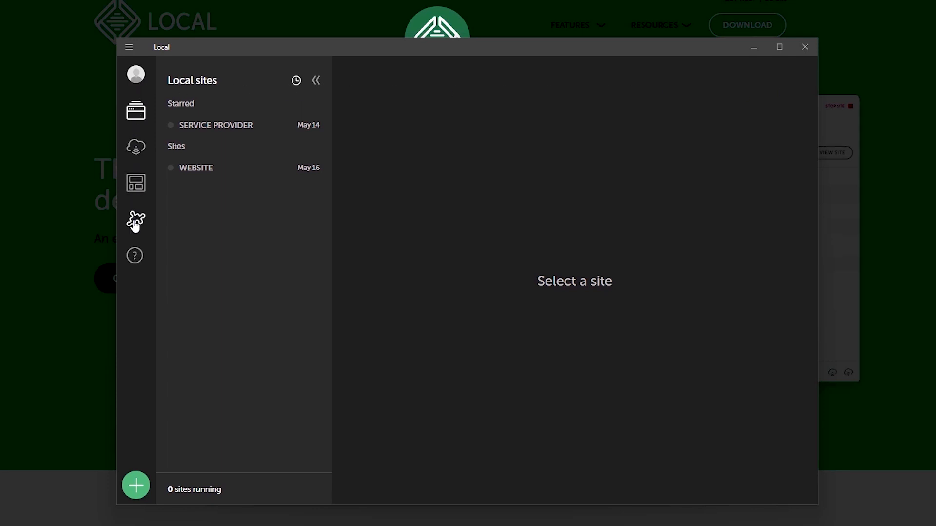
mouse_move(136, 257)
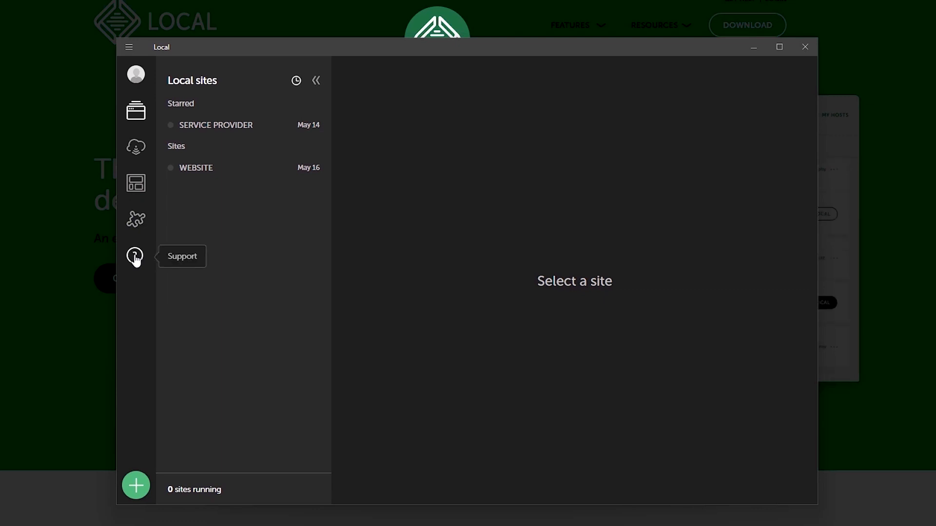
mouse_move(133, 216)
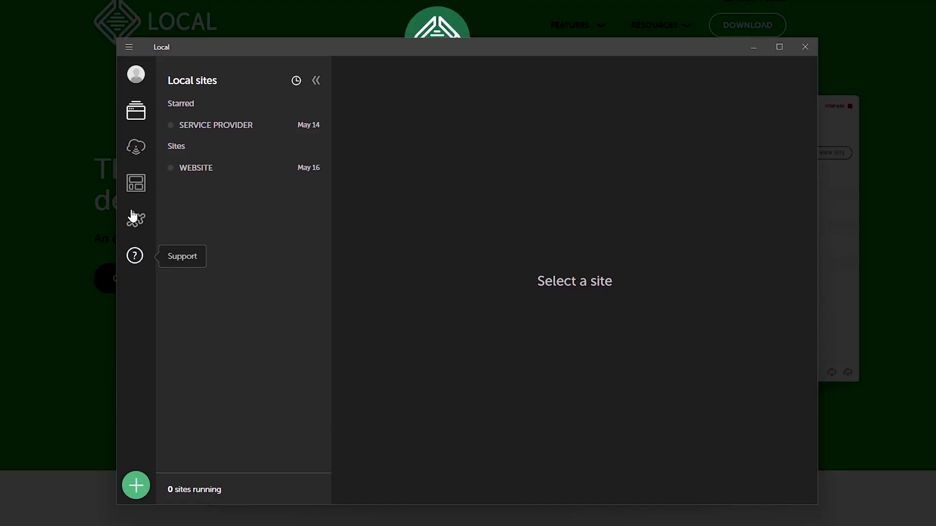
Start a new site named WEBSITE with local domain website.com
left_click(128, 47)
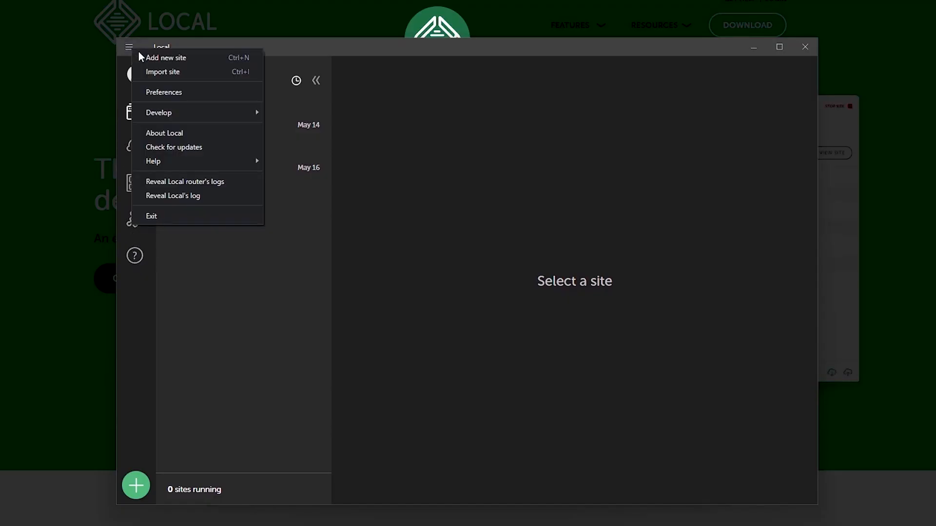
mouse_move(151, 297)
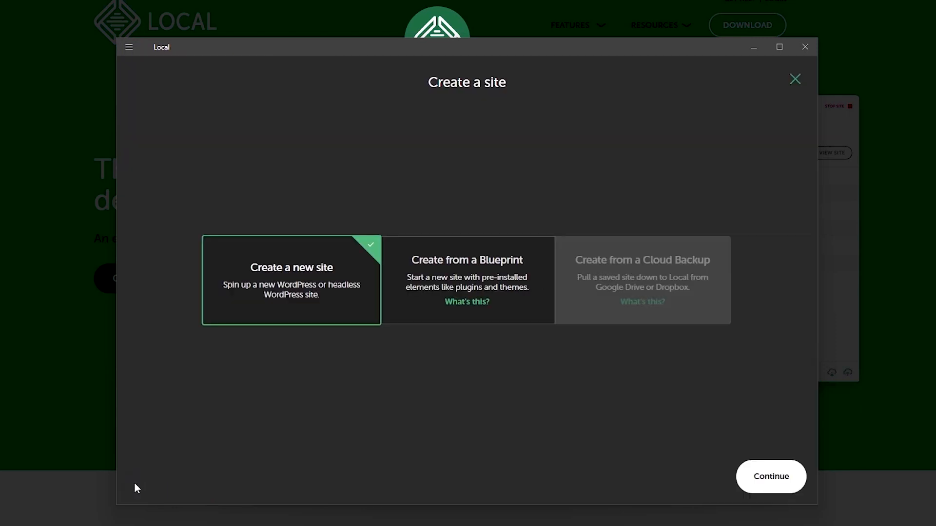
mouse_move(293, 317)
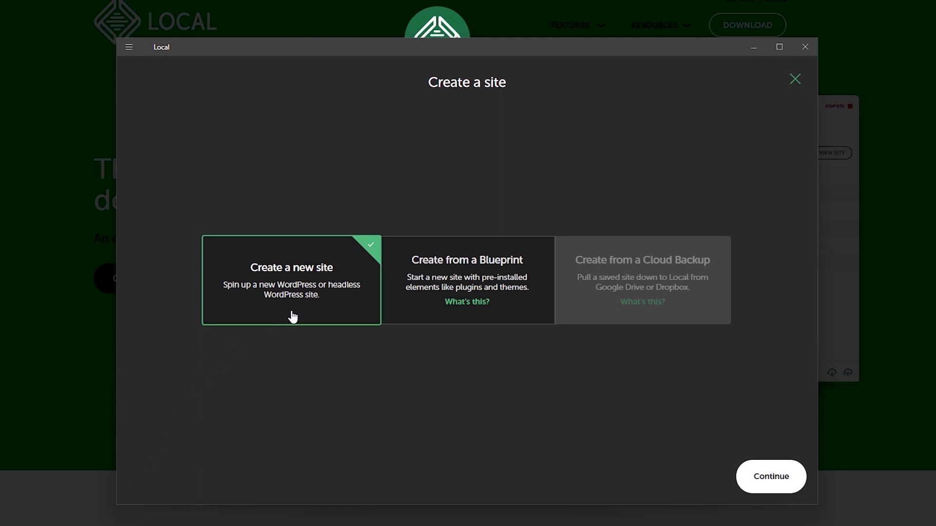
mouse_move(630, 313)
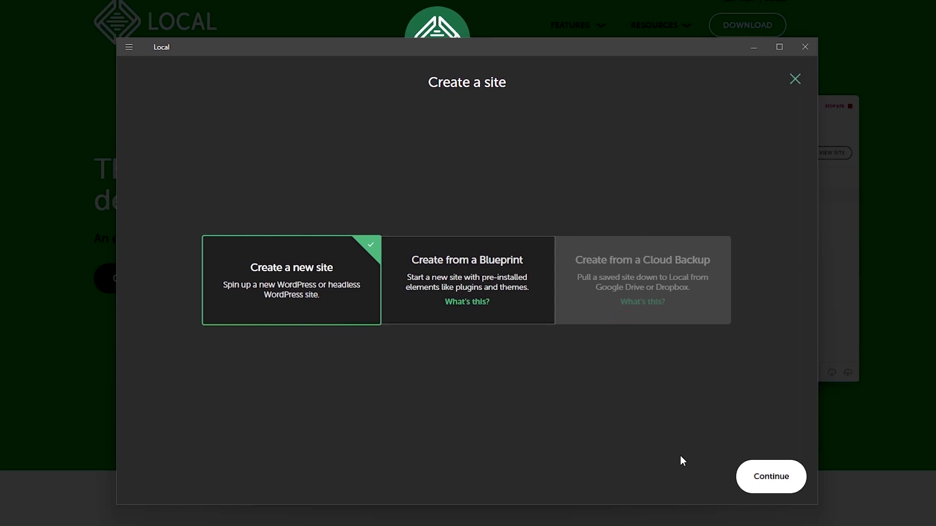
left_click(771, 476)
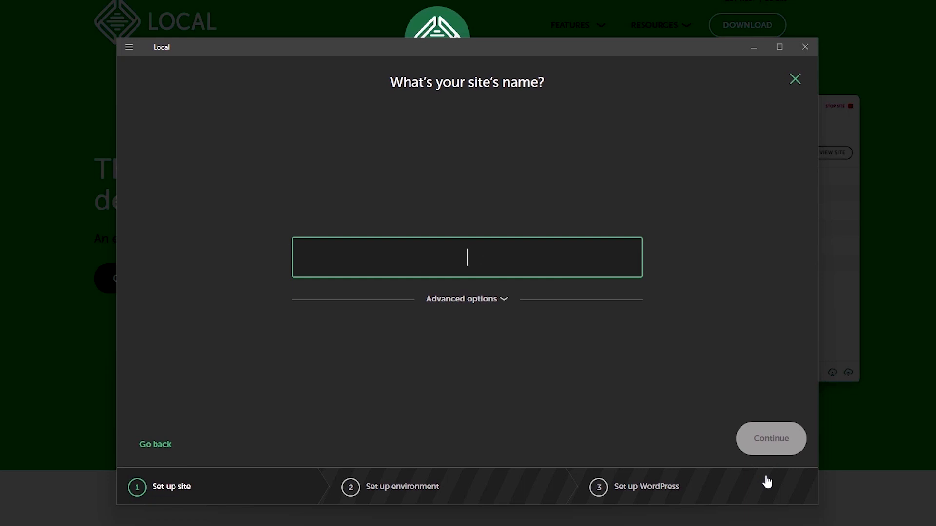
type("WE")
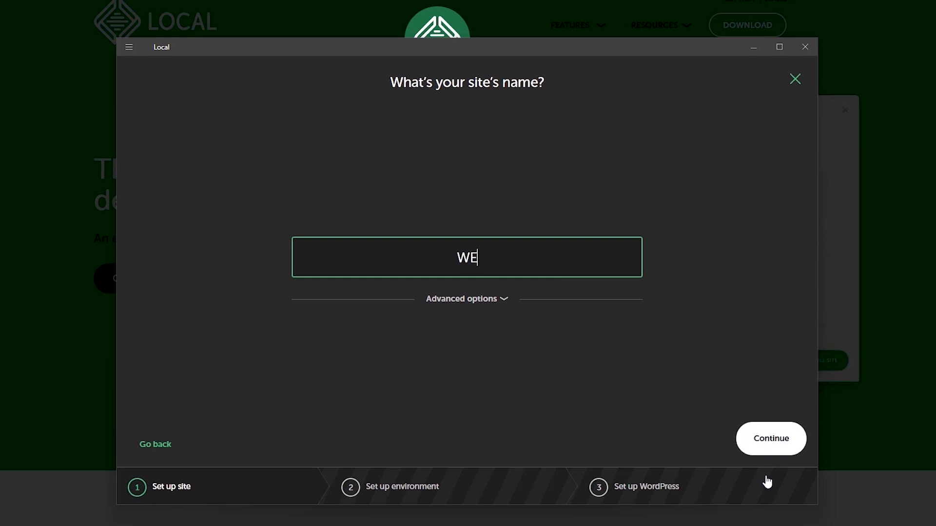
type("BSITE")
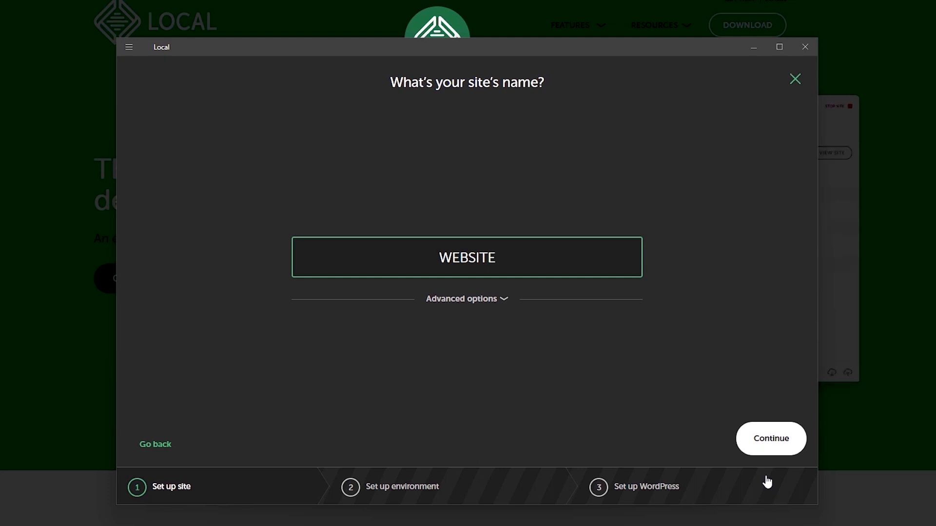
left_click(467, 298)
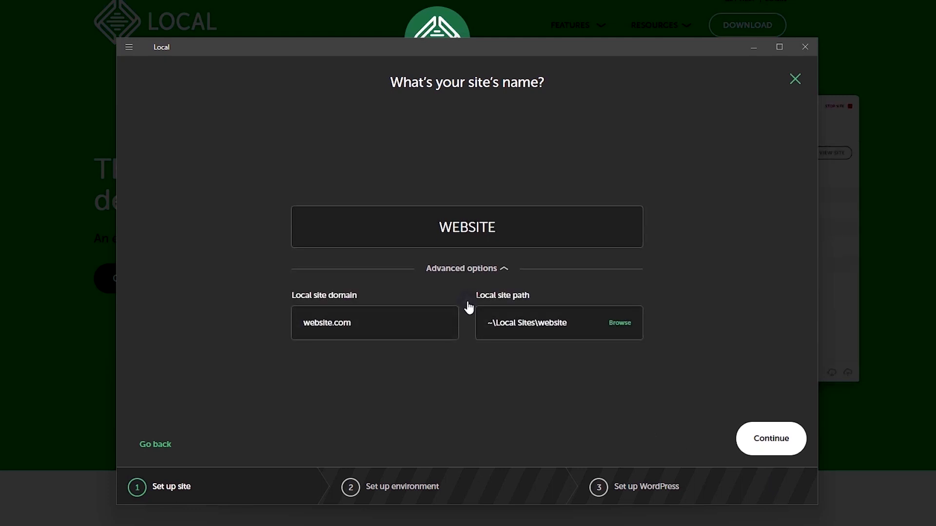
left_click(374, 322)
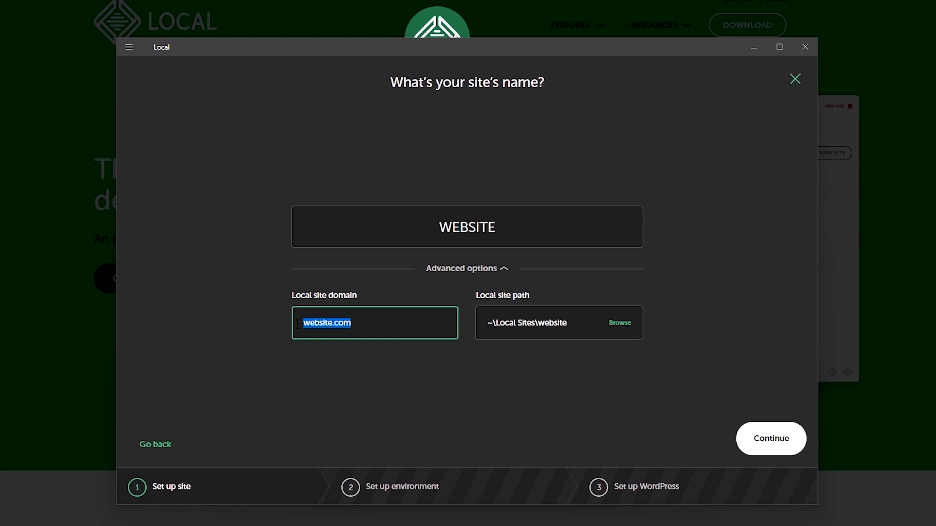
mouse_move(626, 327)
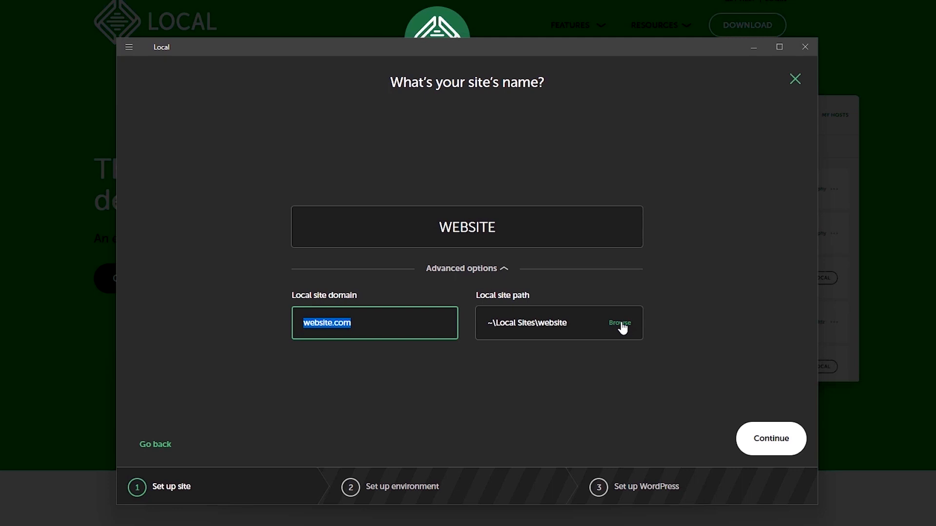
left_click(770, 439)
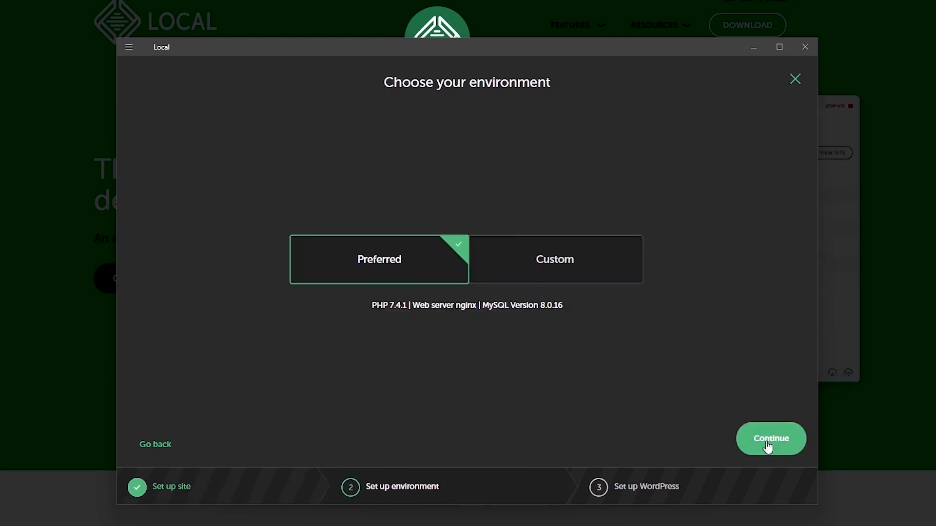
mouse_move(380, 279)
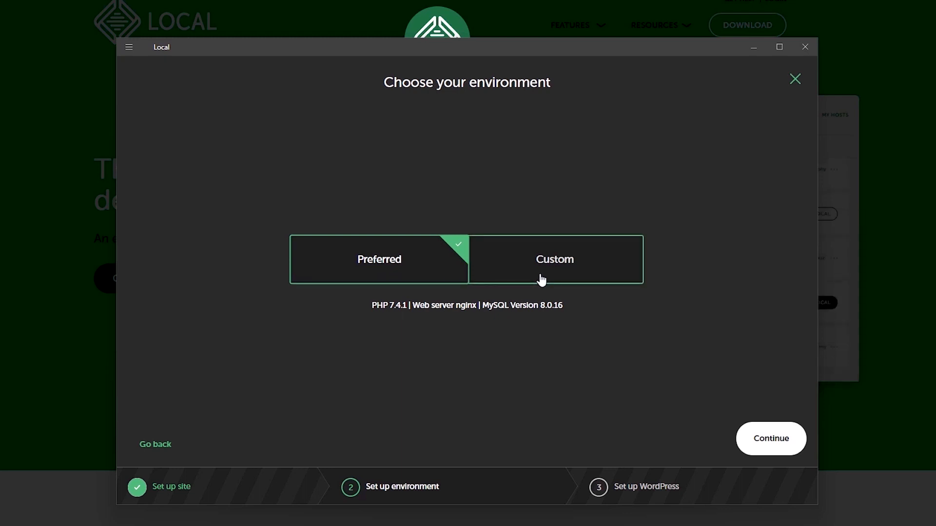
Keep the Preferred environment (PHP 7.4.1, nginx, MySQL 8.0.16) after viewing Custom options
left_click(554, 258)
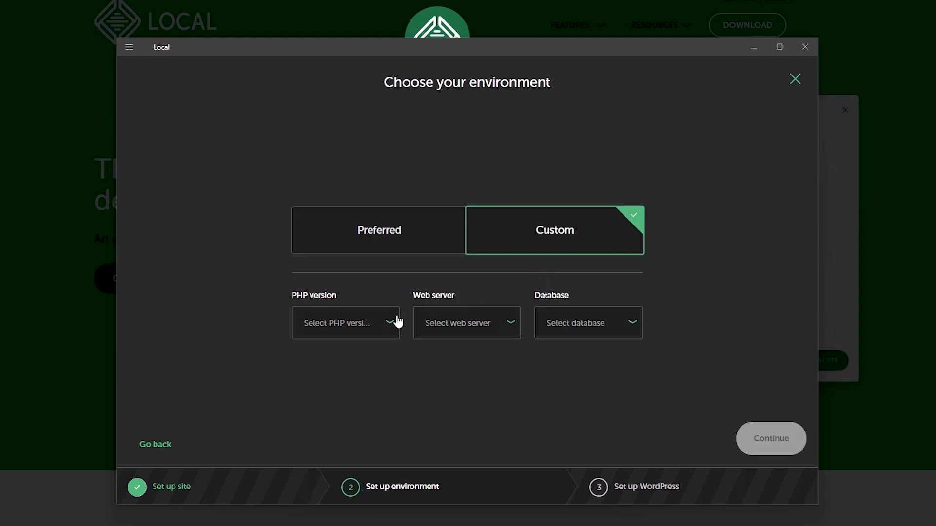
mouse_move(410, 314)
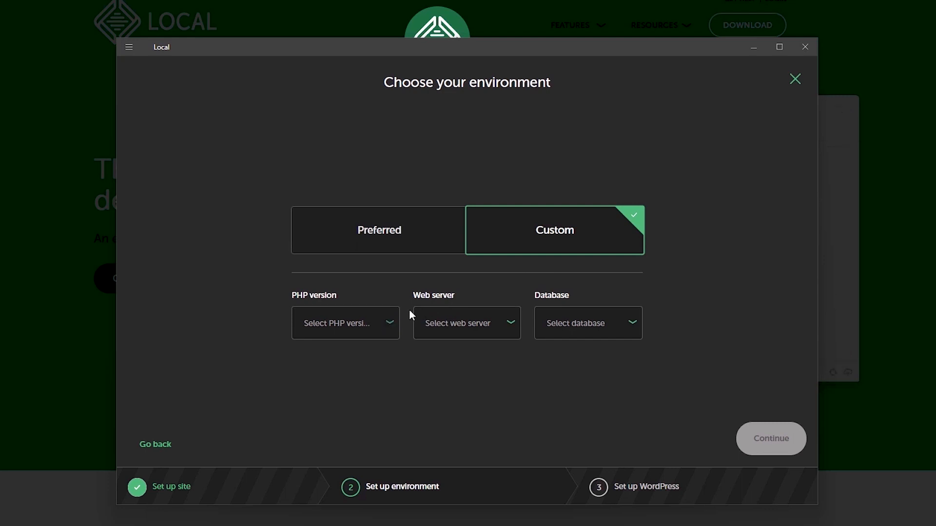
mouse_move(558, 250)
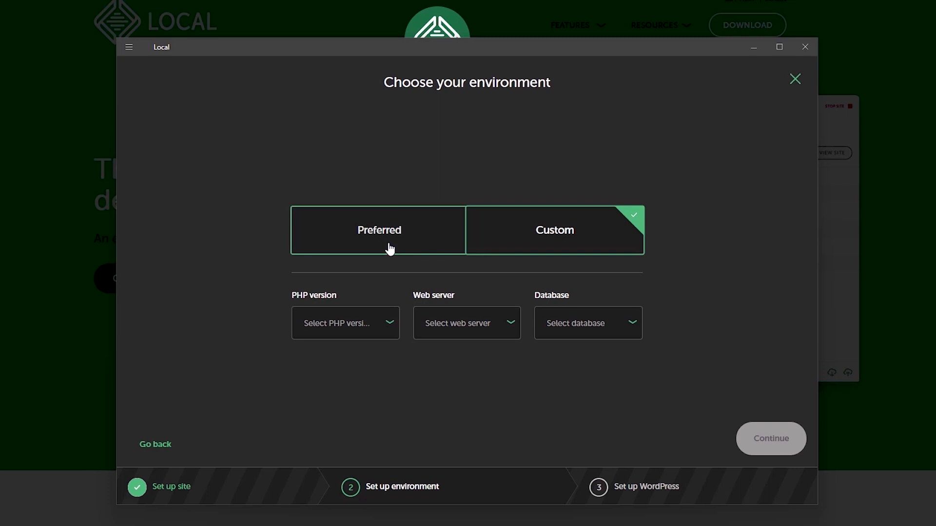
left_click(379, 230)
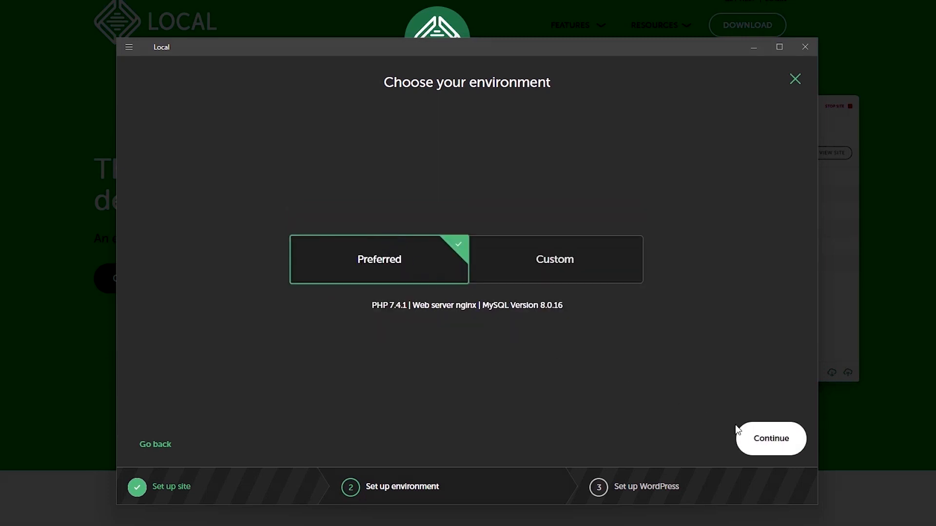
left_click(770, 438)
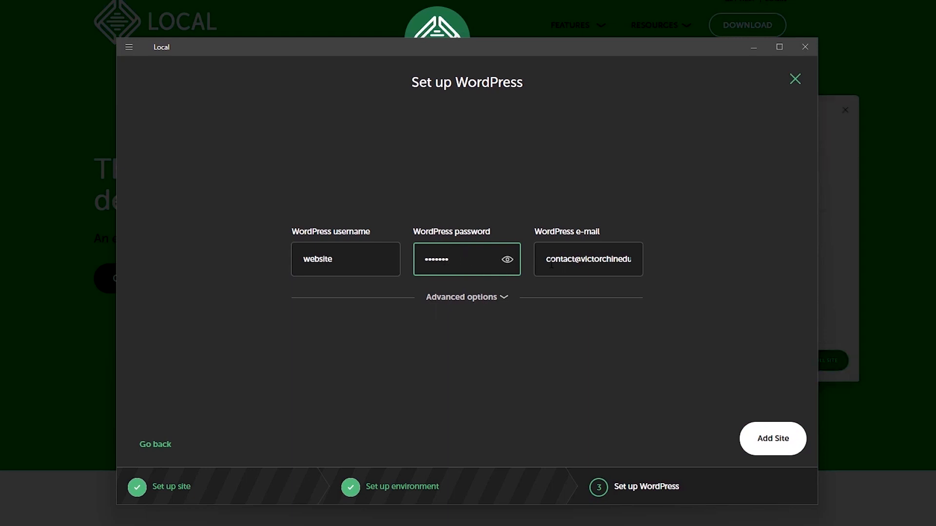
Accept WordPress username website, its password and e-mail, and add the site
triple_click(588, 259)
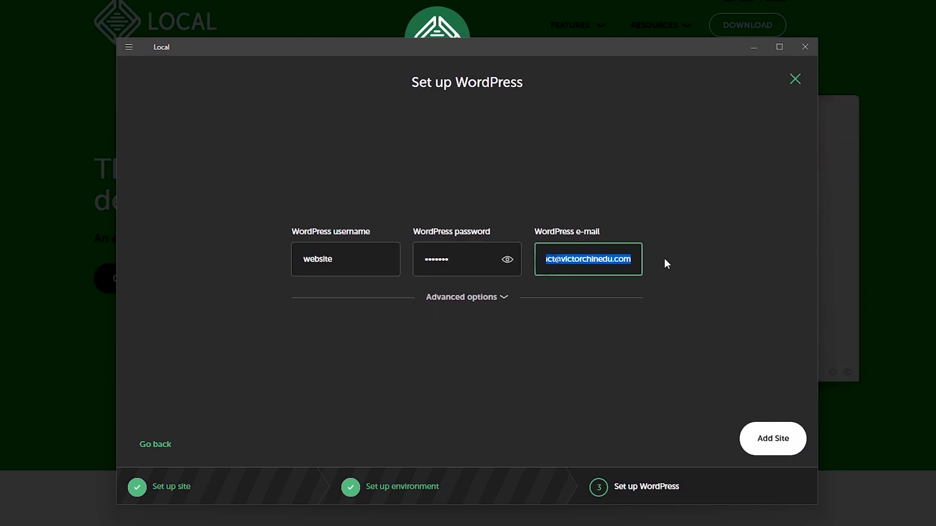
mouse_move(772, 439)
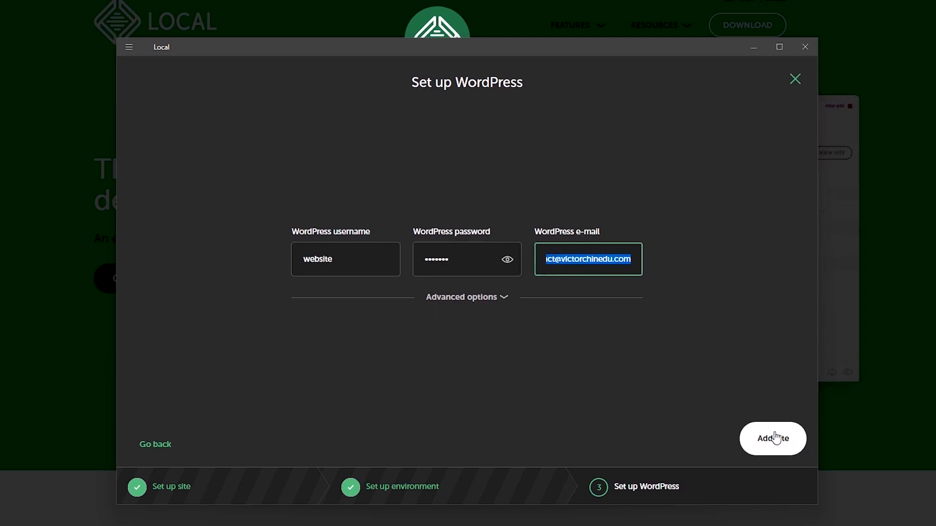
left_click(772, 438)
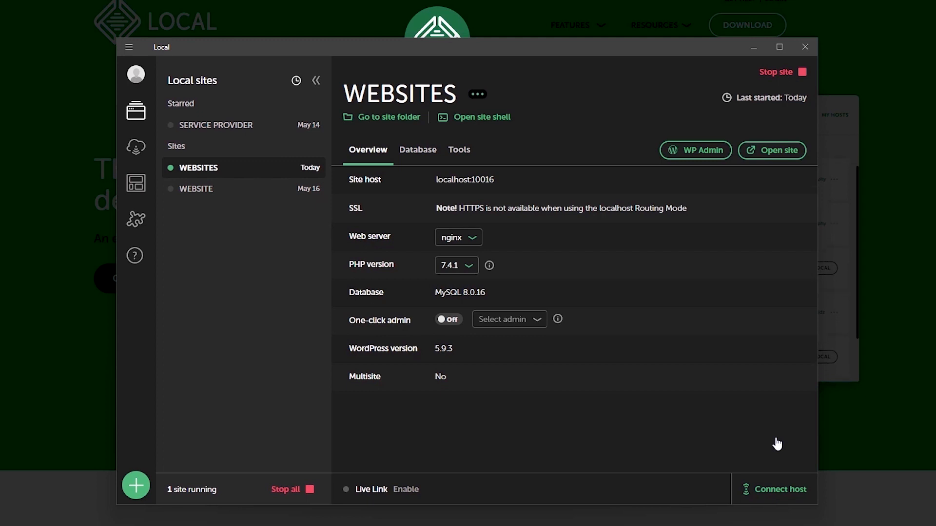
Inspect the web server and PHP version options, keeping nginx and PHP 7.4.1
left_click(457, 236)
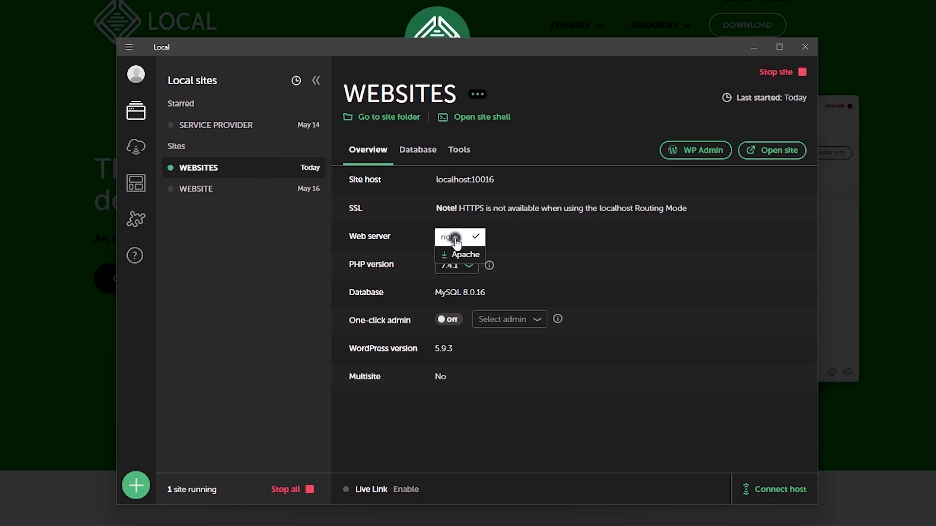
left_click(457, 265)
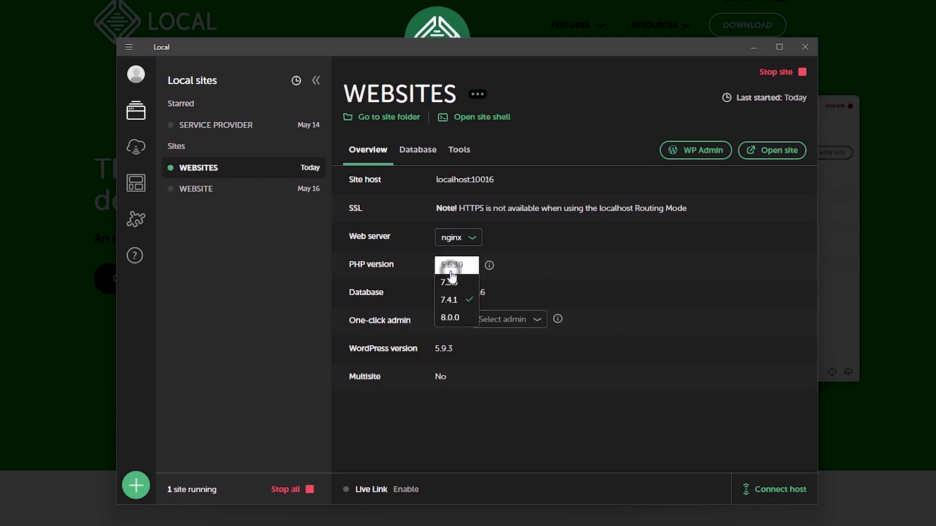
left_click(449, 300)
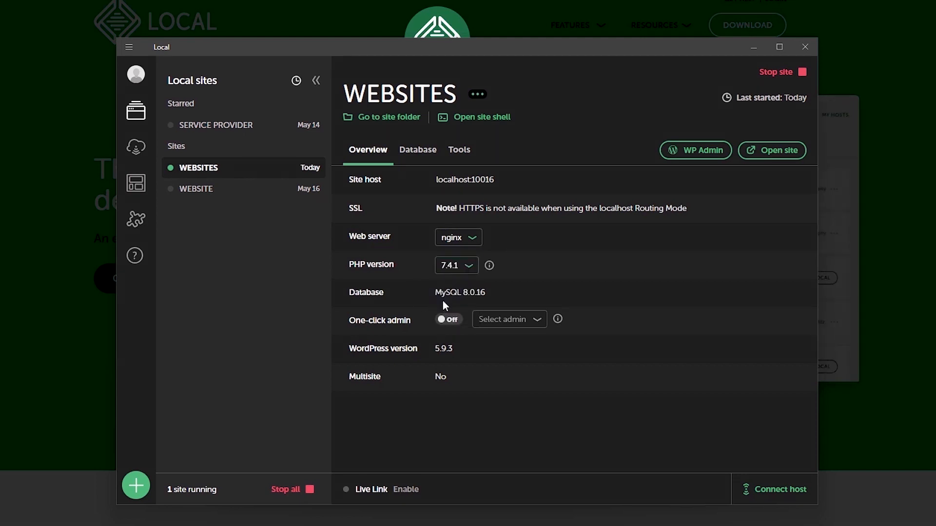
mouse_move(483, 298)
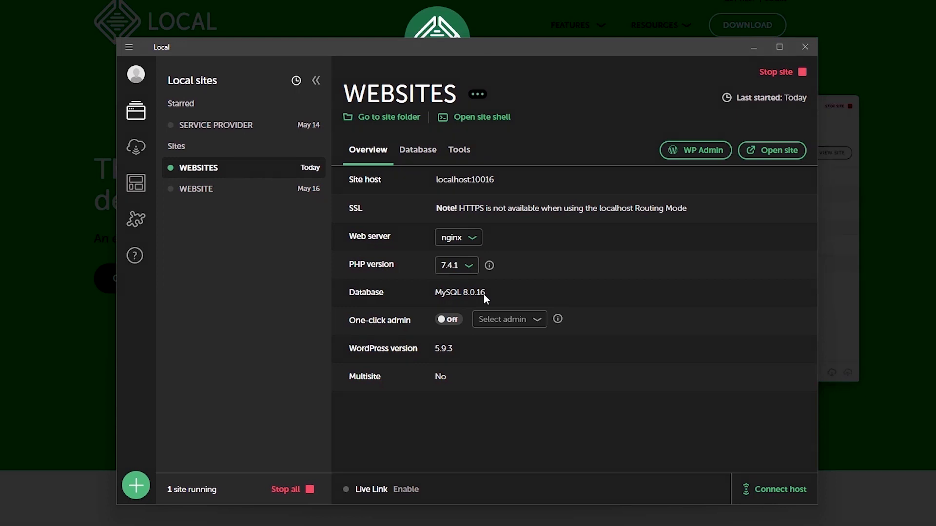
mouse_move(774, 167)
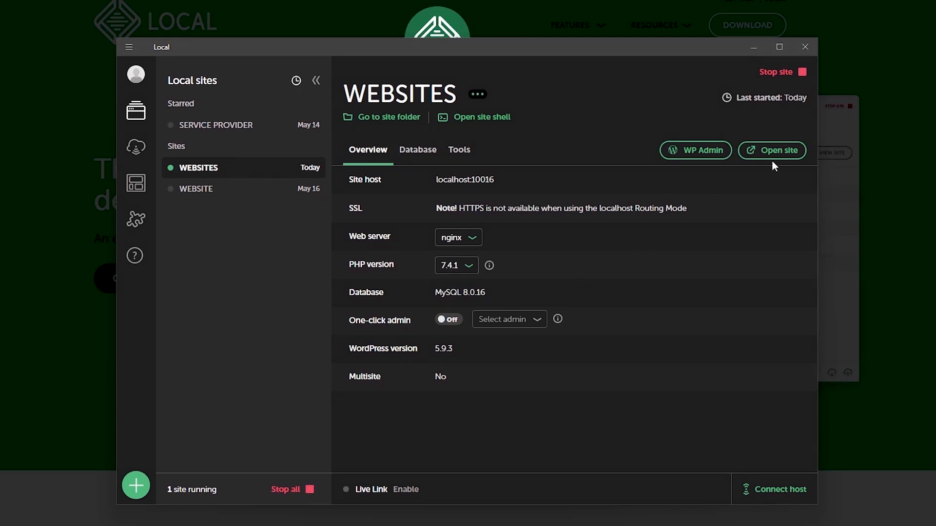
Enable one-click admin for user website and submit the WordPress login page
left_click(770, 150)
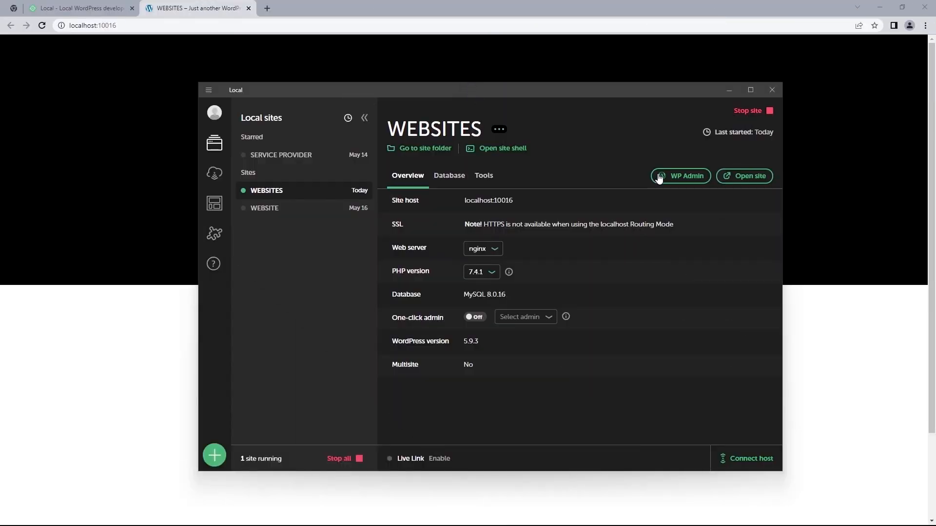
mouse_move(681, 176)
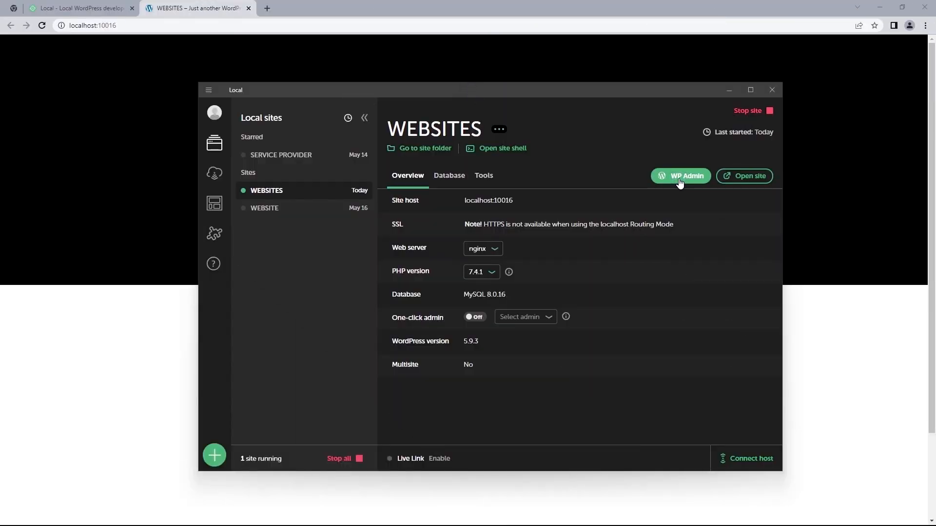
left_click(680, 175)
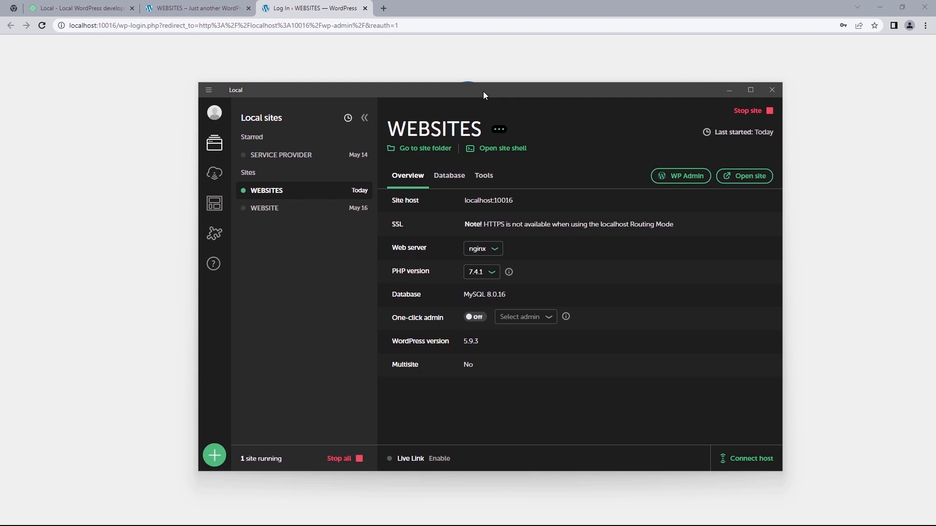
left_click(474, 317)
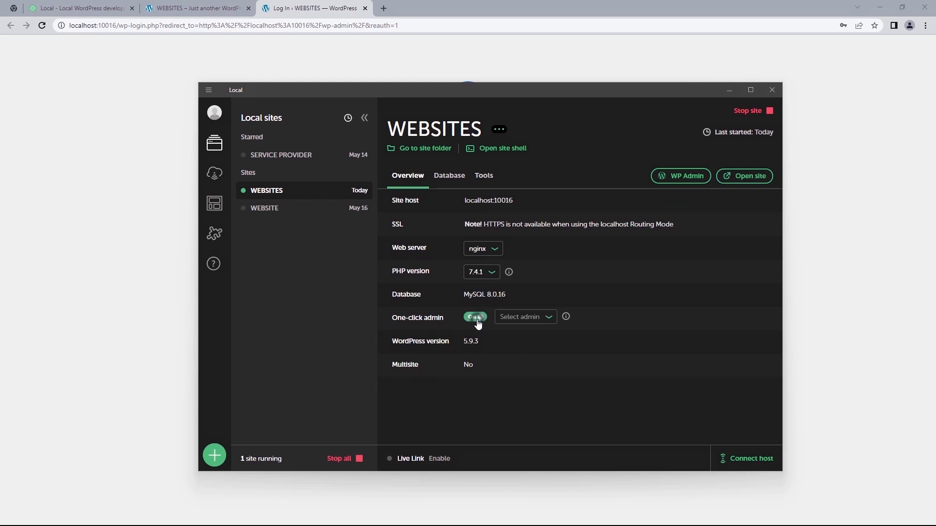
left_click(475, 316)
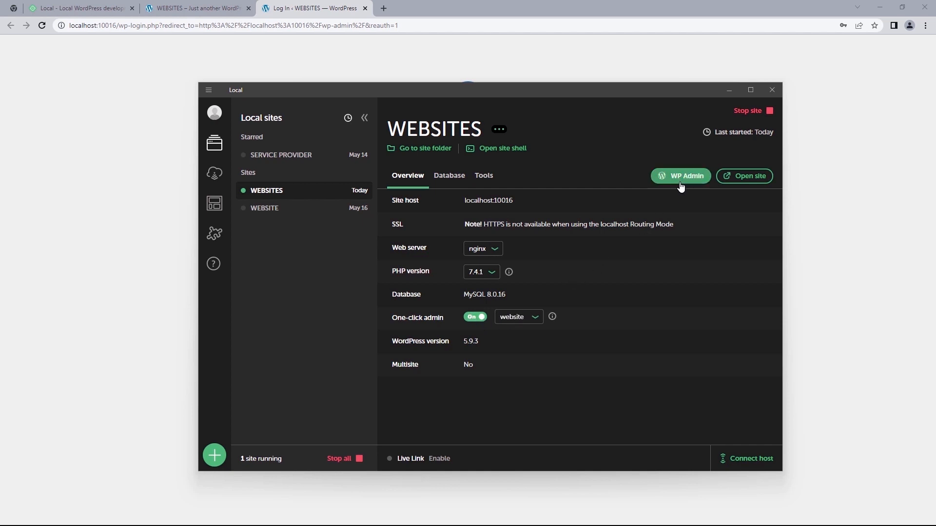
left_click(680, 175)
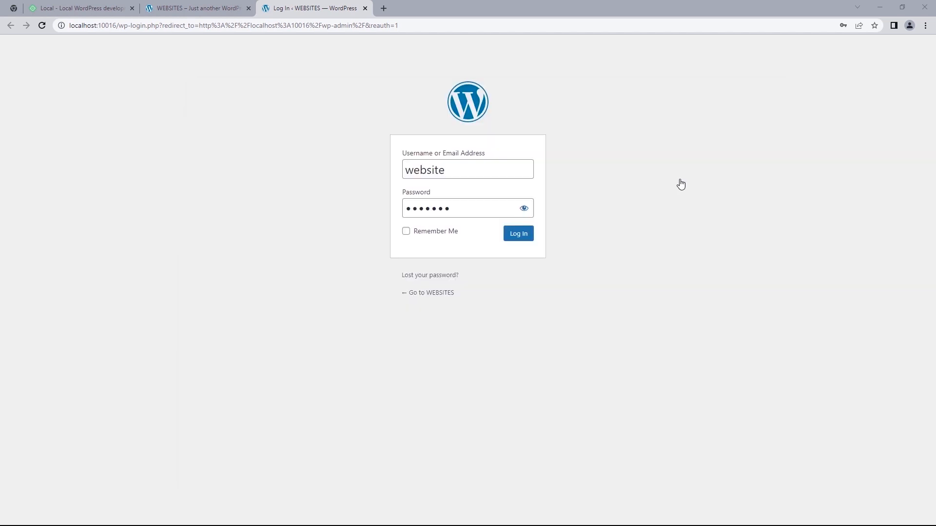
left_click(516, 234)
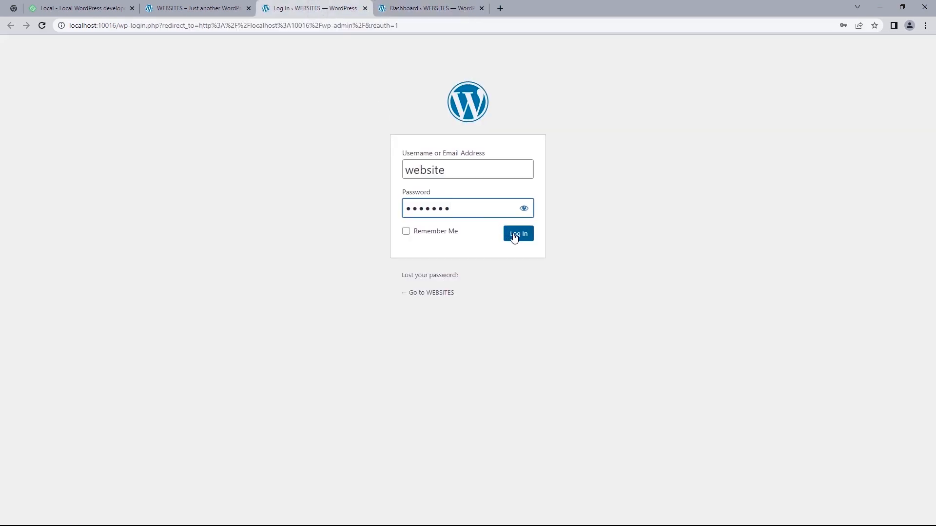
Sign in, dismiss the password prompt, and hide every dashboard widget except Welcome
left_click(516, 233)
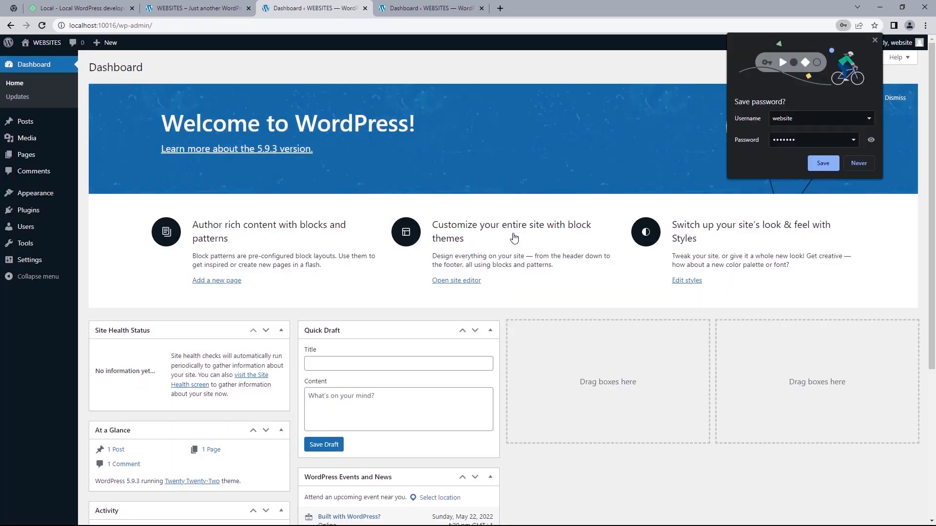
left_click(859, 163)
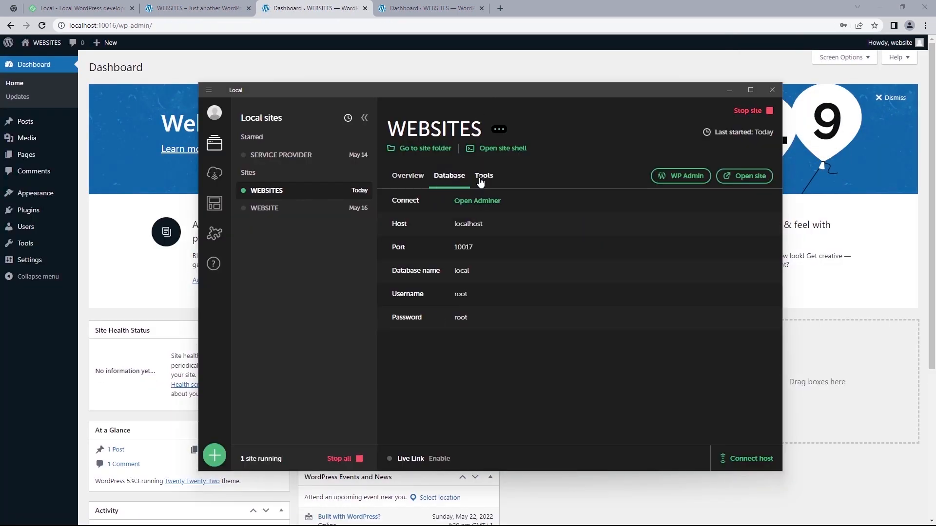
left_click(408, 175)
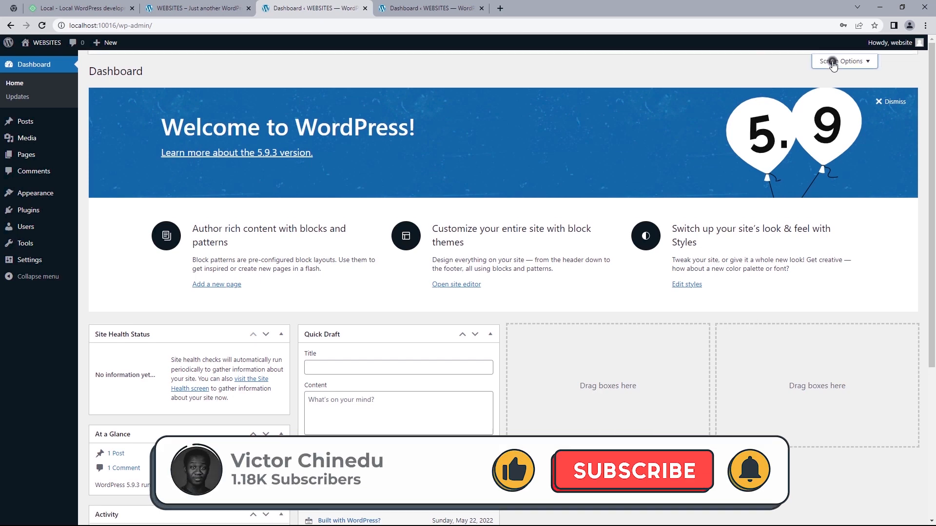
left_click(842, 61)
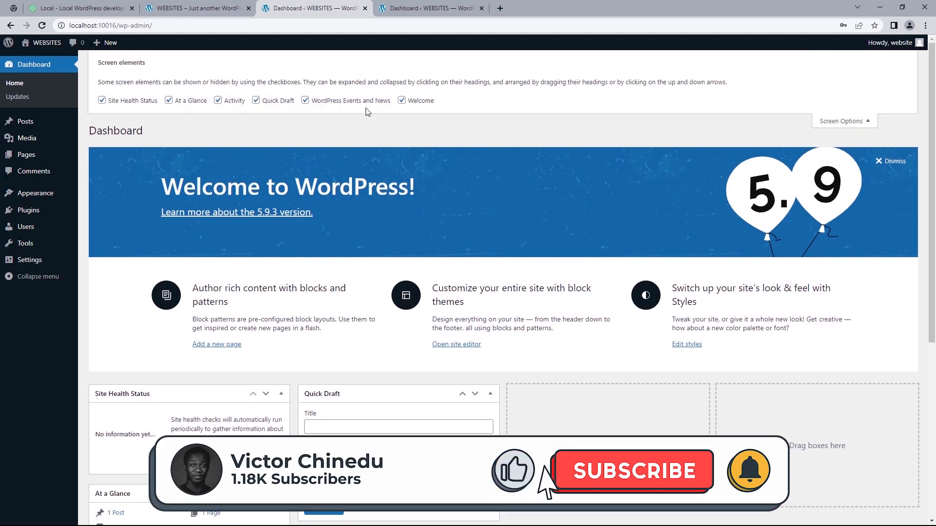
left_click(170, 101)
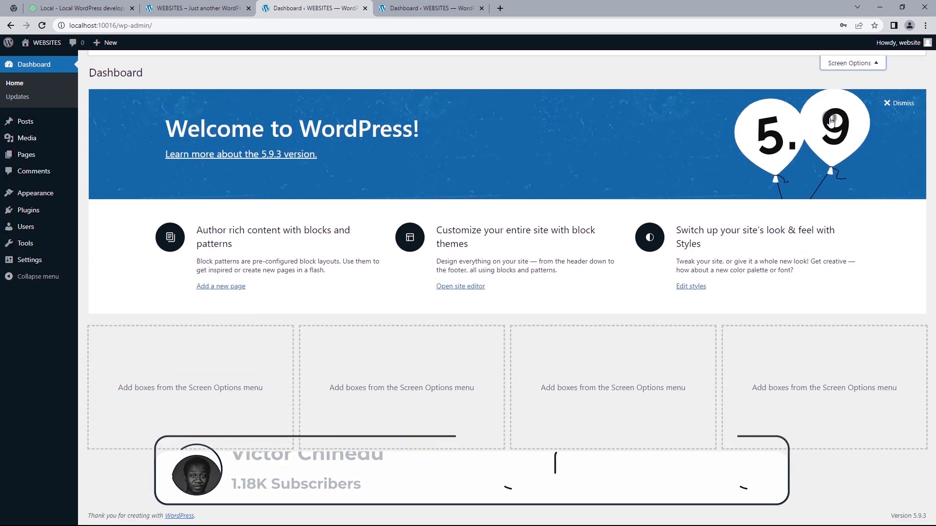
mouse_move(42, 42)
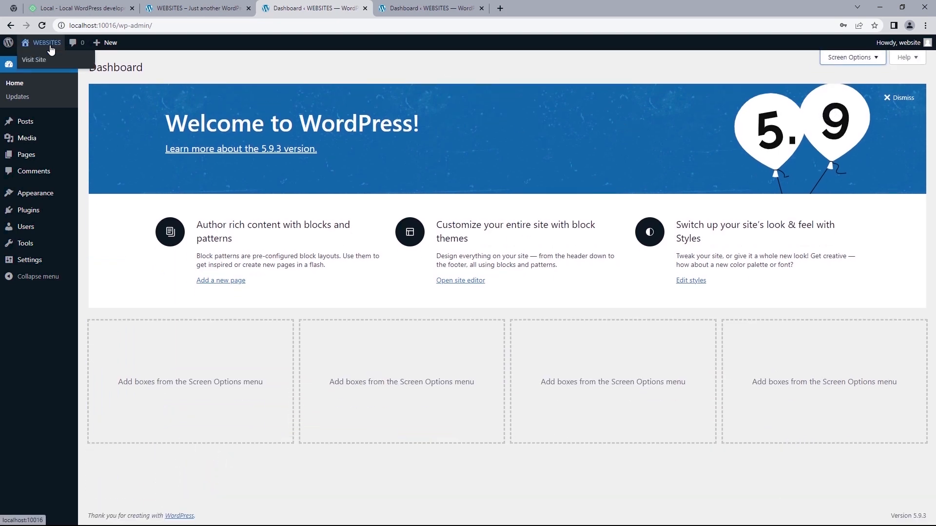
Visit the public WEBSITES site from the admin bar's site-name menu
left_click(34, 59)
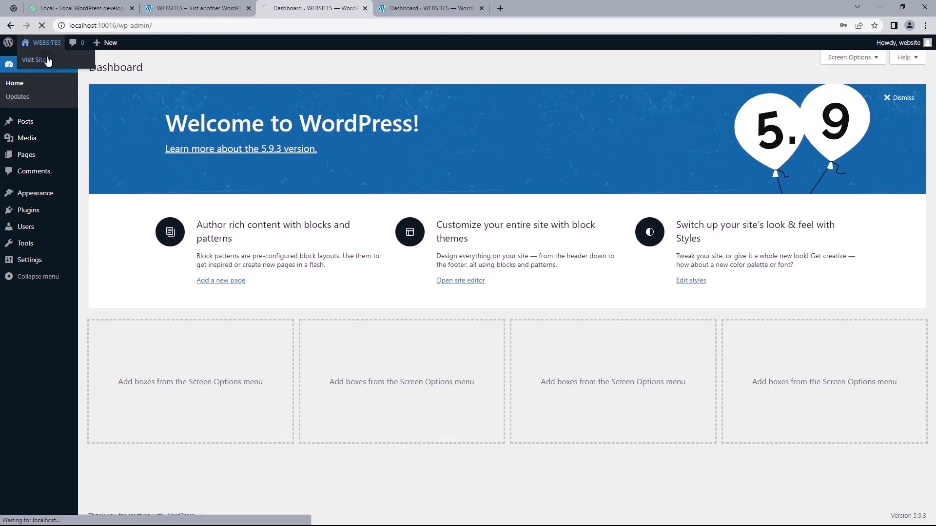
left_click(35, 60)
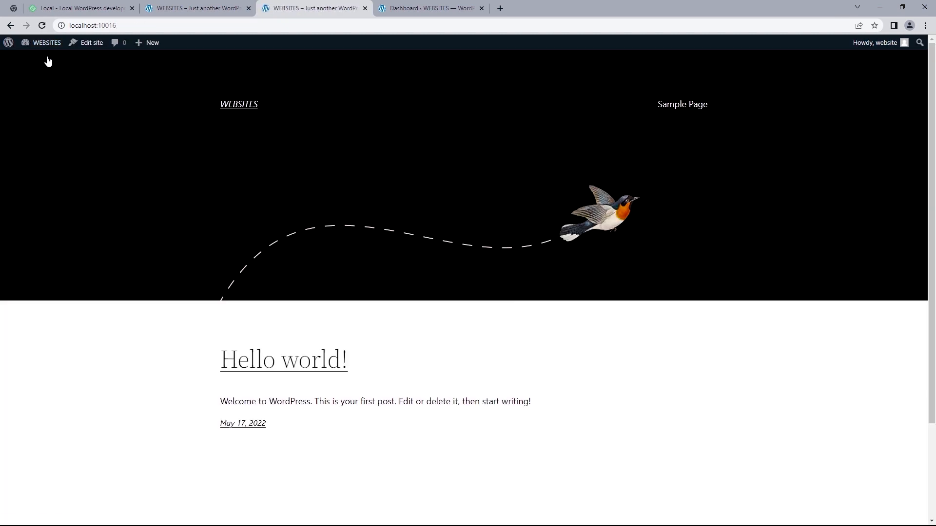
mouse_move(15, 18)
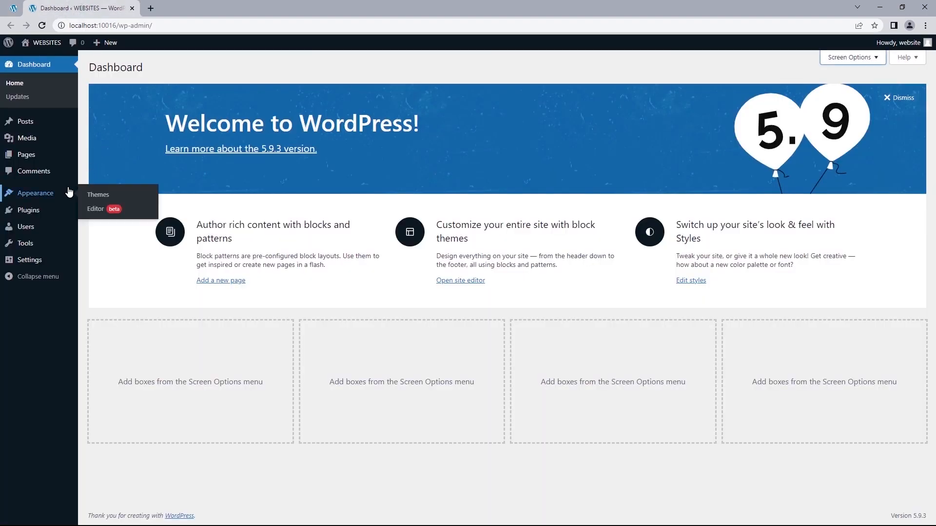
Install the Astra theme from Appearance > Themes and make it the active theme
left_click(98, 194)
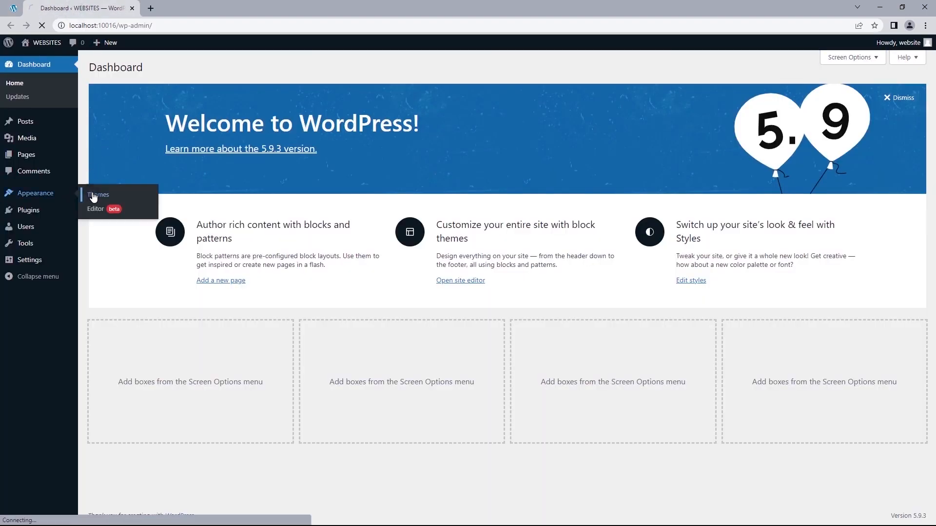
left_click(98, 194)
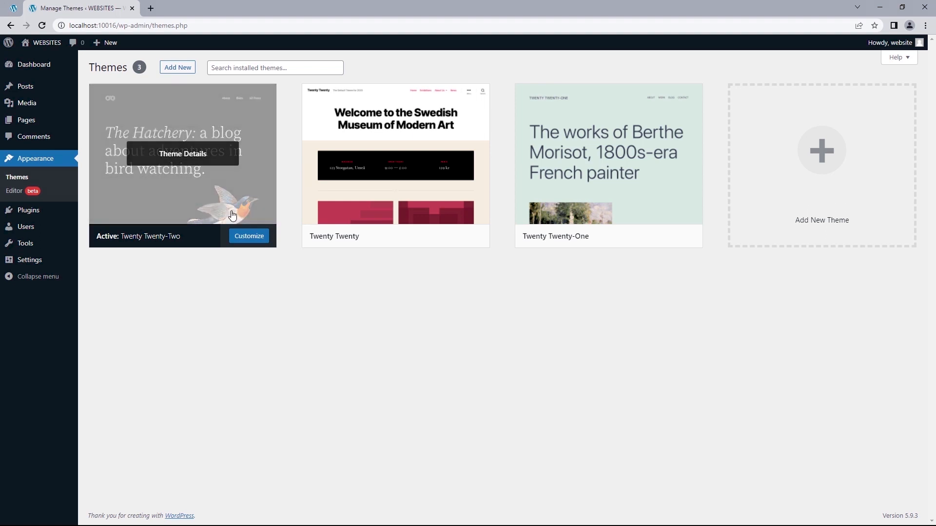
left_click(821, 150)
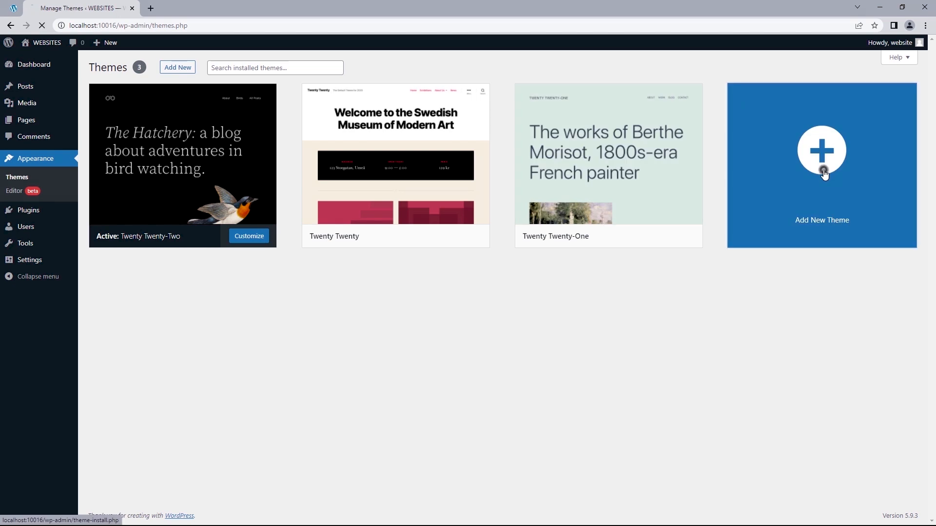
left_click(822, 151)
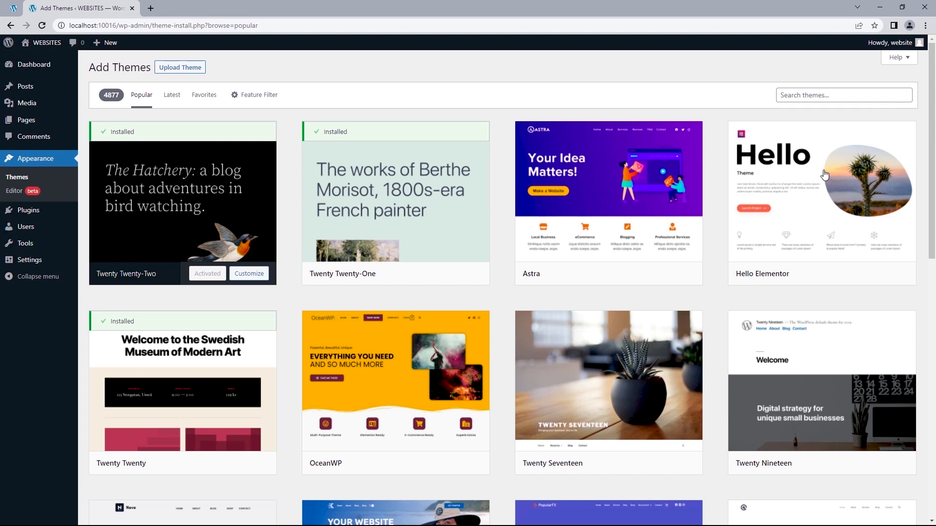
mouse_move(608, 191)
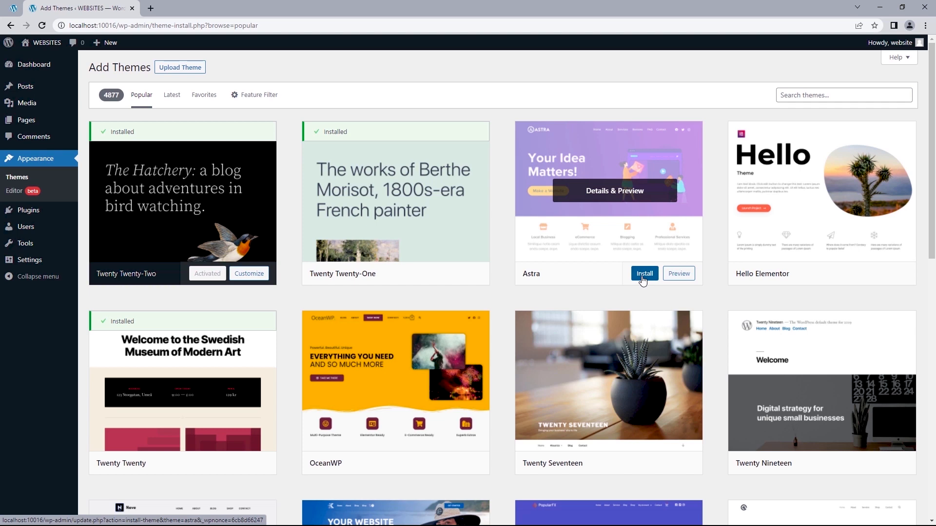
left_click(843, 95)
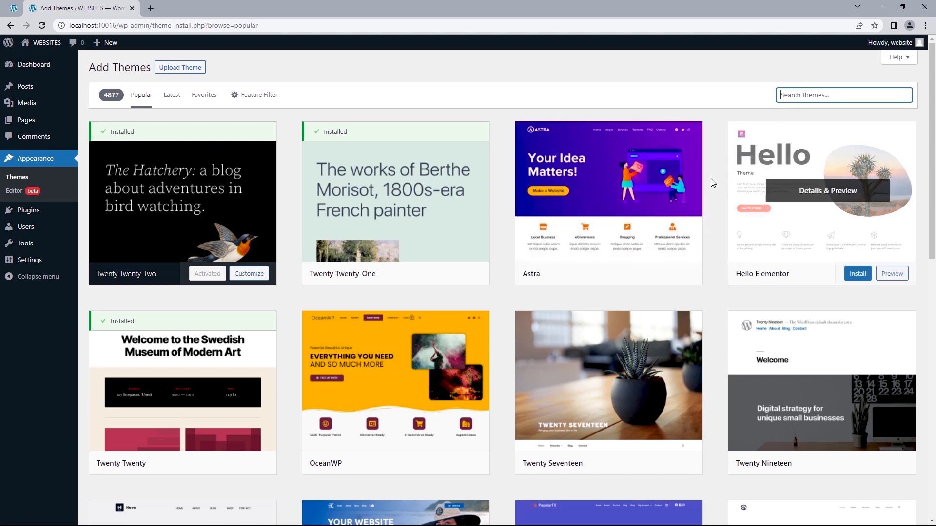
left_click(631, 274)
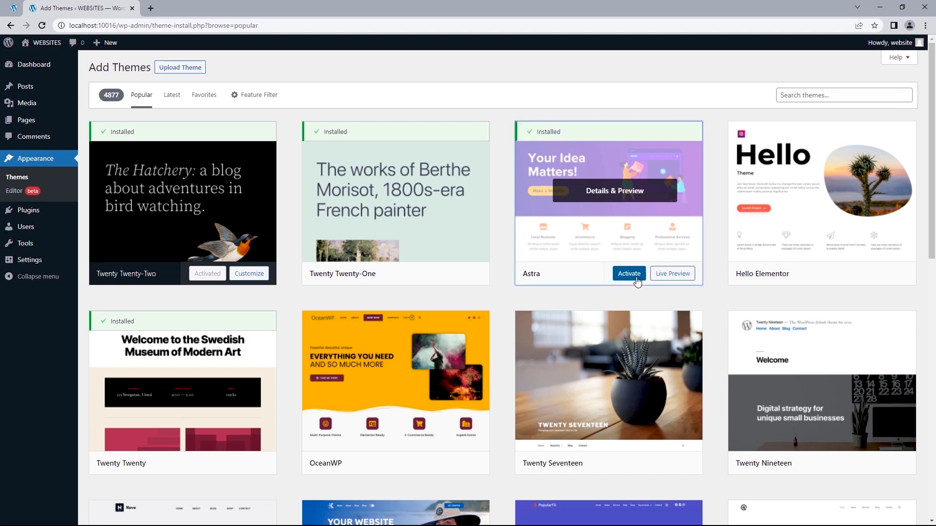
left_click(628, 273)
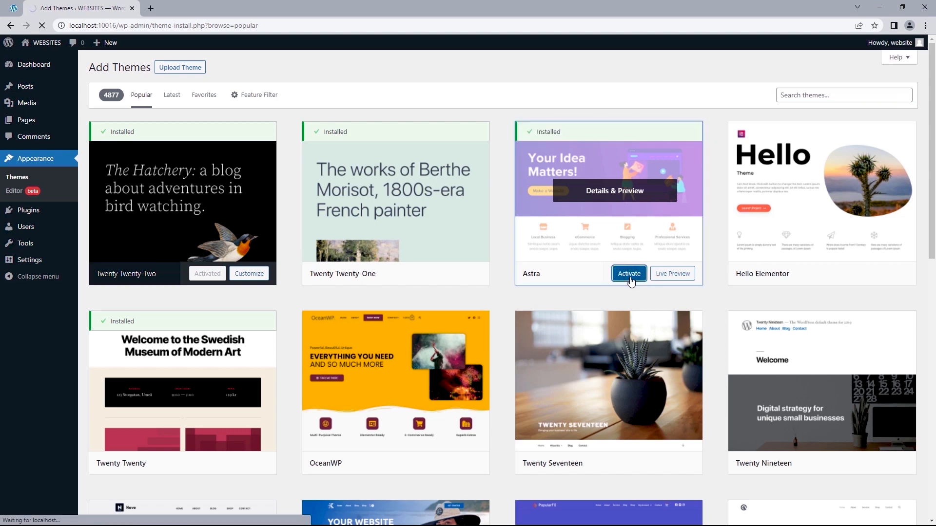
left_click(628, 273)
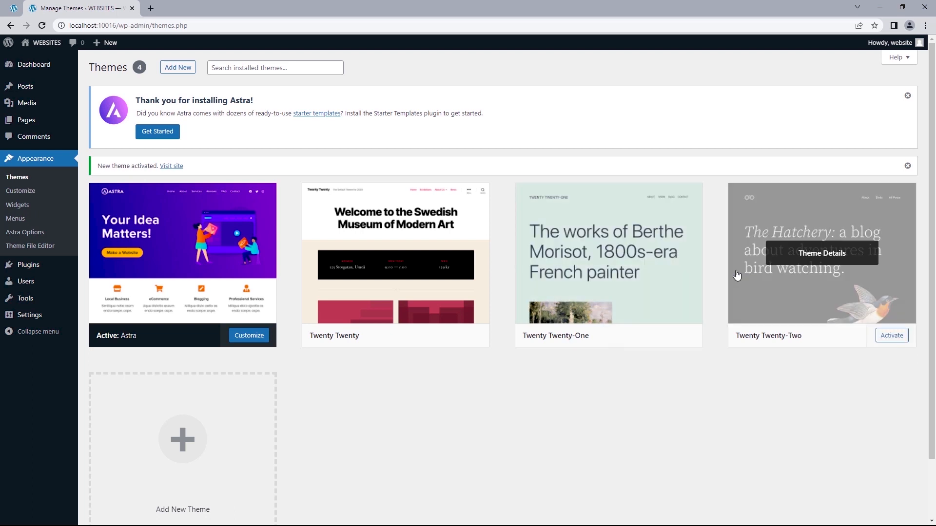
Delete the Twenty Twenty-One and Twenty Twenty-Two themes, keeping Astra and Twenty Twenty
left_click(608, 253)
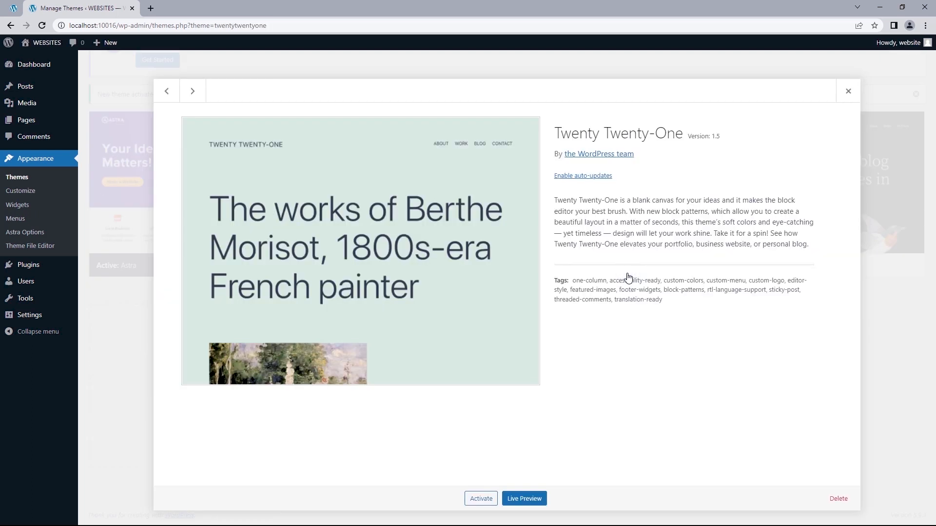
left_click(838, 498)
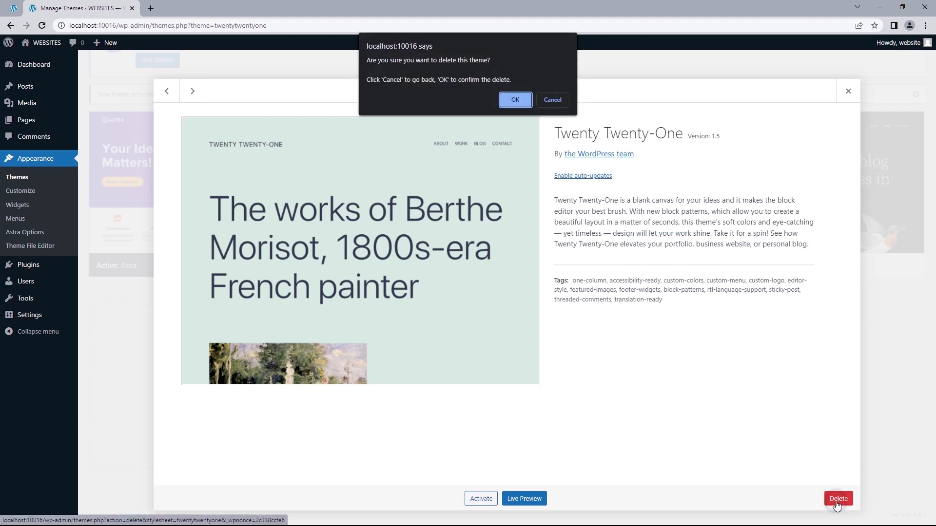
mouse_move(624, 273)
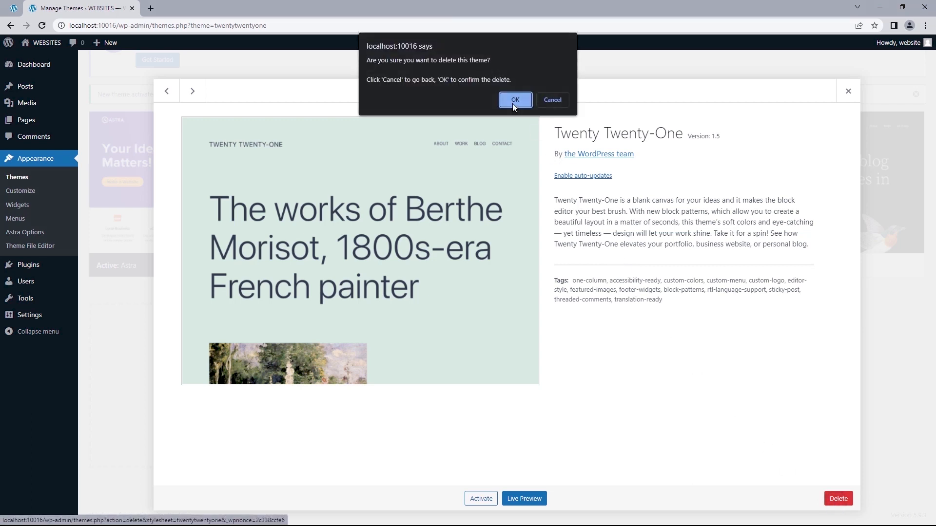
left_click(515, 99)
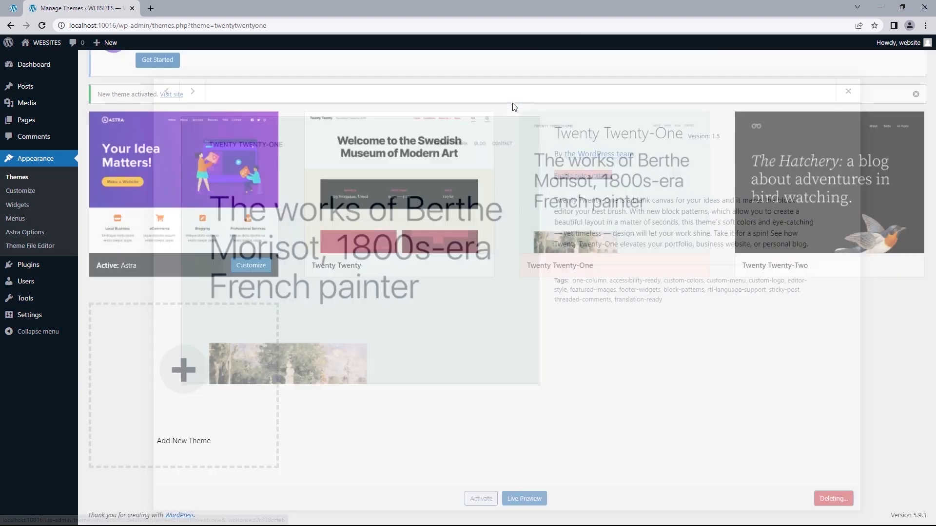
left_click(830, 185)
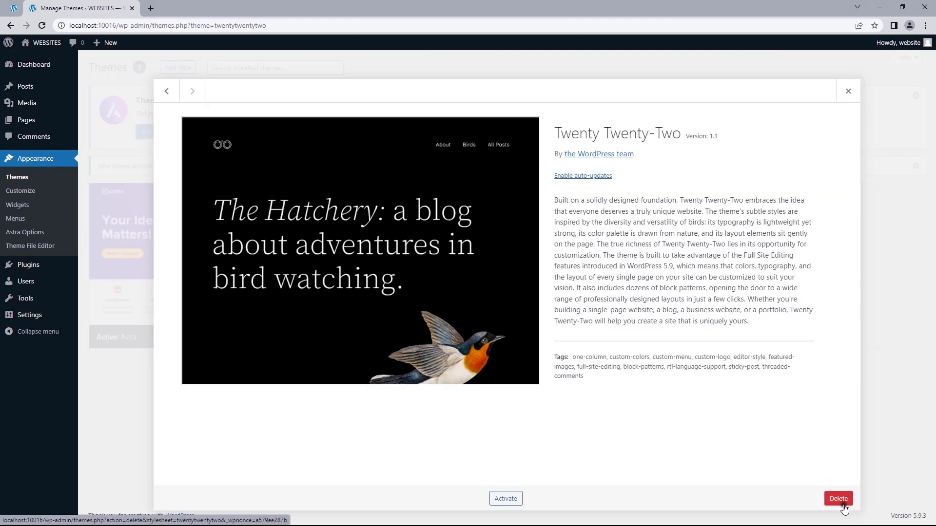
left_click(838, 499)
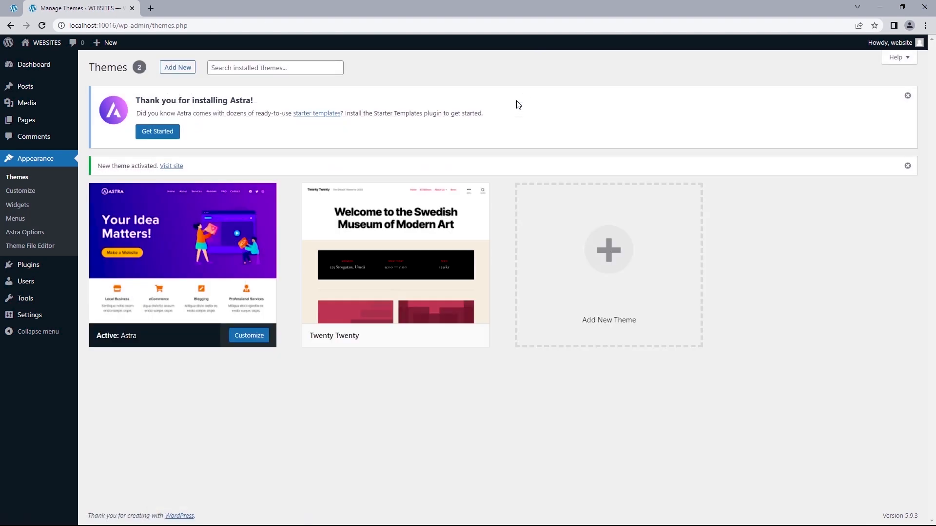
left_click(906, 166)
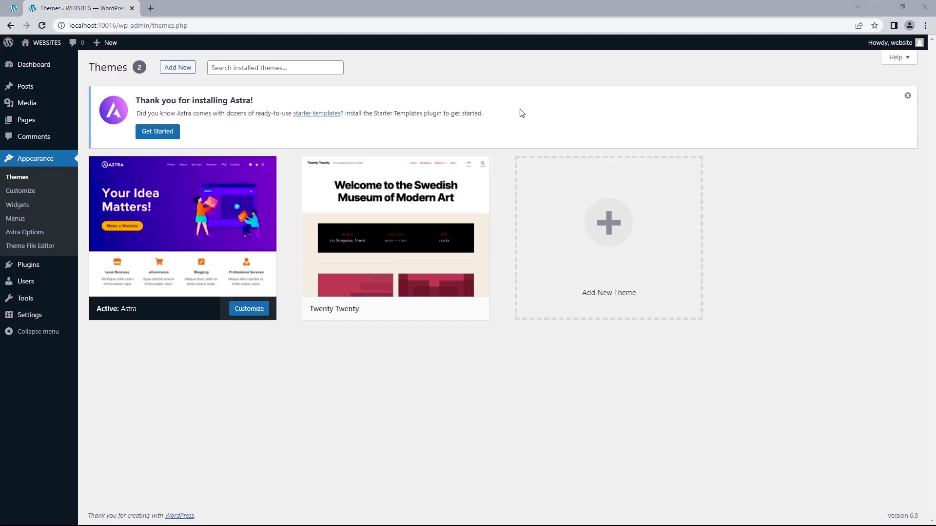
mouse_move(268, 124)
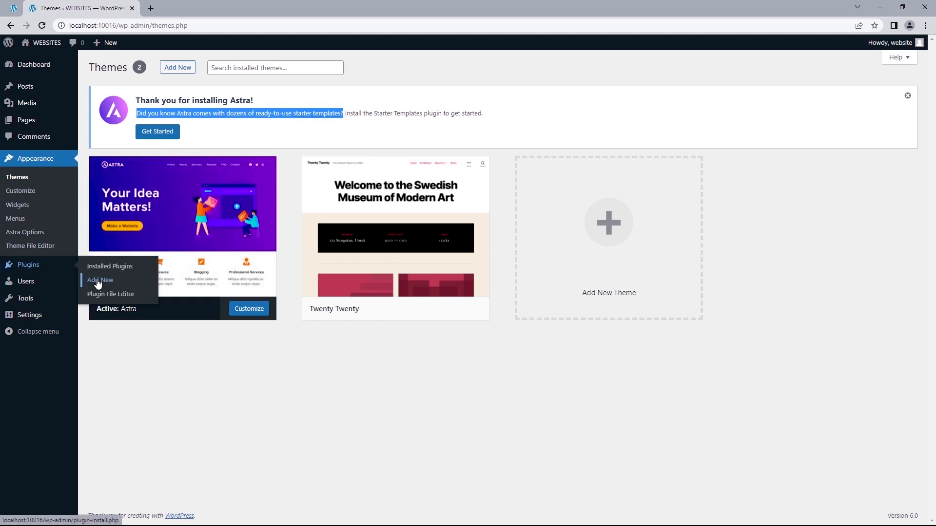
Install and activate the Starter Templates plugin by Brainstorm Force
left_click(100, 280)
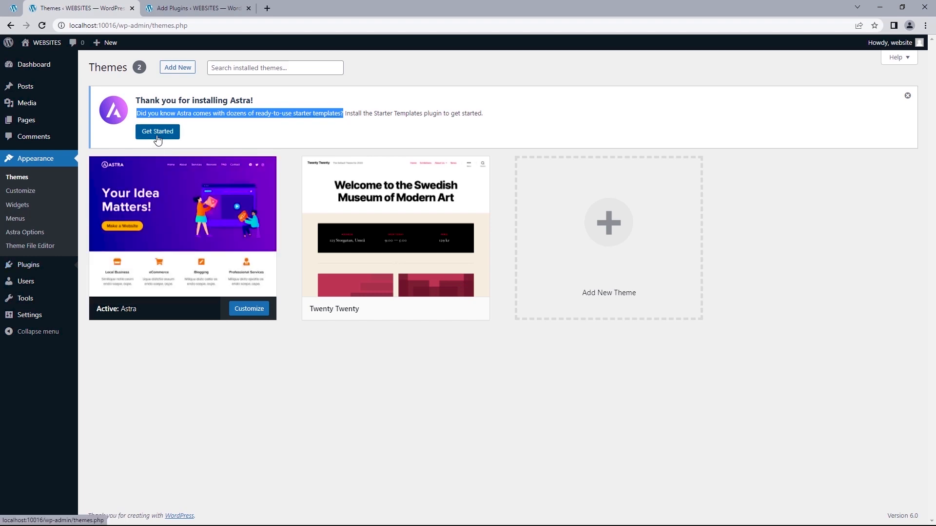
mouse_move(191, 22)
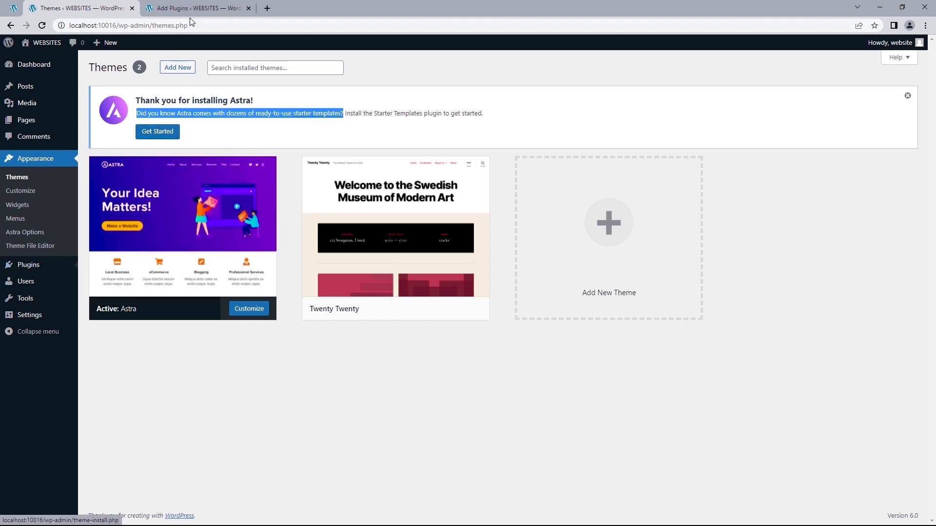
left_click(197, 8)
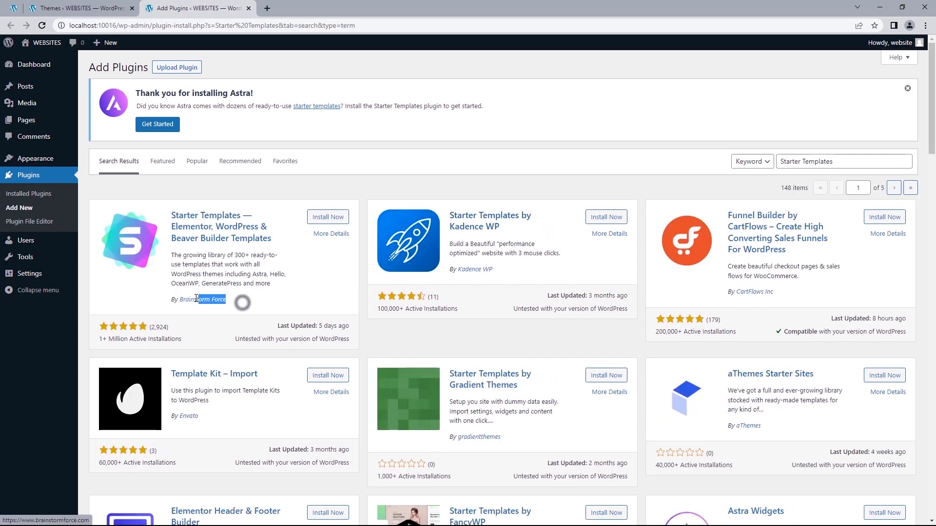
left_click(327, 216)
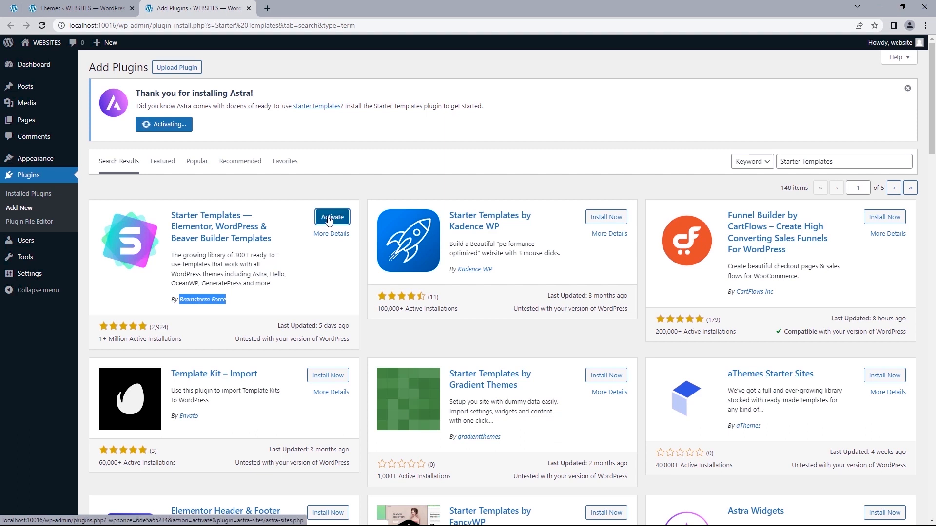
left_click(332, 216)
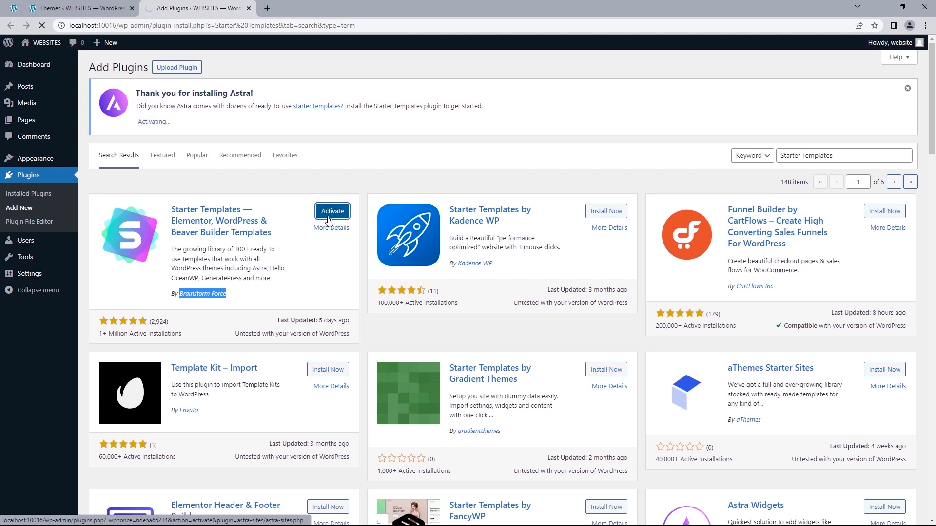
left_click(332, 211)
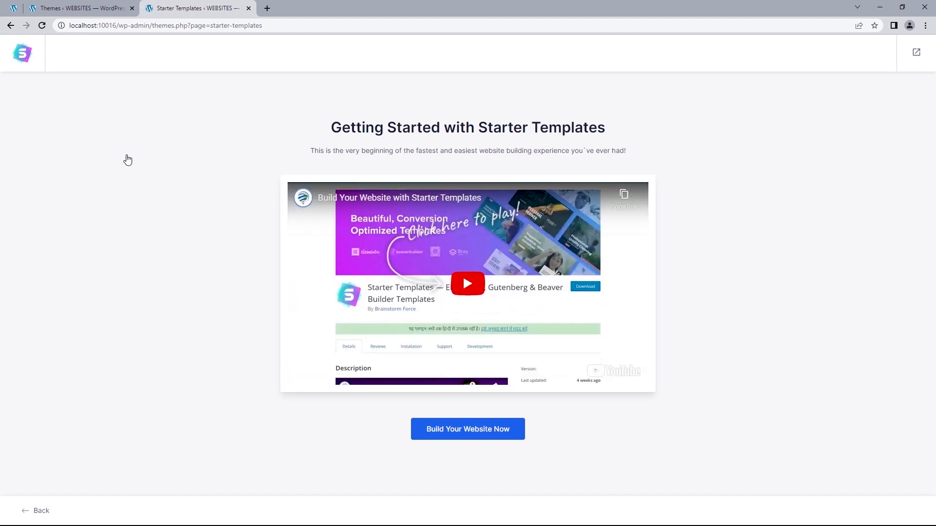
Start the Starter Templates wizard and choose Elementor as the page builder
left_click(468, 429)
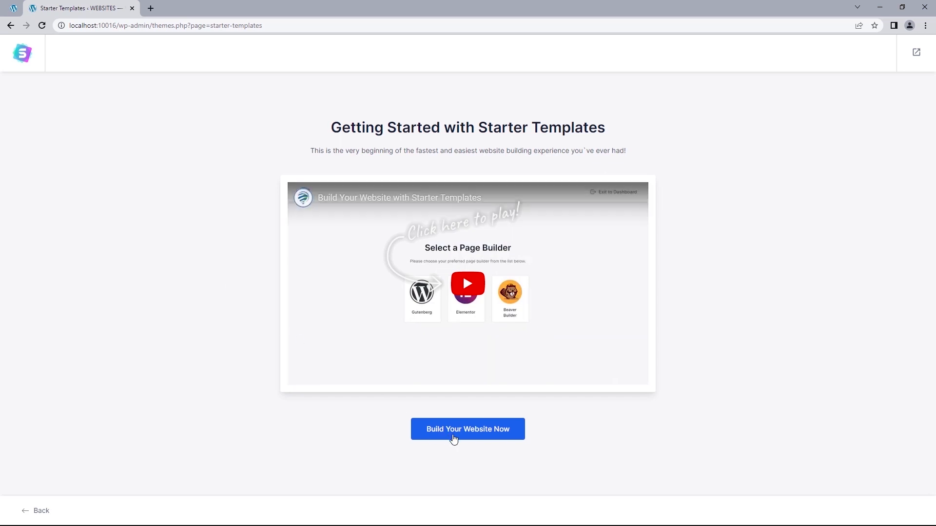
left_click(468, 429)
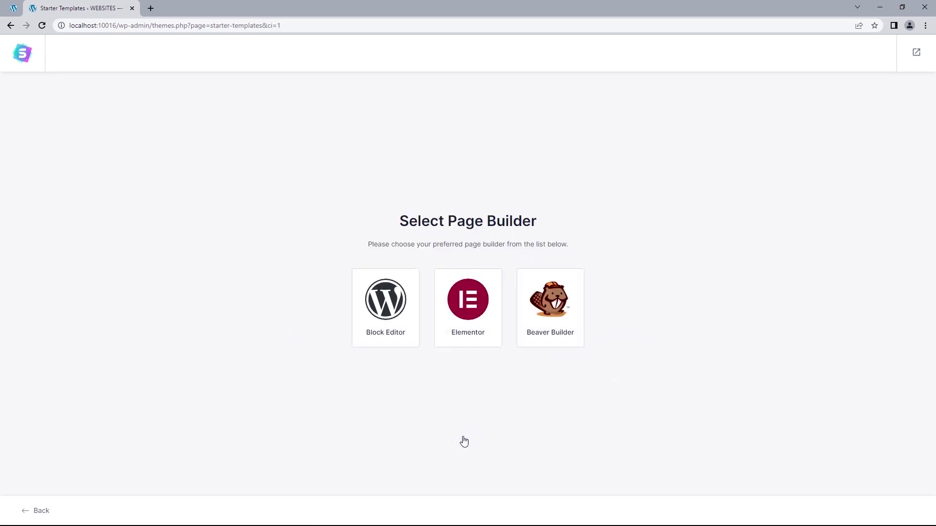
mouse_move(468, 314)
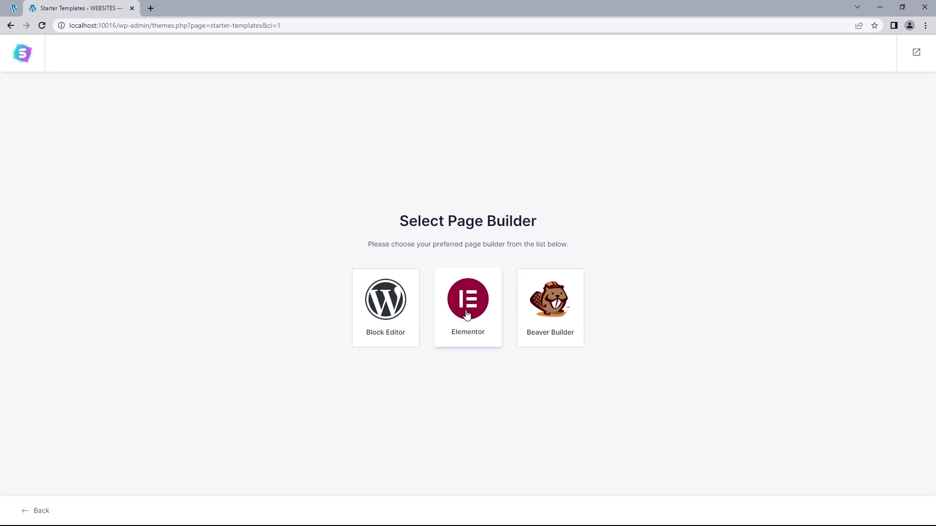
left_click(467, 308)
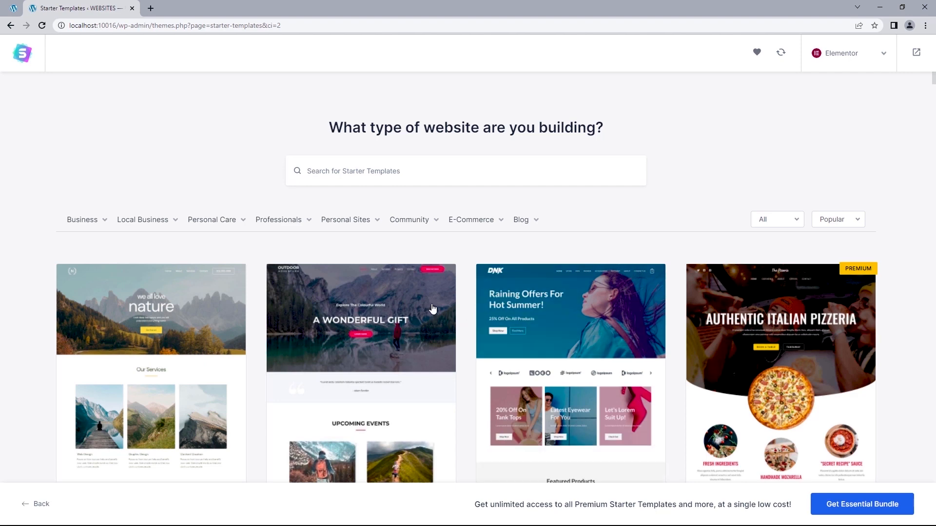
mouse_move(577, 255)
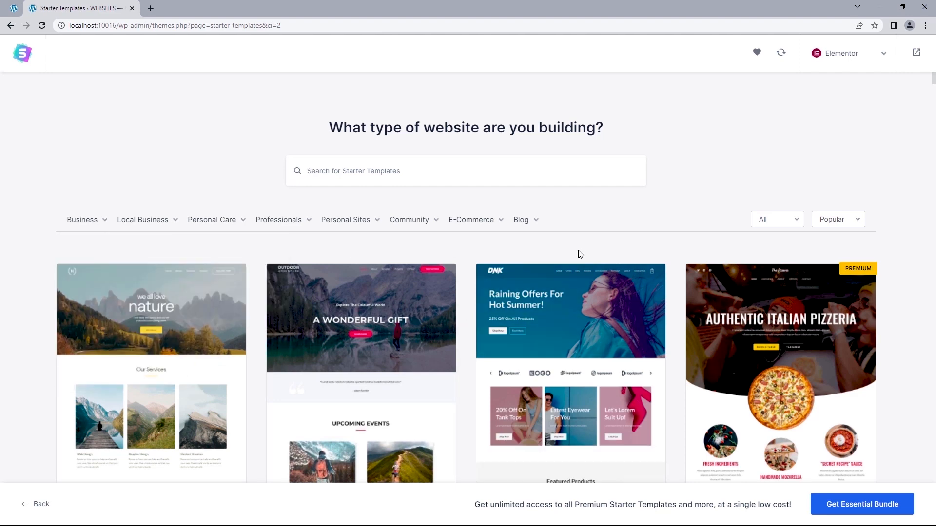
Search templates for 'Barber shop' and choose the Barber Shop template
left_click(838, 218)
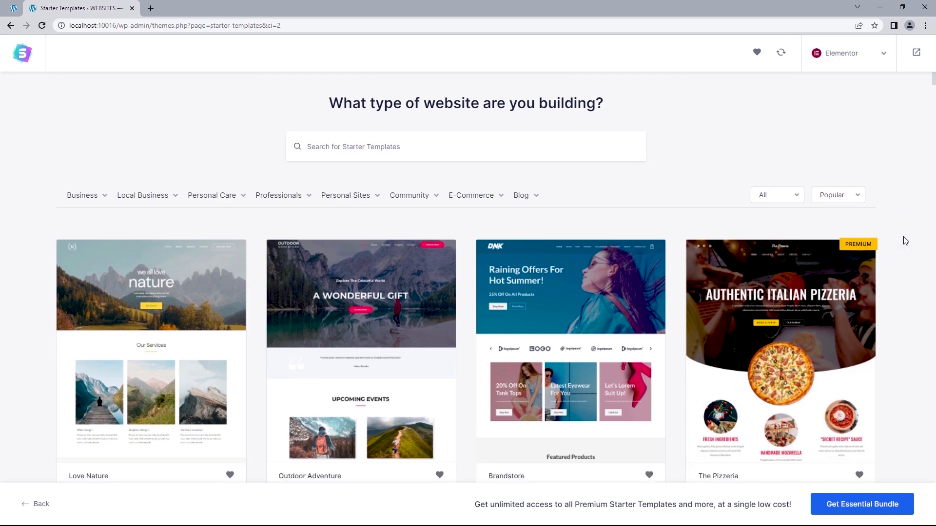
scroll("down", 3)
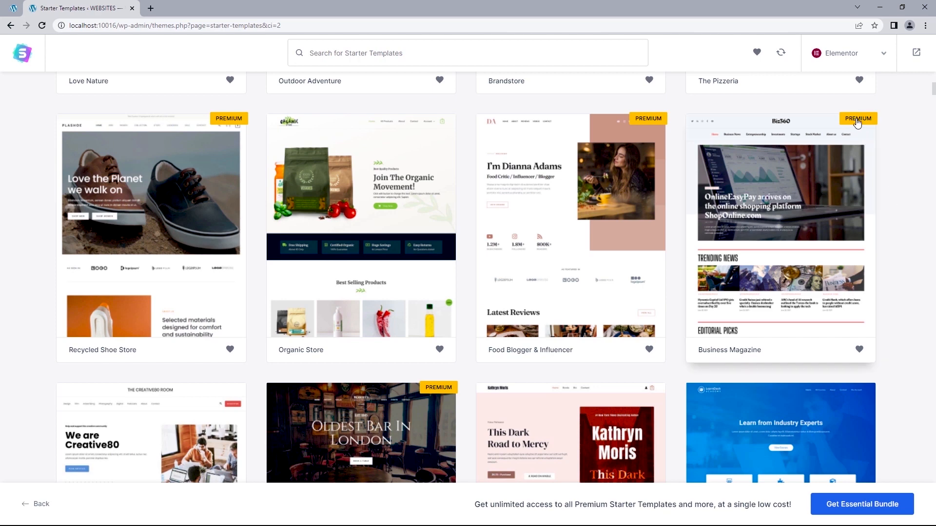
mouse_move(406, 141)
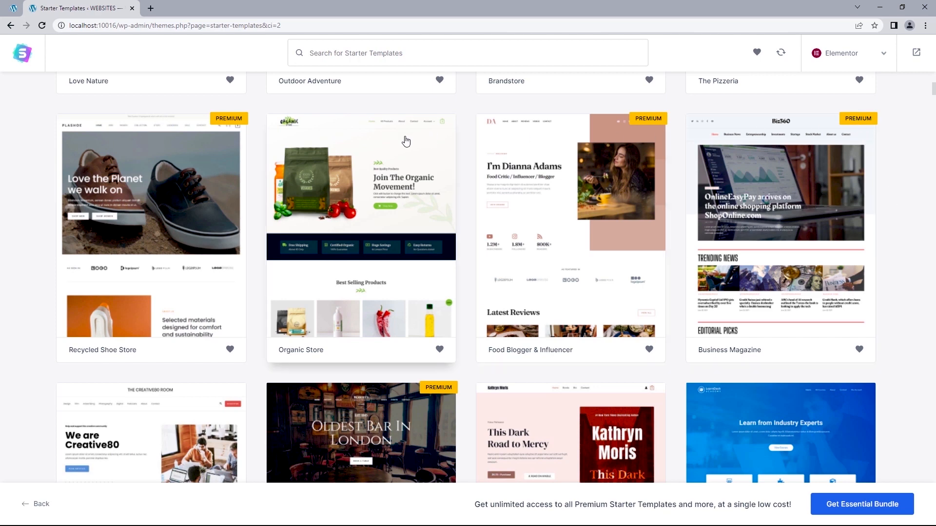
mouse_move(403, 63)
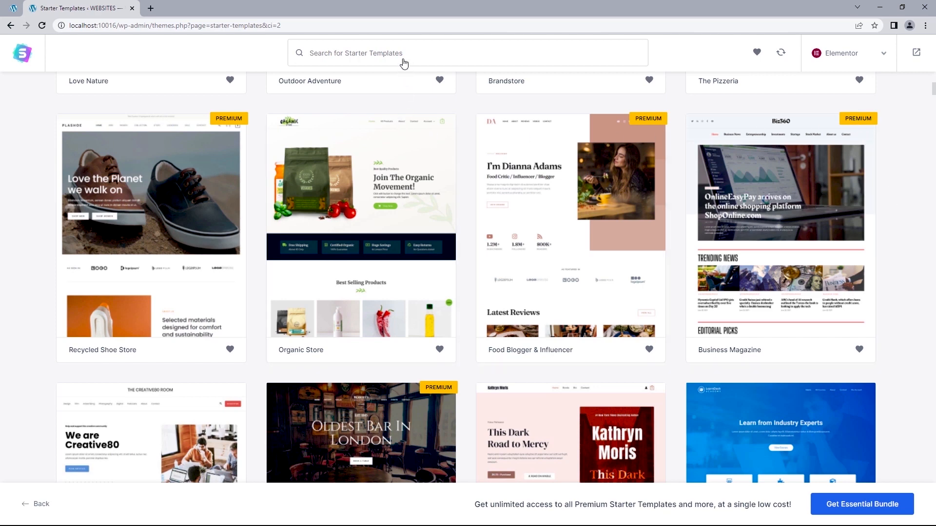
type("Barber")
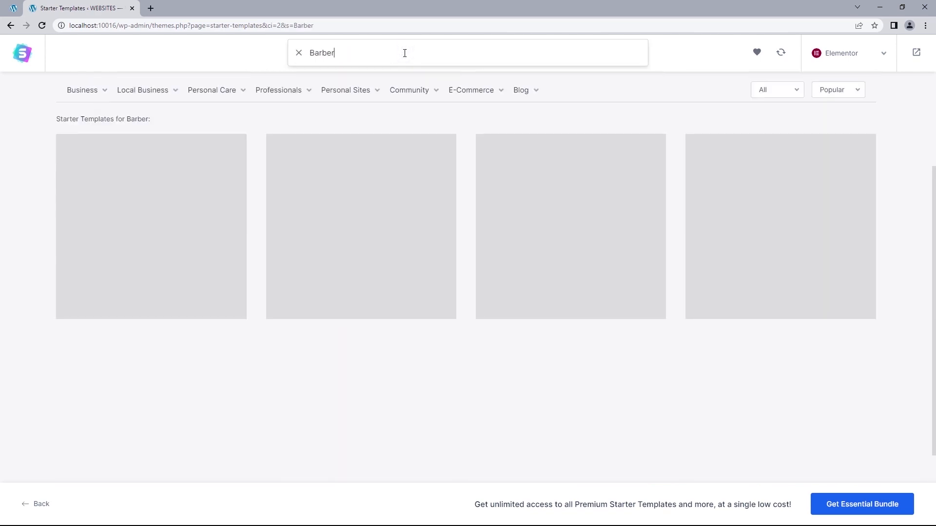
type("shop")
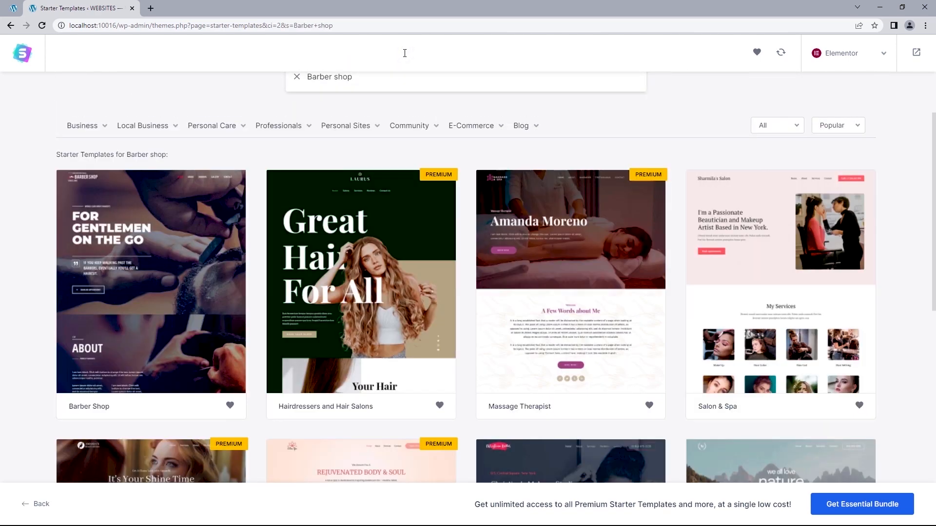
left_click(151, 282)
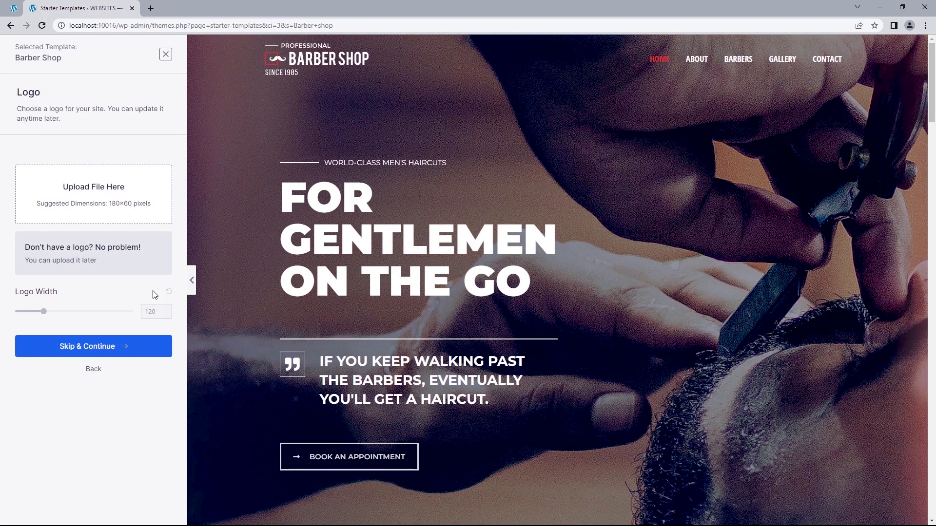
mouse_move(84, 197)
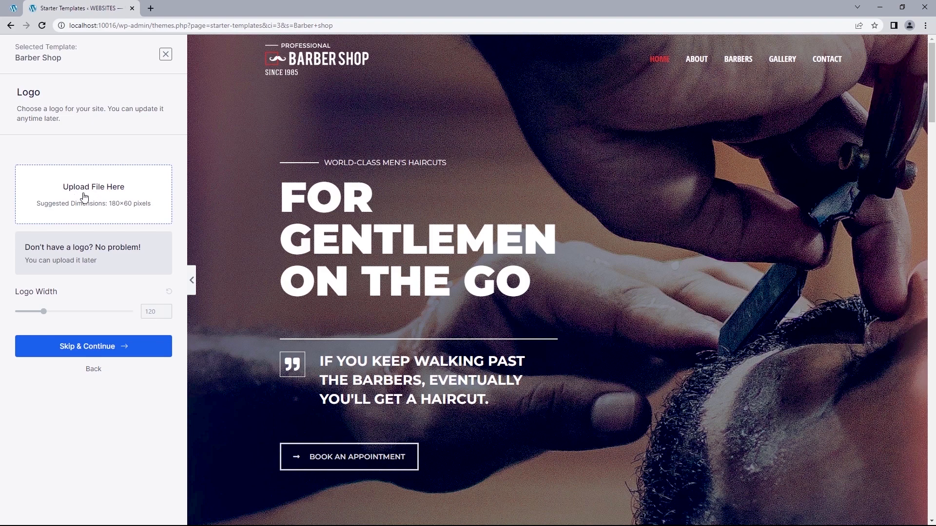
mouse_move(88, 259)
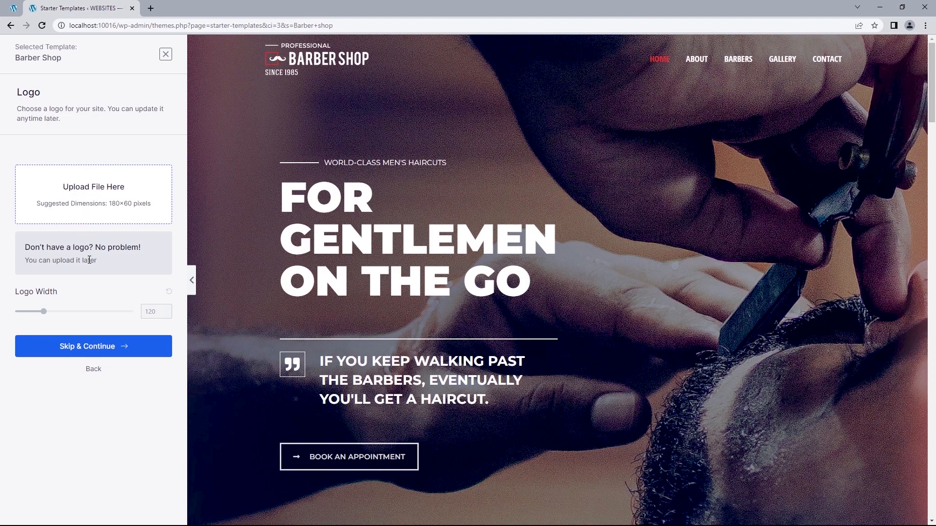
Skip the logo, accept default colours and fonts, and build the Barber Shop site
left_click(93, 346)
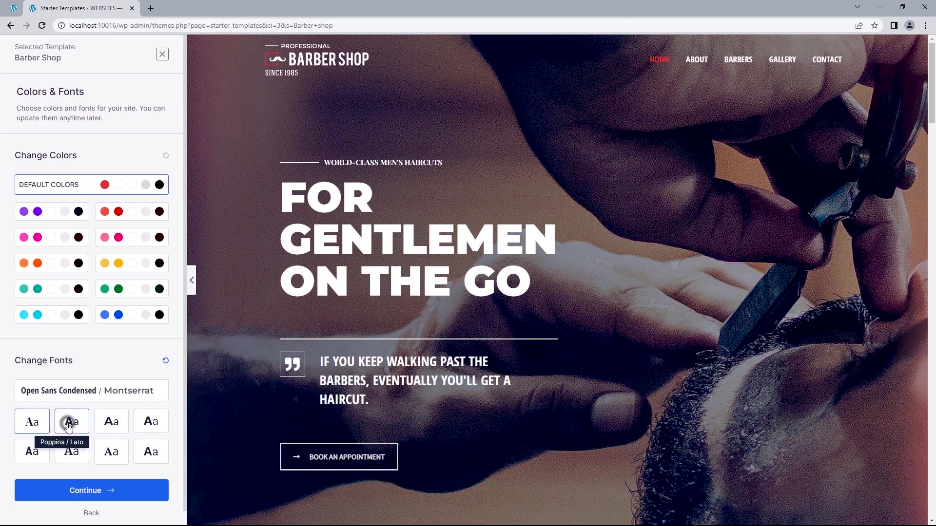
mouse_move(150, 452)
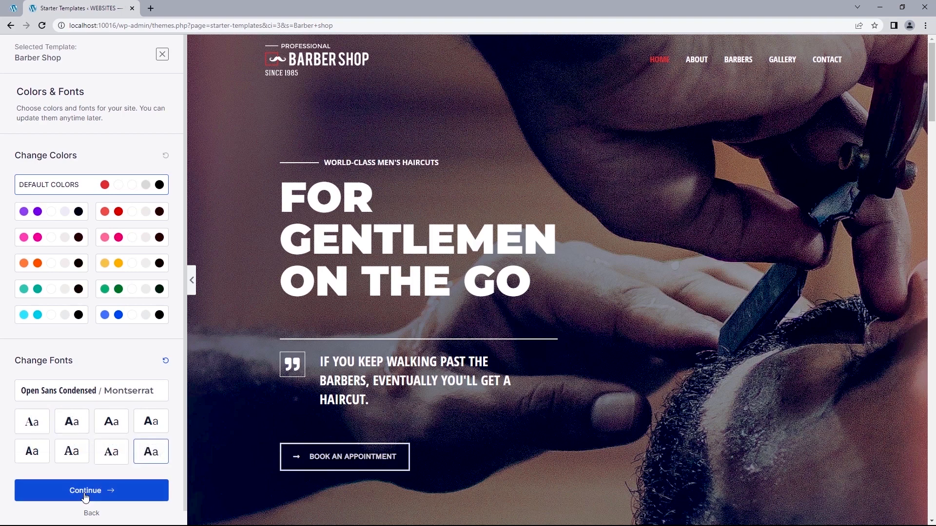
left_click(91, 490)
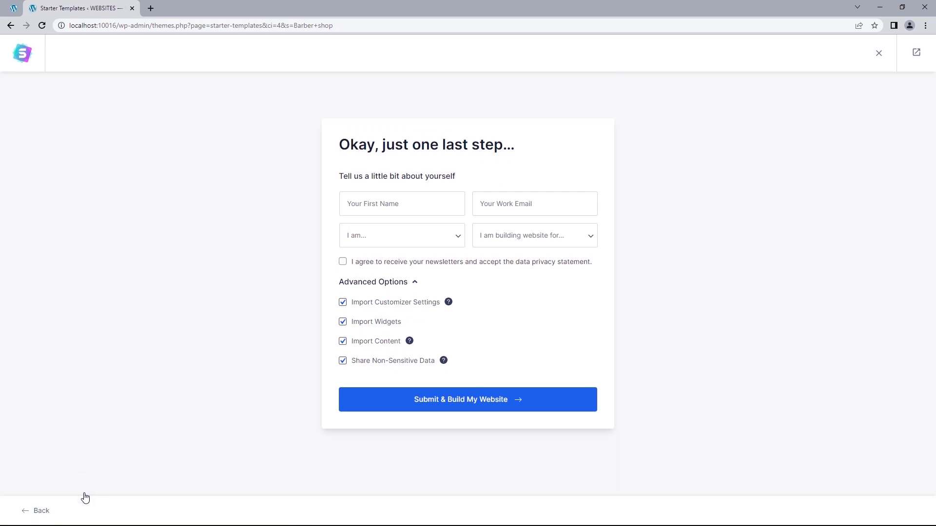
mouse_move(342, 322)
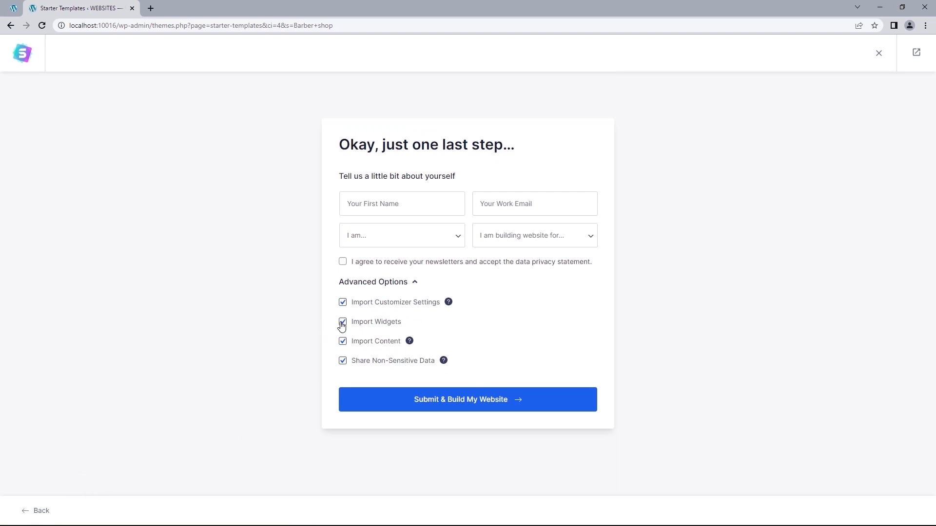
mouse_move(343, 361)
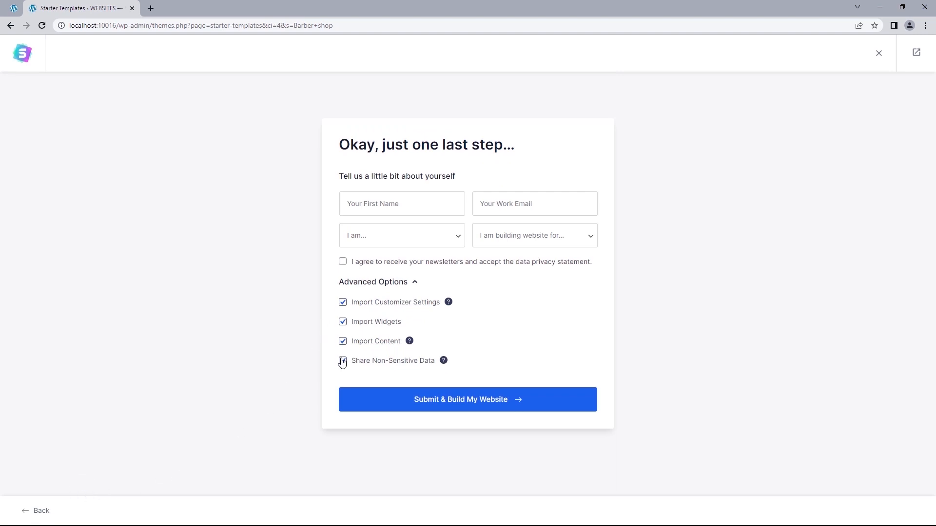
left_click(342, 361)
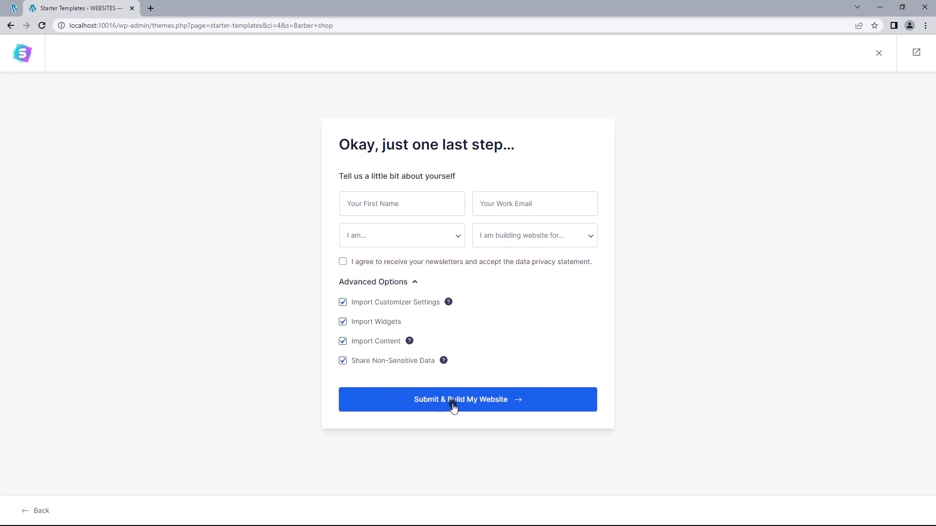
left_click(467, 399)
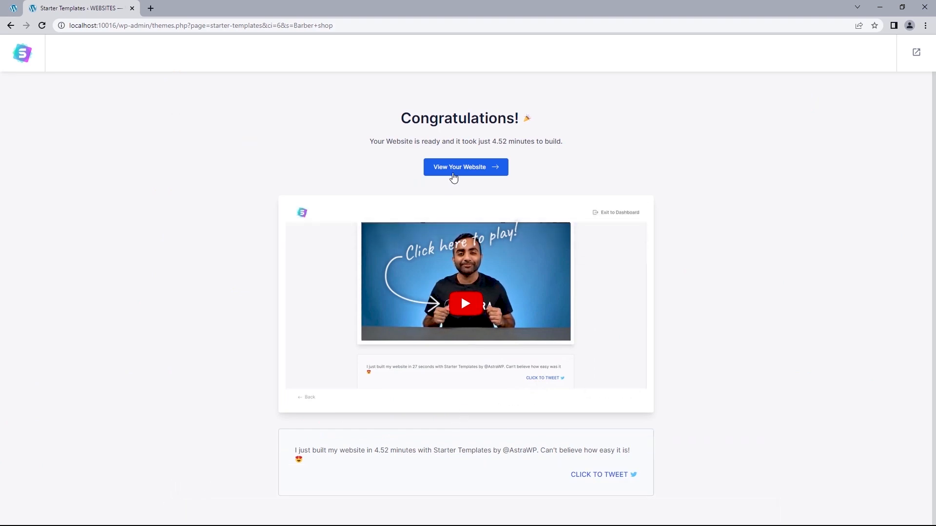
View the imported Barber Shop homepage, then return to the wizard and exit to the dashboard
left_click(465, 167)
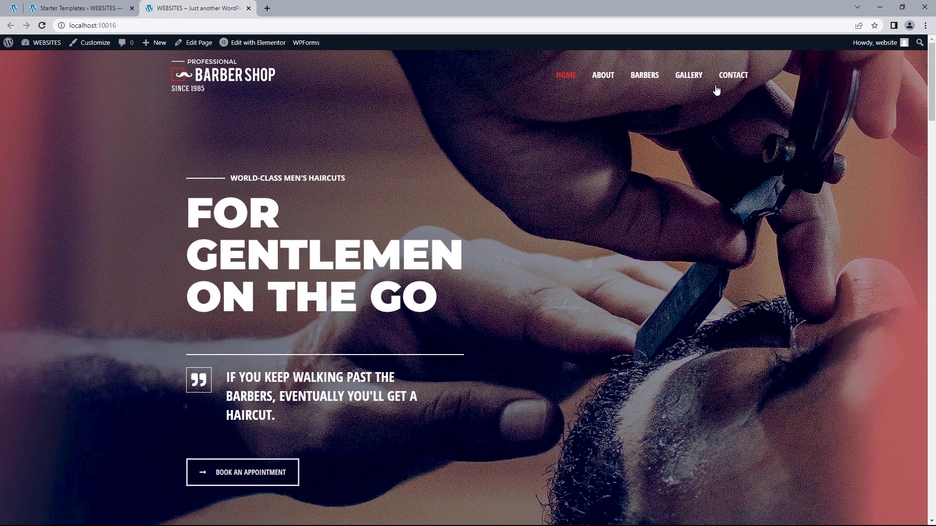
left_click(733, 75)
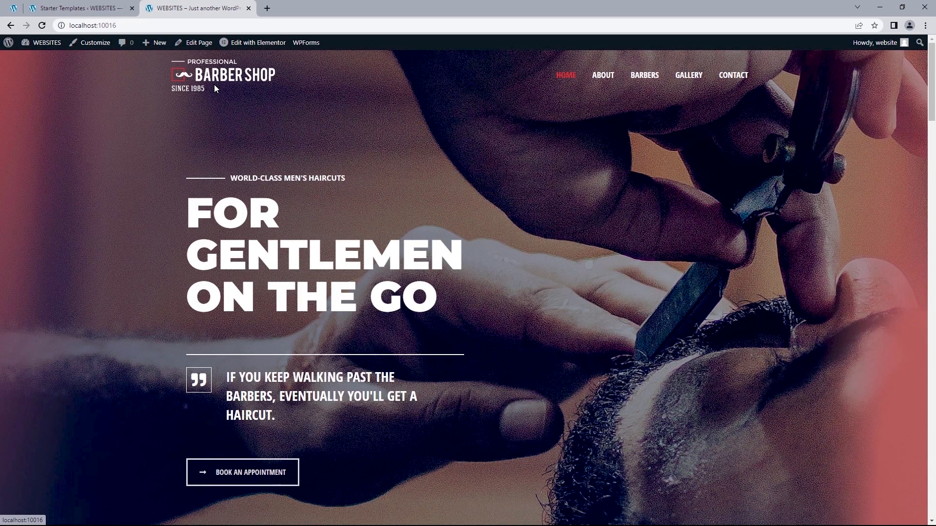
mouse_move(215, 88)
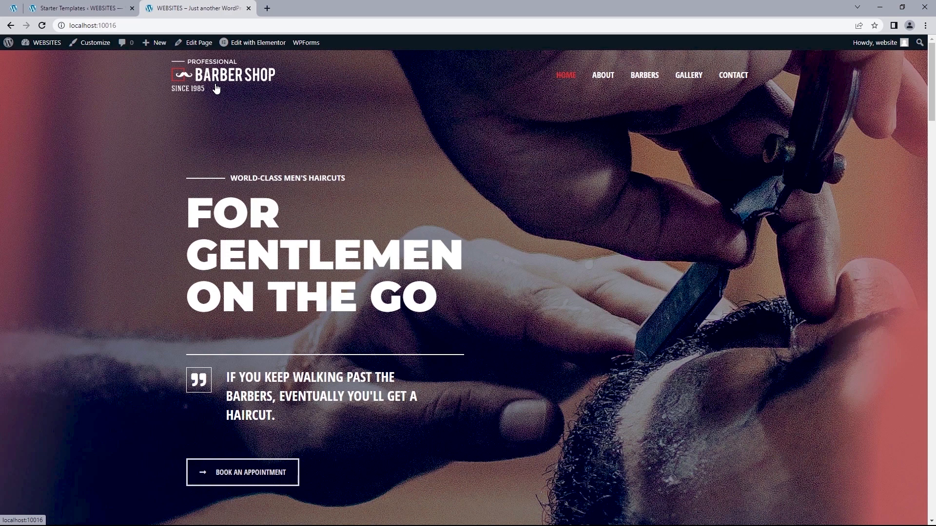
left_click(256, 42)
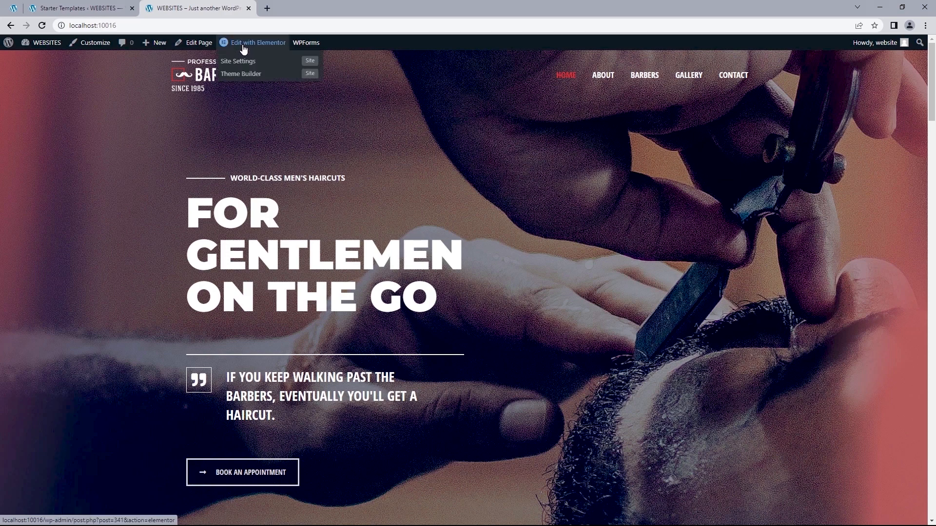
left_click(78, 7)
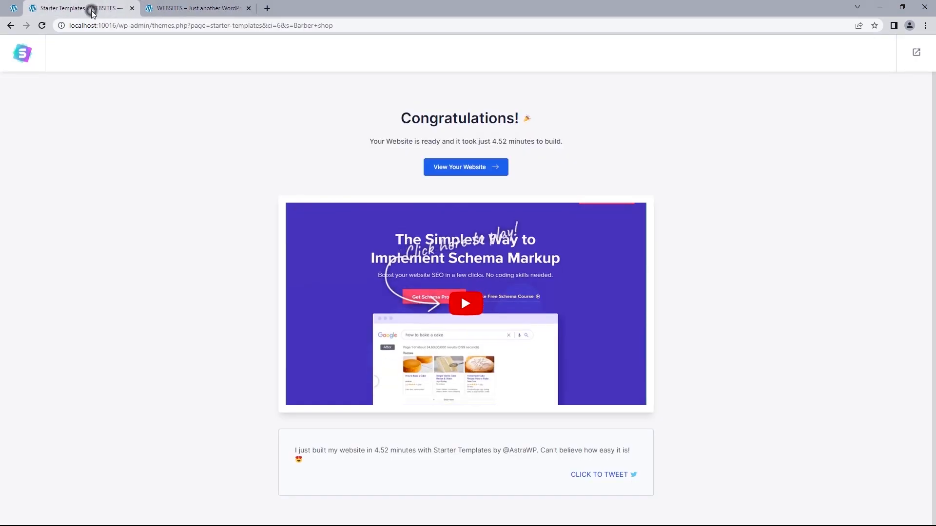
left_click(916, 52)
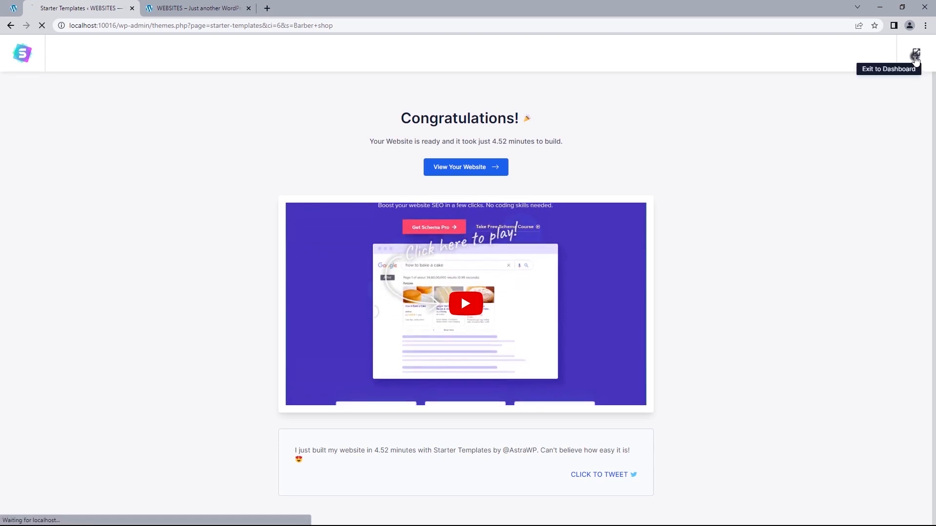
Open the Home page from All Pages in the Elementor editor tab
left_click(915, 53)
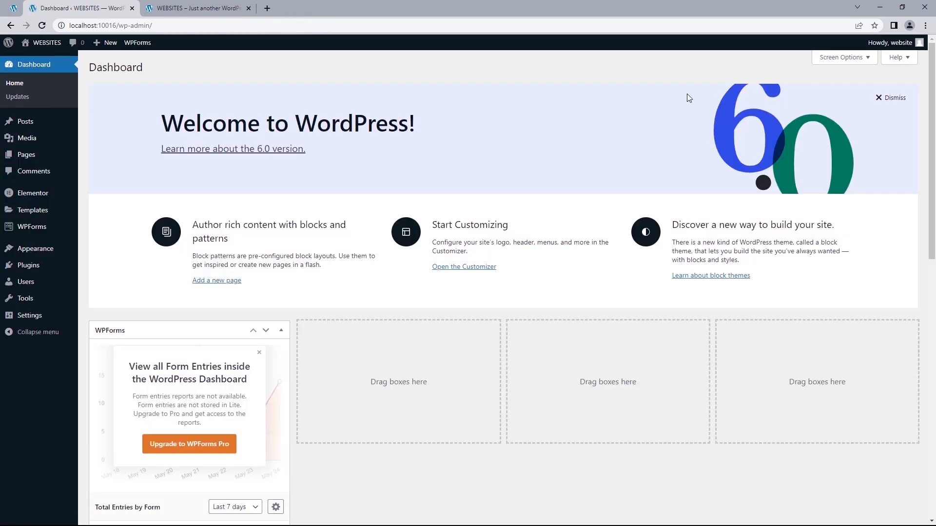
left_click(26, 154)
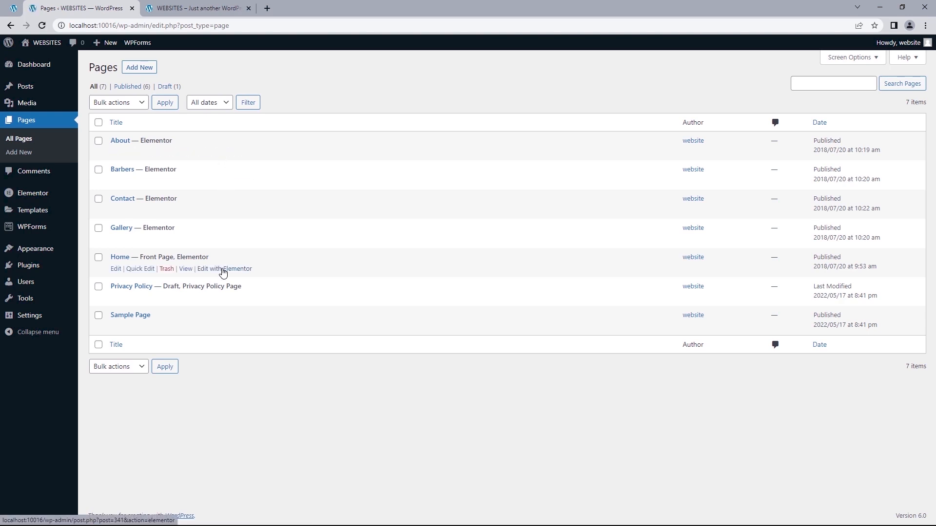
mouse_move(233, 279)
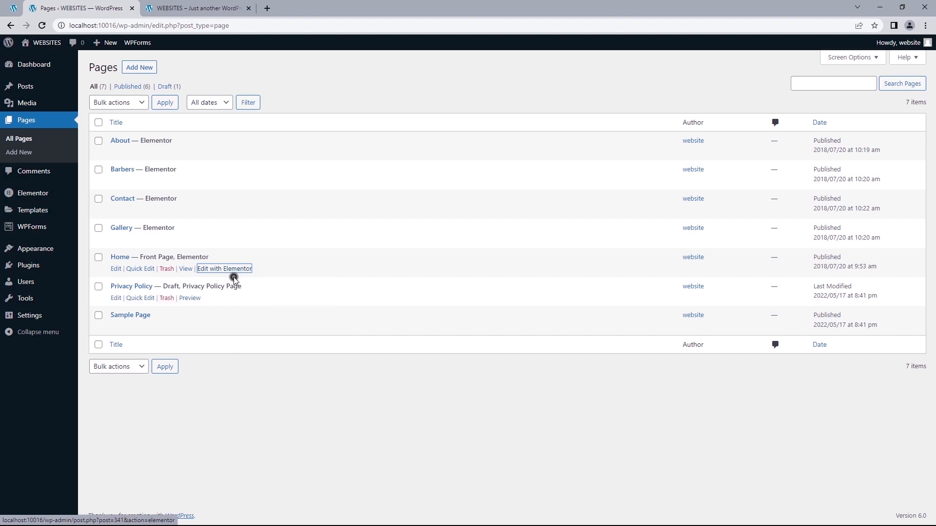
left_click(224, 268)
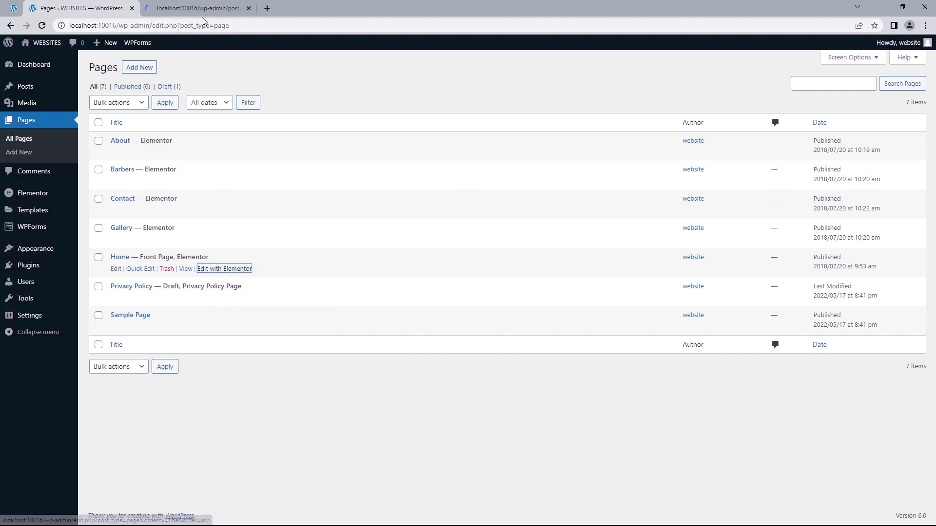
left_click(224, 268)
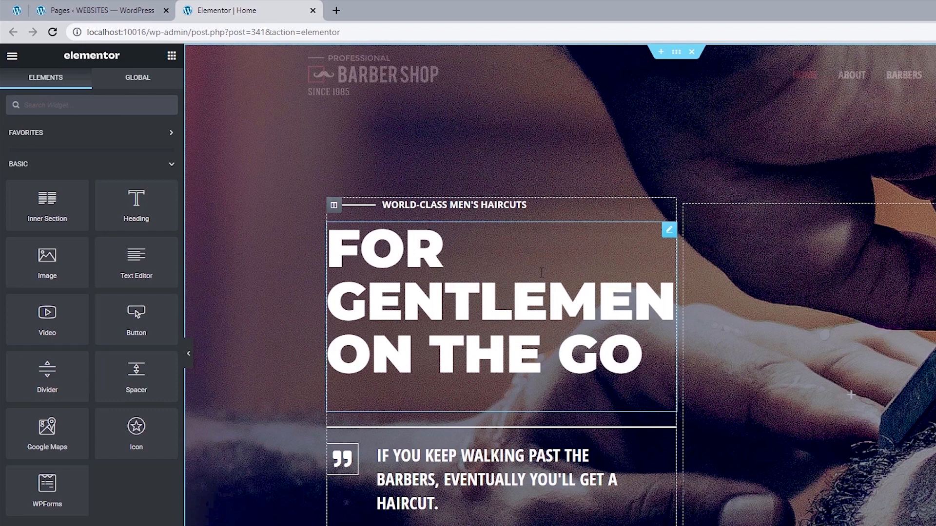
mouse_move(669, 231)
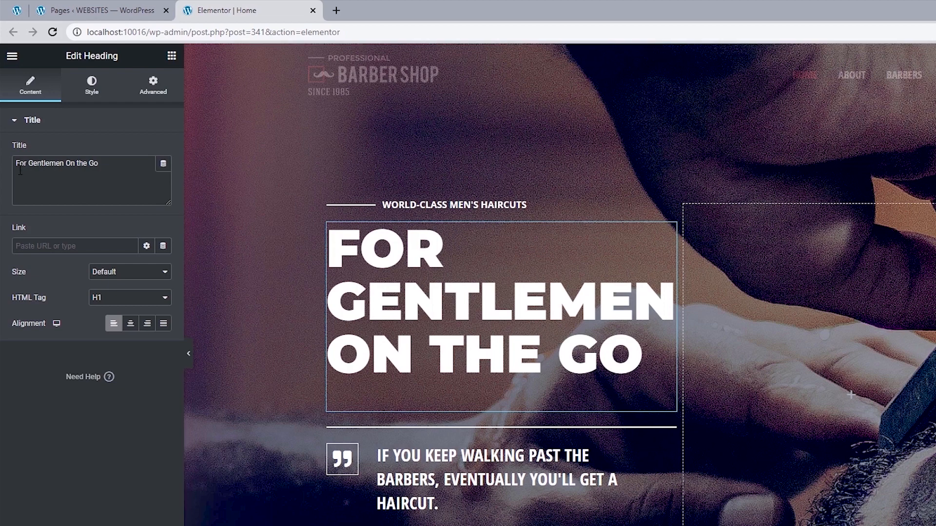
Prefix the hero heading with 'Haircuts' and review its Style and Advanced settings
type("Haircuts")
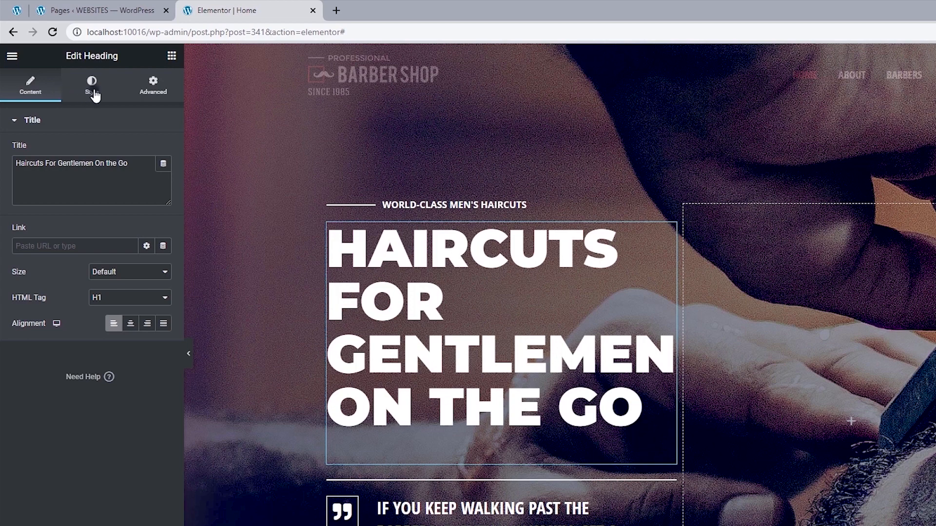
left_click(91, 84)
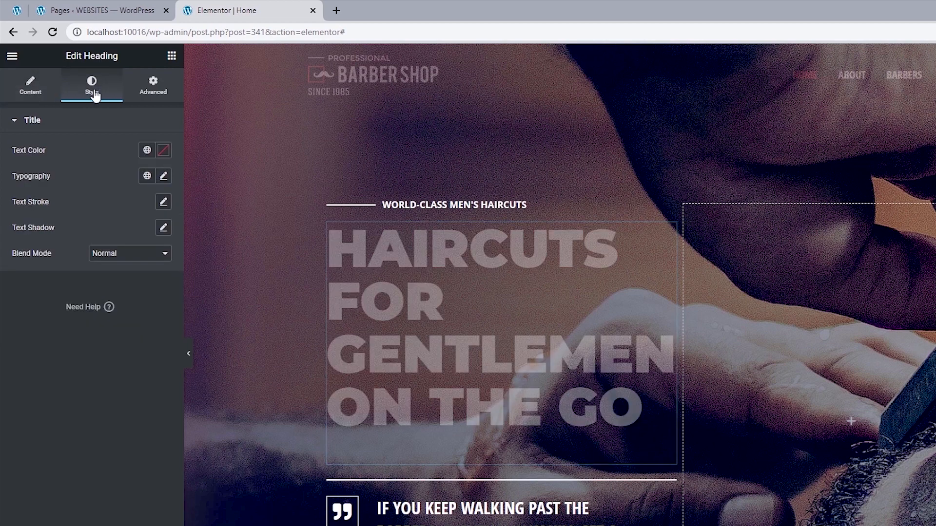
left_click(153, 85)
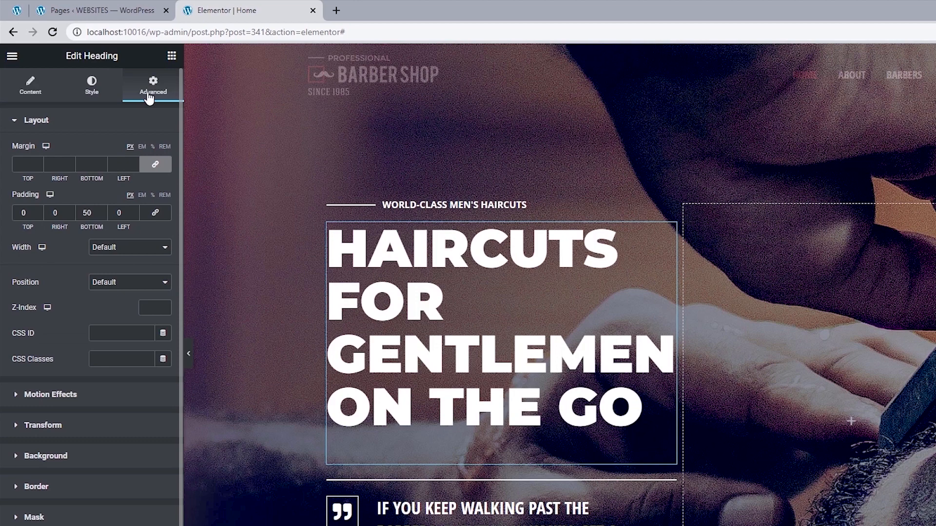
mouse_move(91, 84)
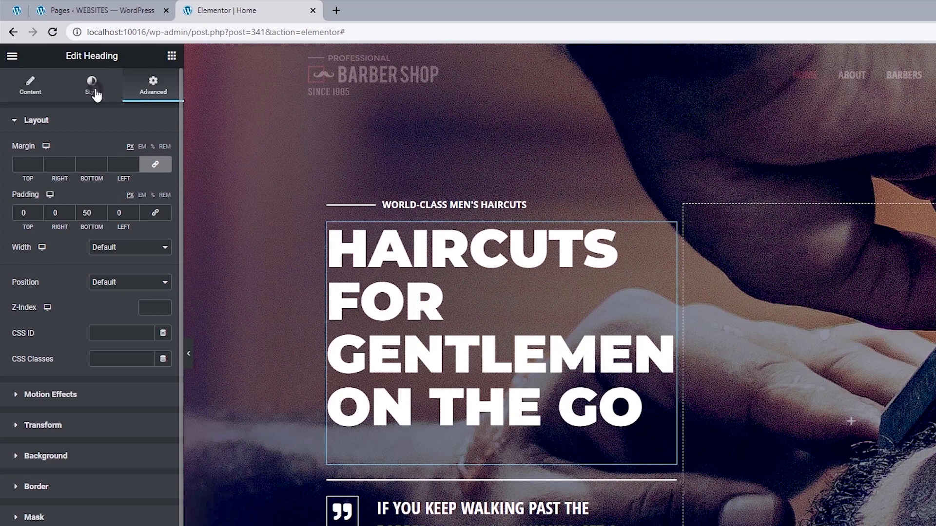
left_click(91, 85)
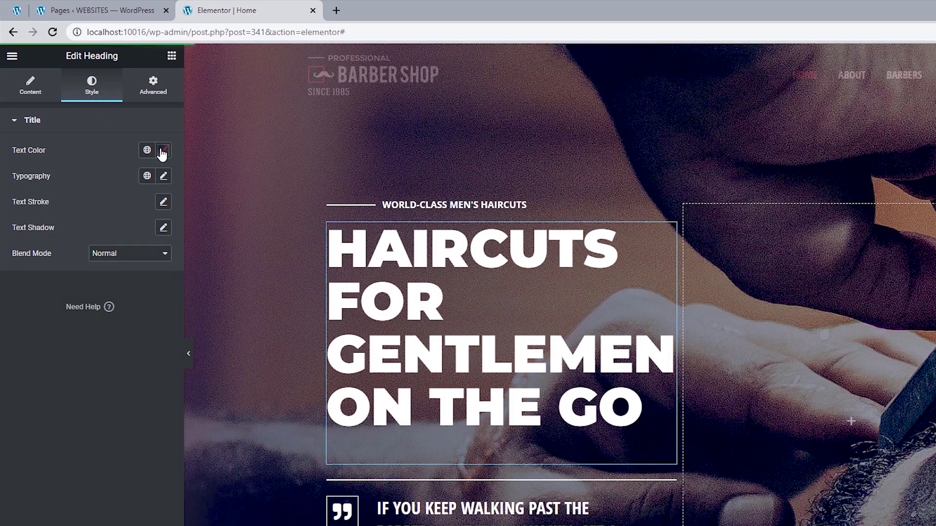
Make the hero heading white and give it word spacing 2
left_click(162, 150)
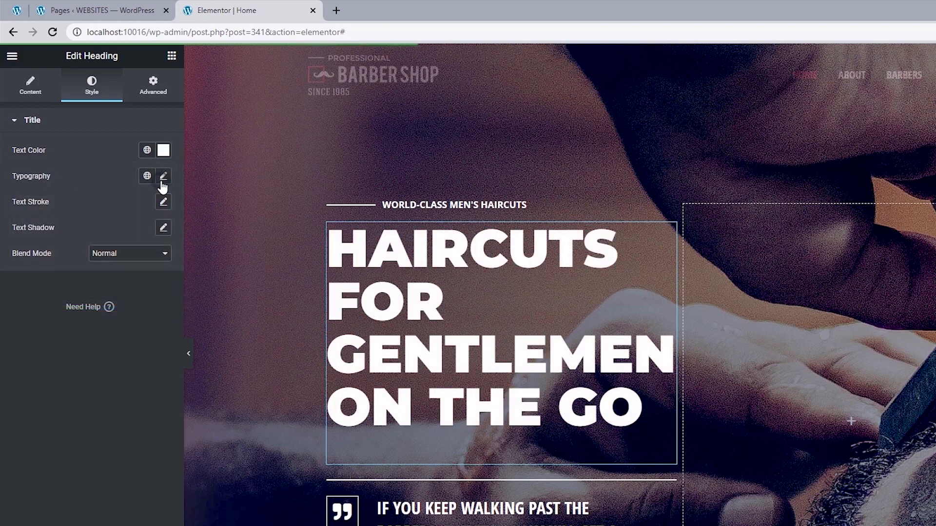
left_click(163, 175)
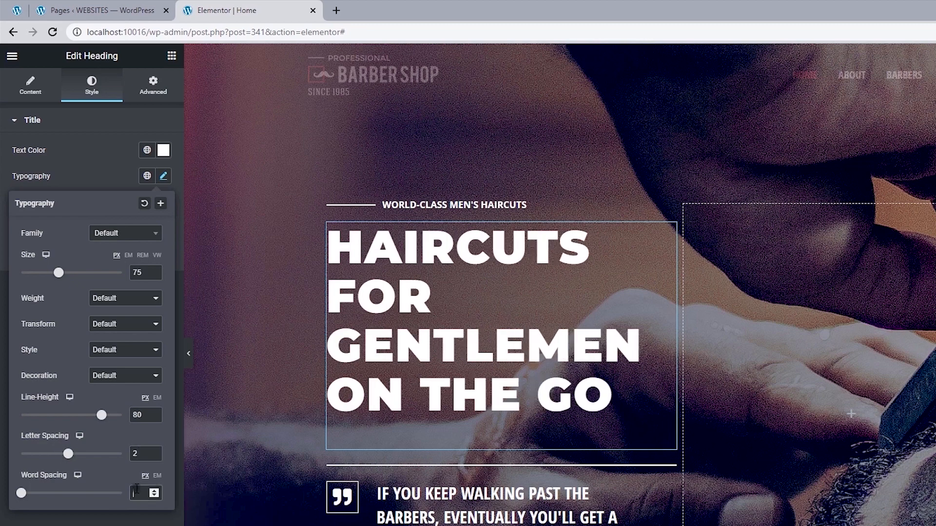
type("2")
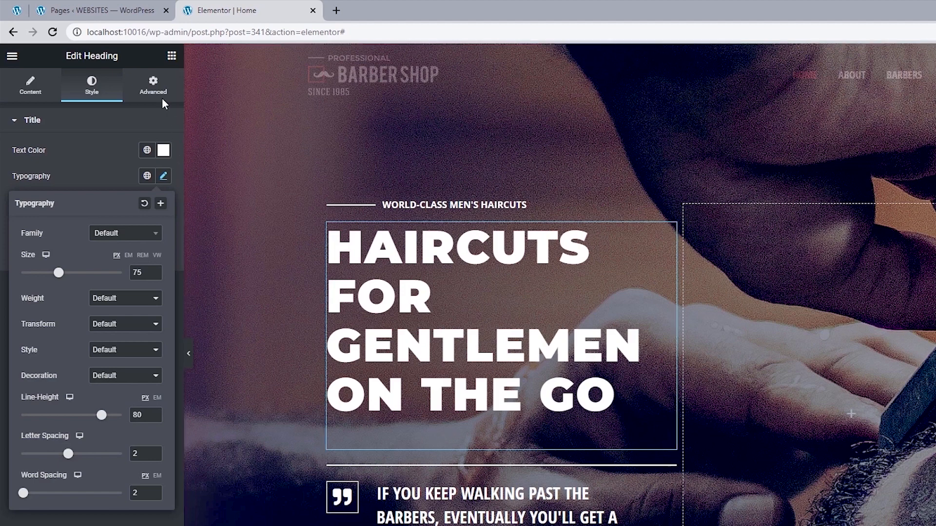
Set the heading's bottom padding to 0 and update the Home page
left_click(152, 84)
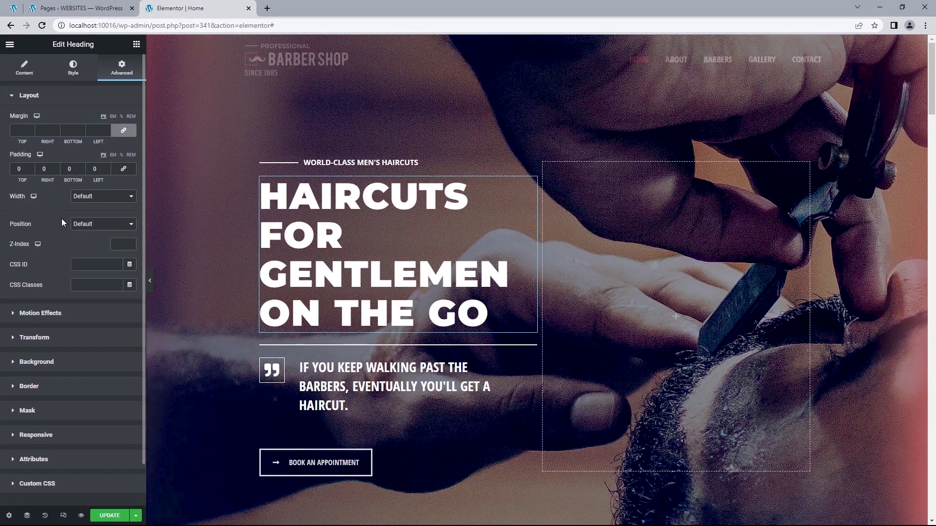
left_click(110, 516)
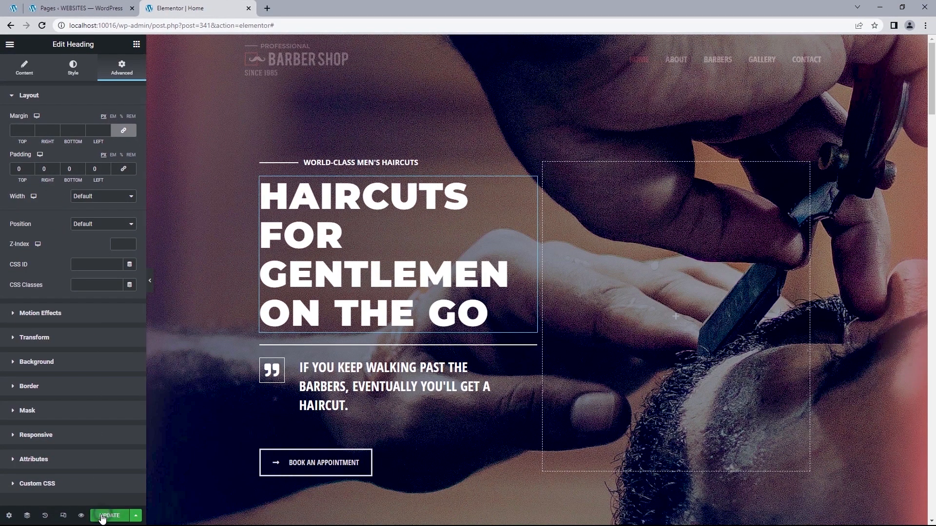
left_click(109, 516)
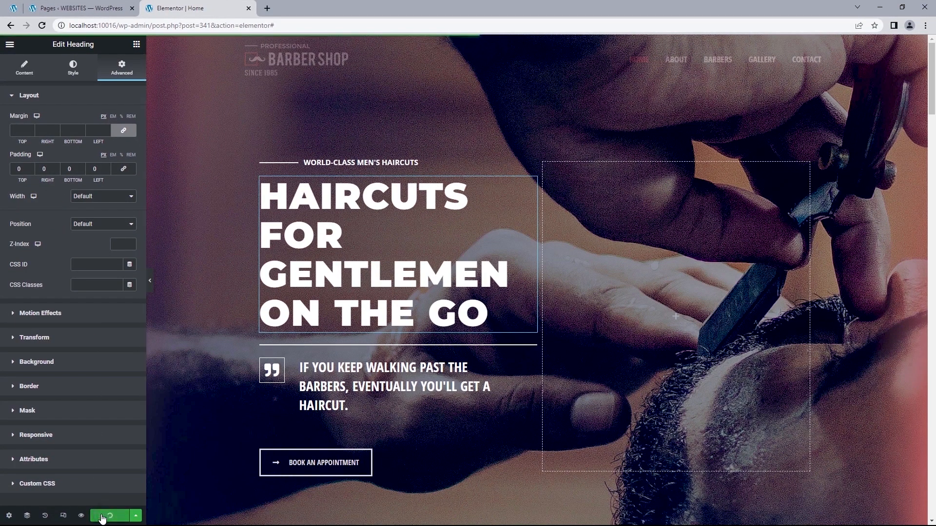
left_click(110, 515)
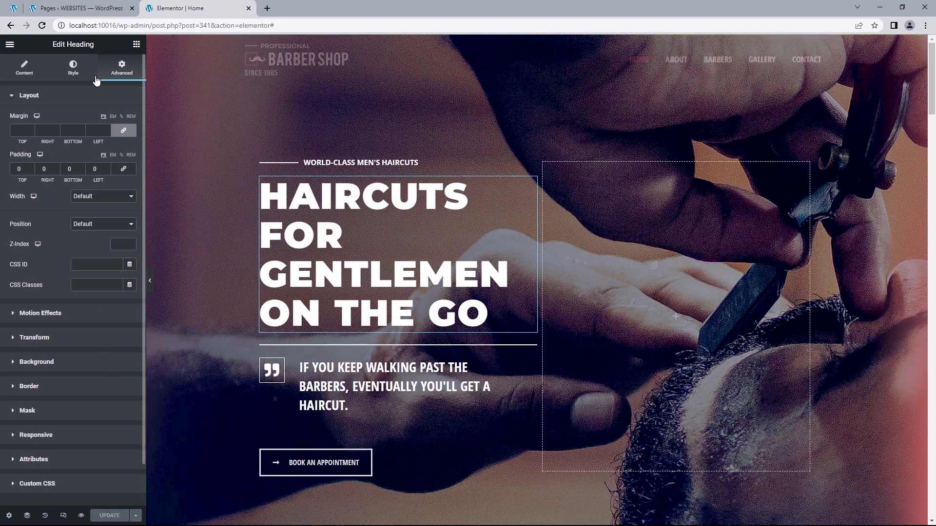
From the Pages list, open Add New in a separate browser tab
left_click(81, 8)
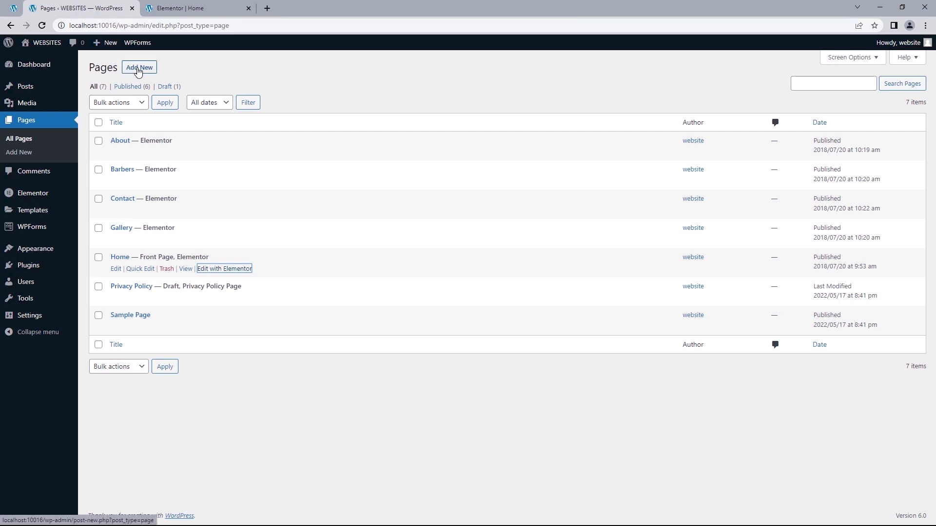
right_click(139, 67)
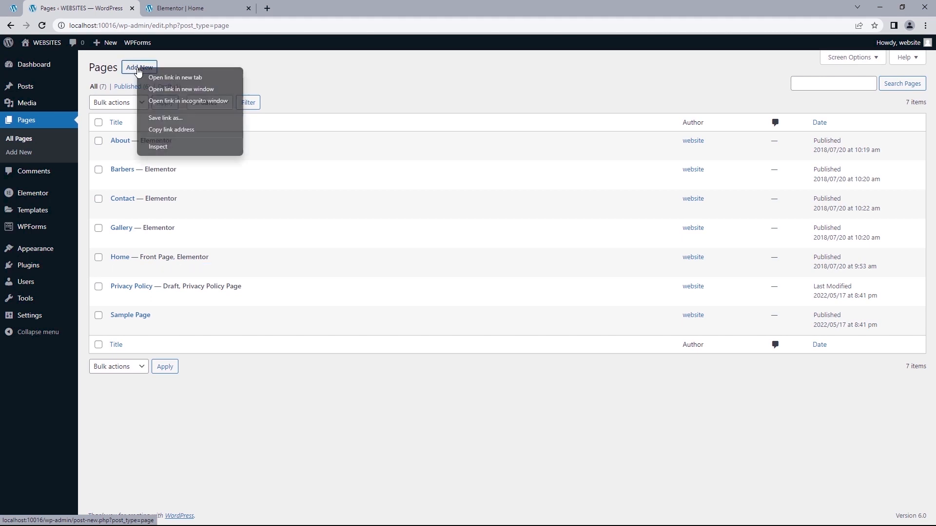
left_click(175, 77)
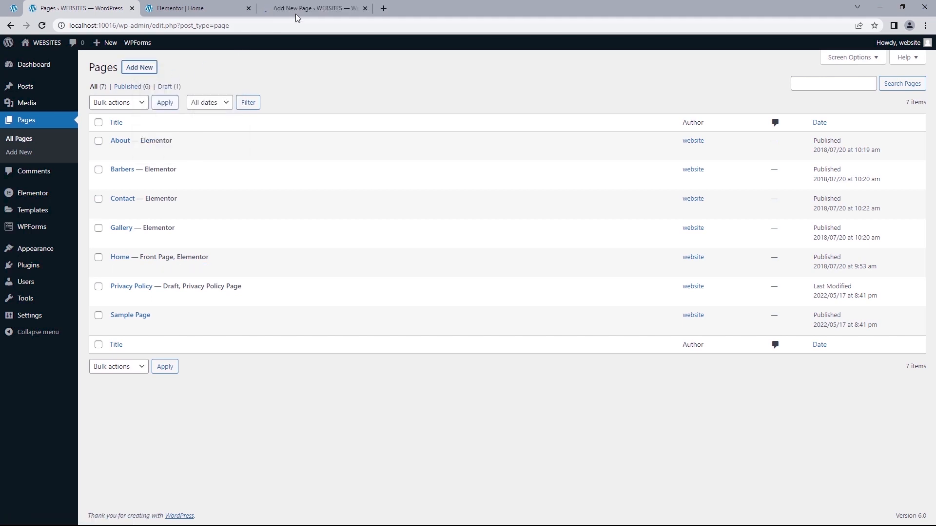
left_click(313, 8)
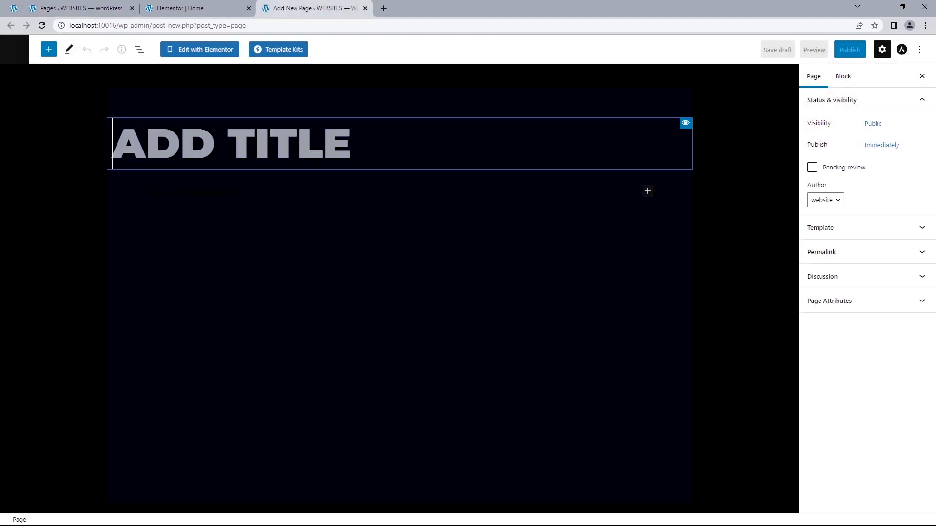
Title the new page 'BOOK APPOINTMENT', publish it, and open it in Elementor
type("BOOK APPOINT")
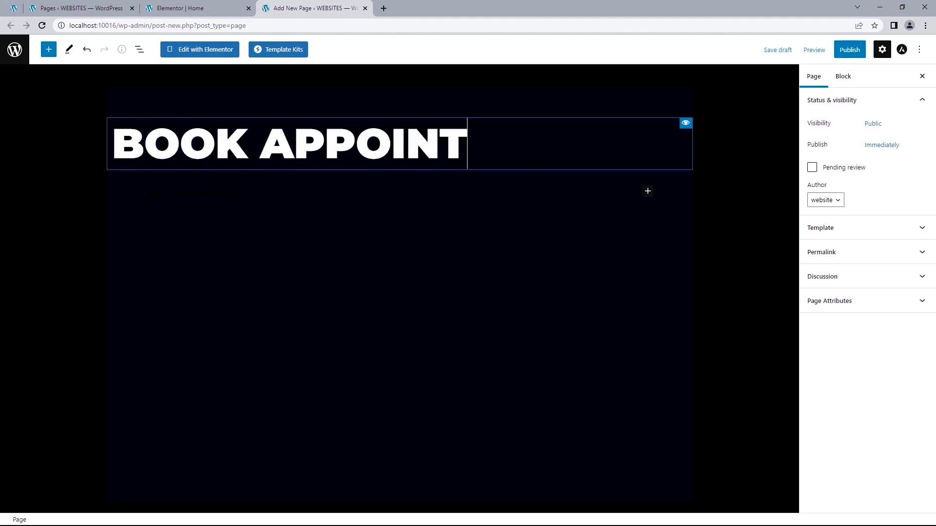
type("MENT")
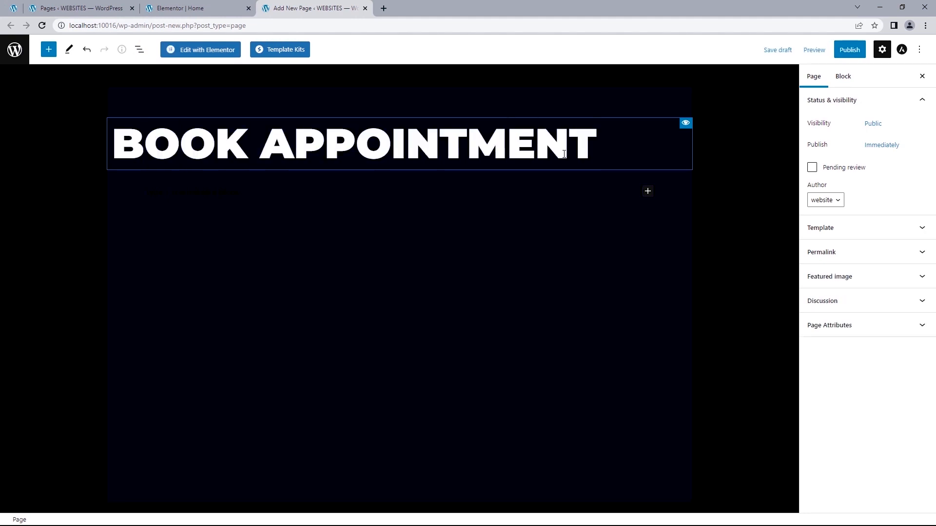
left_click(848, 50)
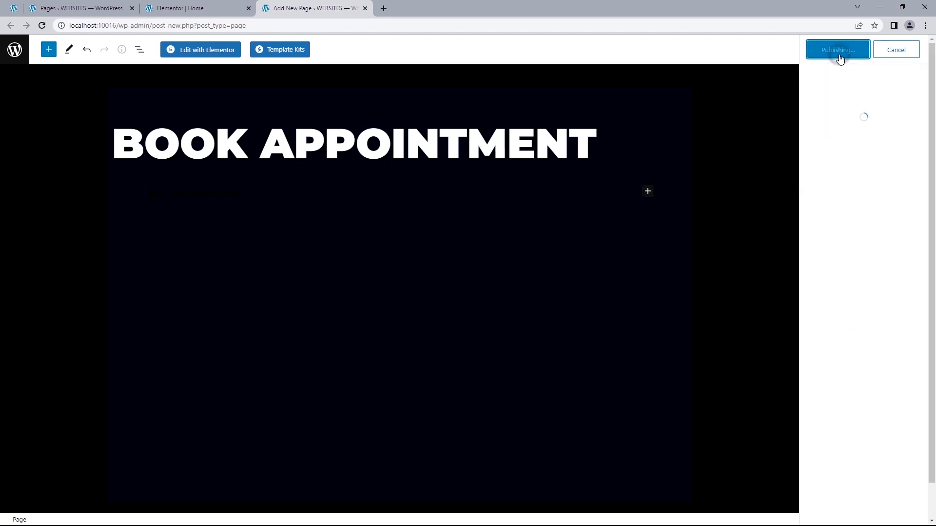
left_click(837, 49)
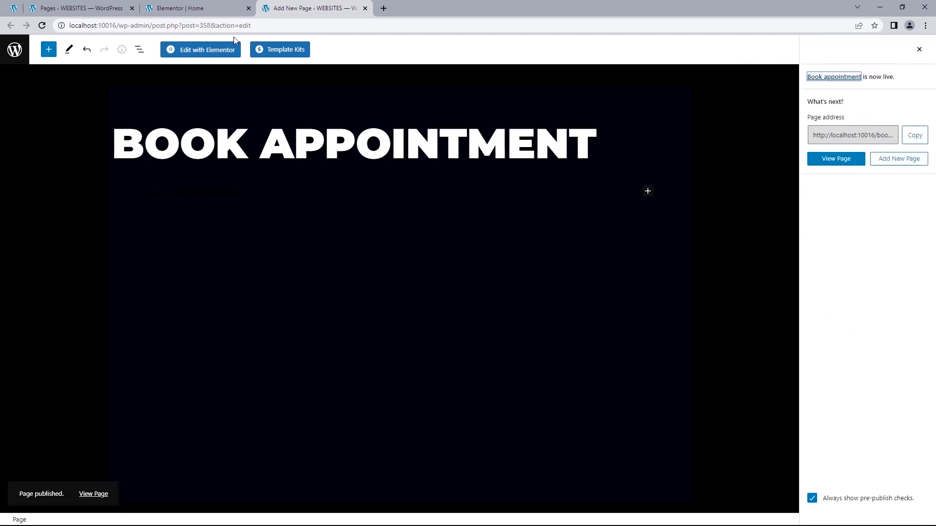
left_click(200, 50)
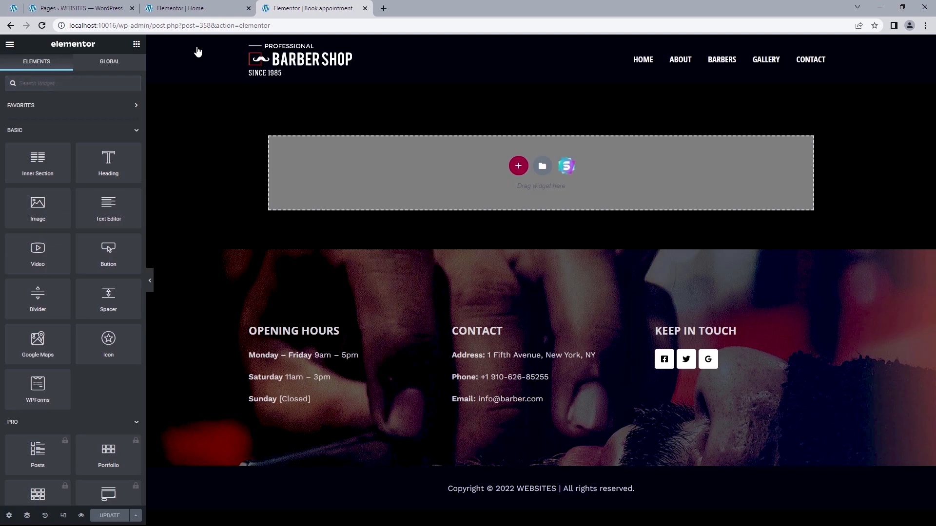
mouse_move(186, 54)
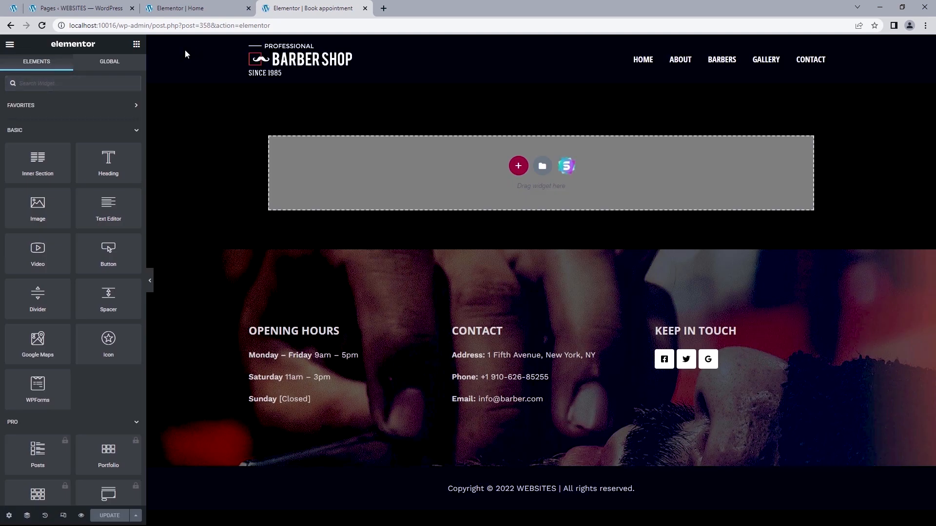
mouse_move(208, 130)
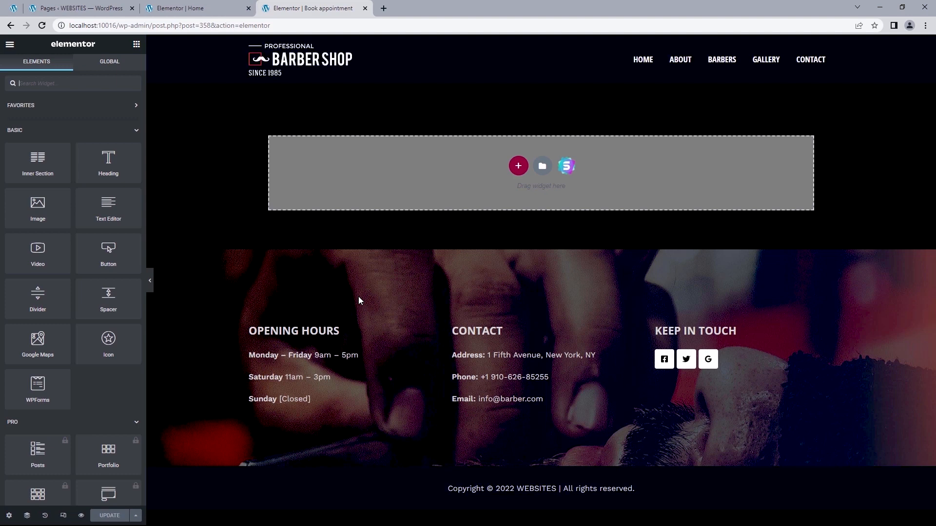
mouse_move(70, 284)
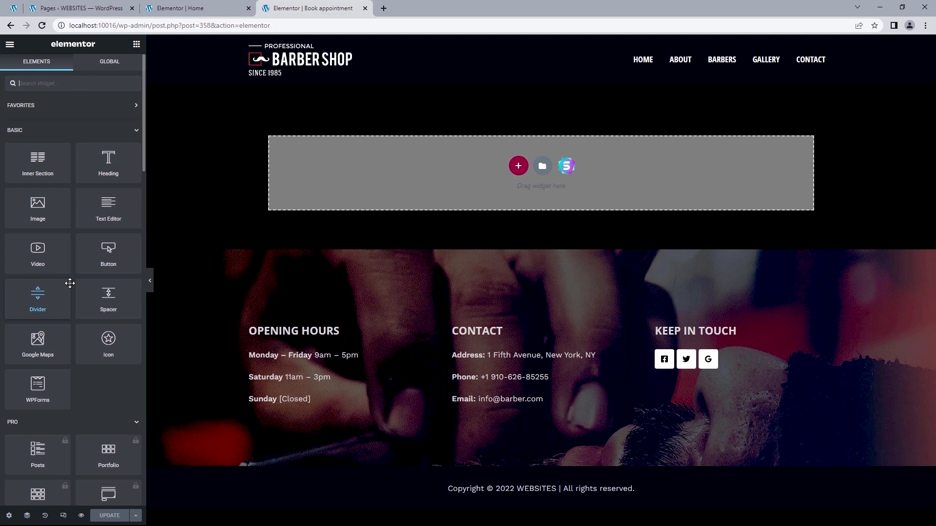
mouse_move(76, 281)
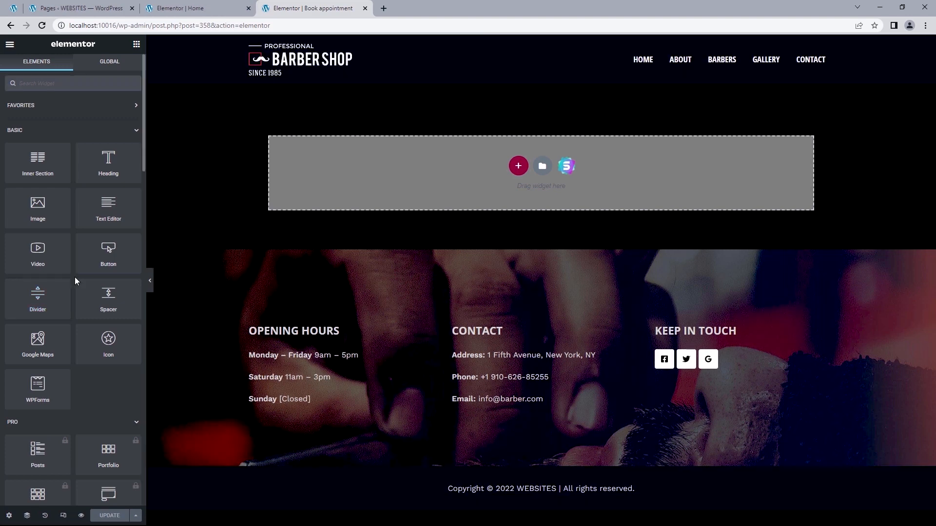
mouse_move(85, 247)
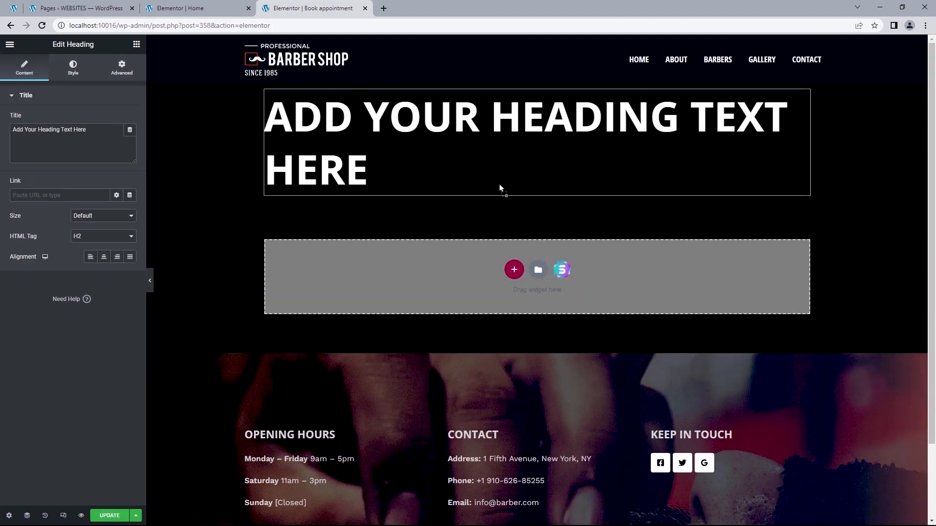
Replace the heading text with 'haircuts for men on the go' plus a <br>, centred
triple_click(49, 129)
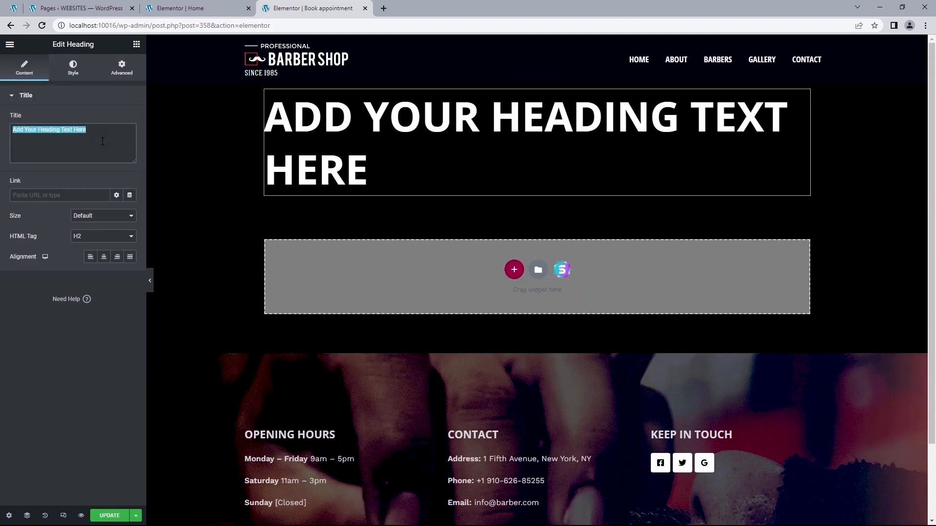
type("haircuts for men on the go")
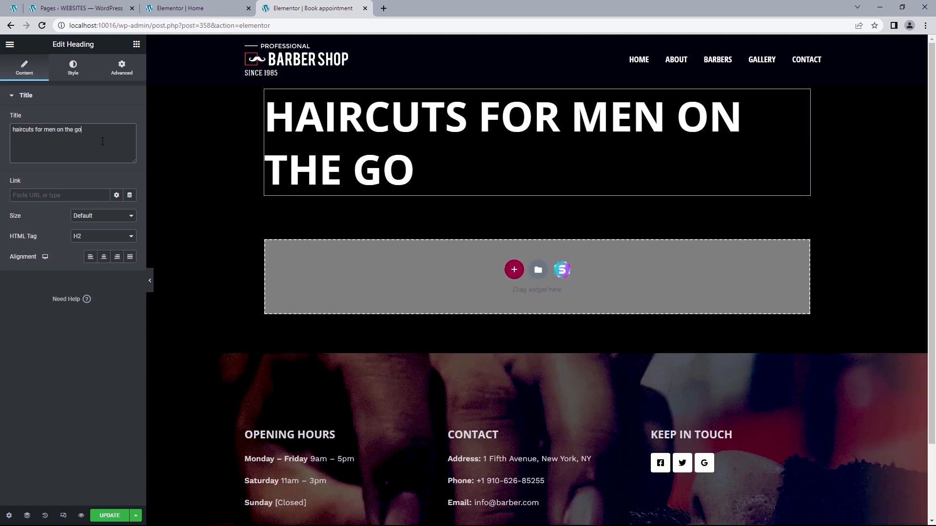
type("<br>")
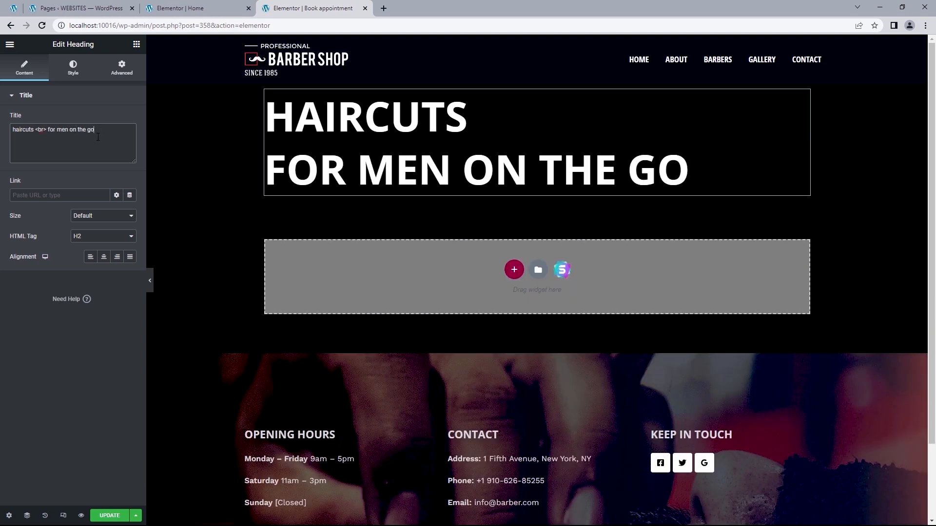
left_click(103, 257)
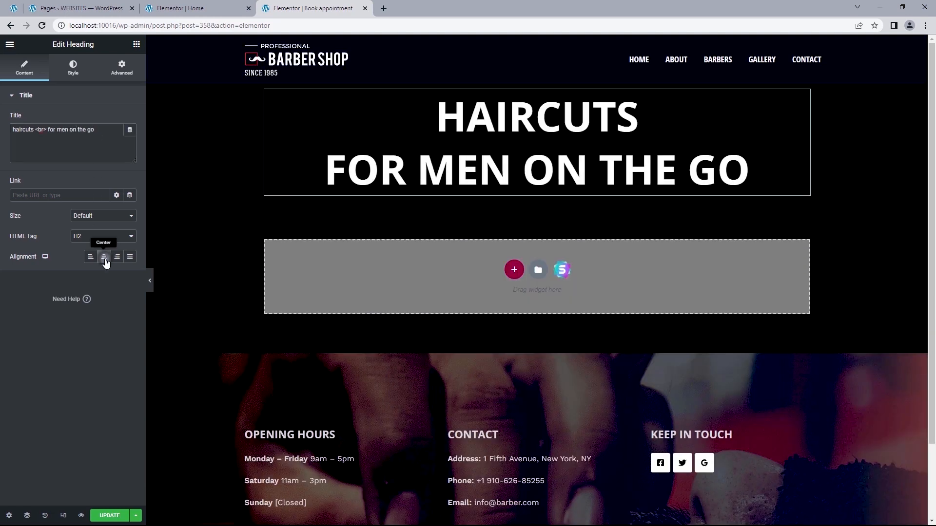
mouse_move(129, 90)
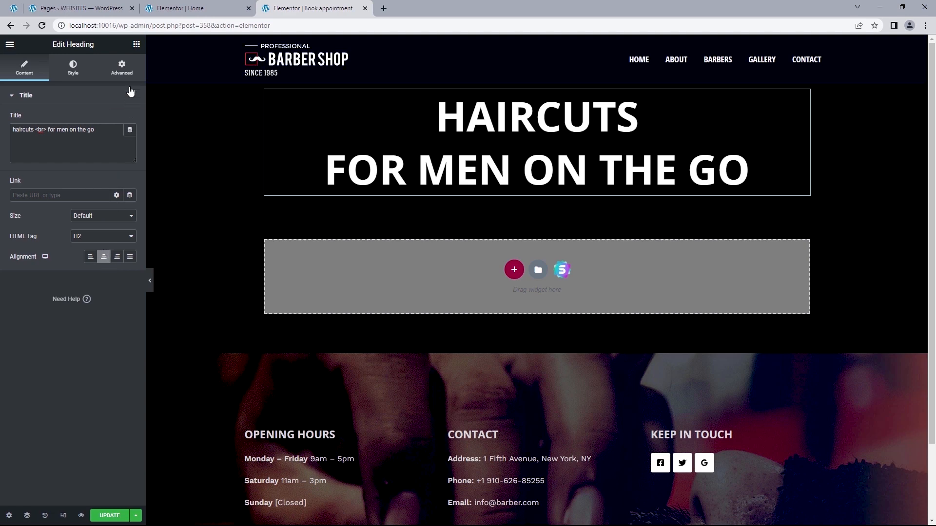
mouse_move(136, 44)
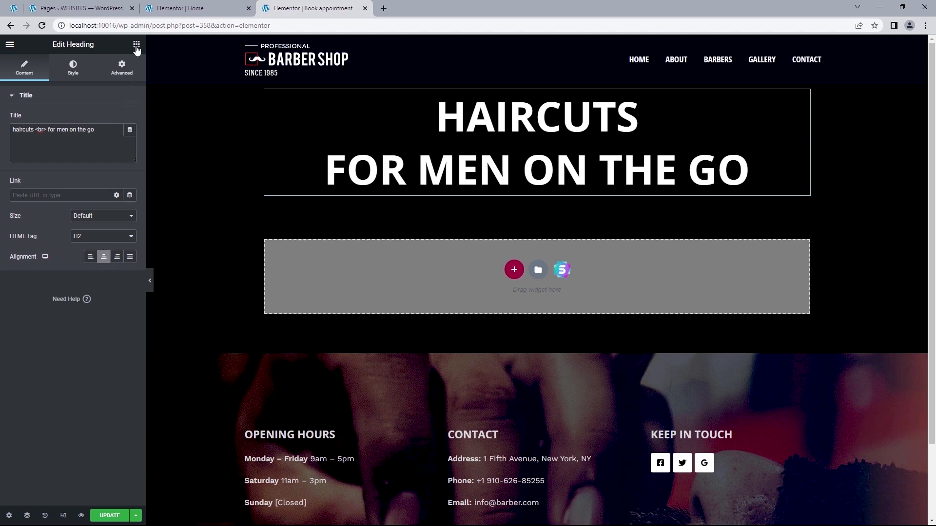
left_click(136, 44)
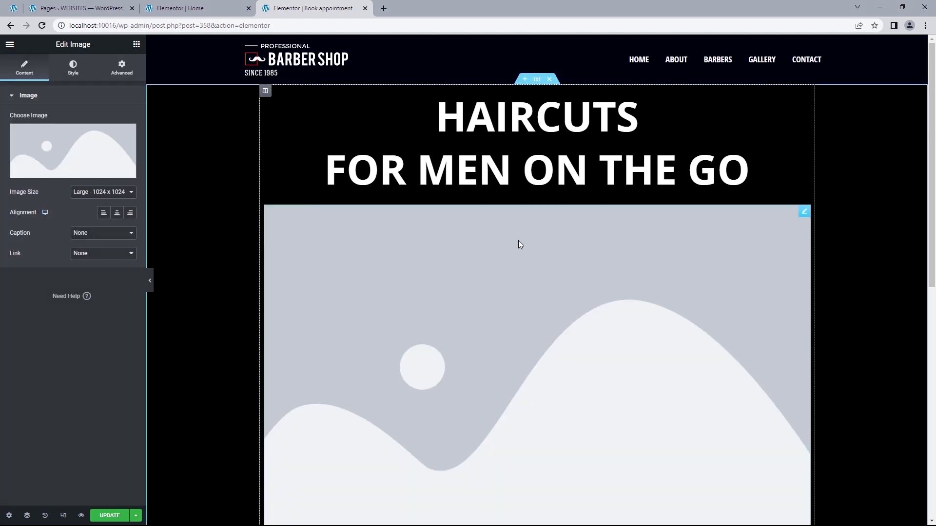
Choose the demo screenshot from the Media Library for the Image widget
left_click(73, 151)
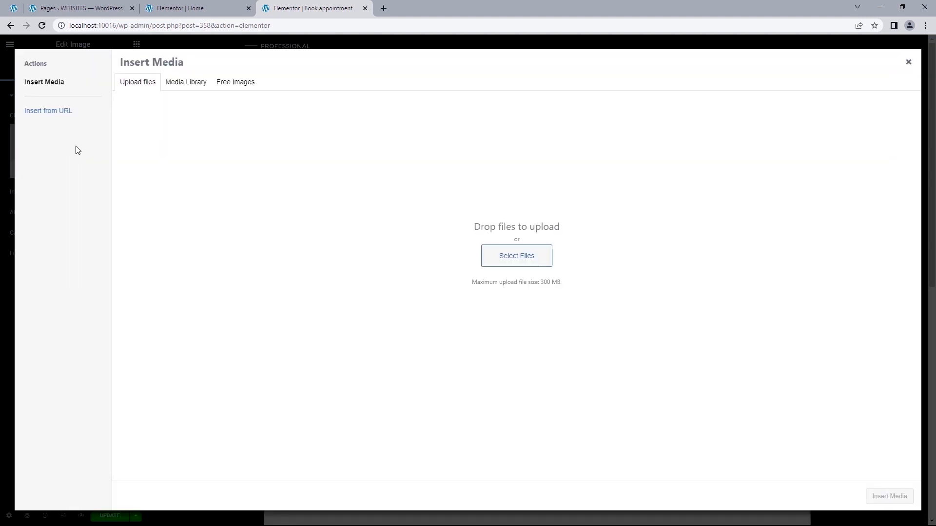
left_click(185, 82)
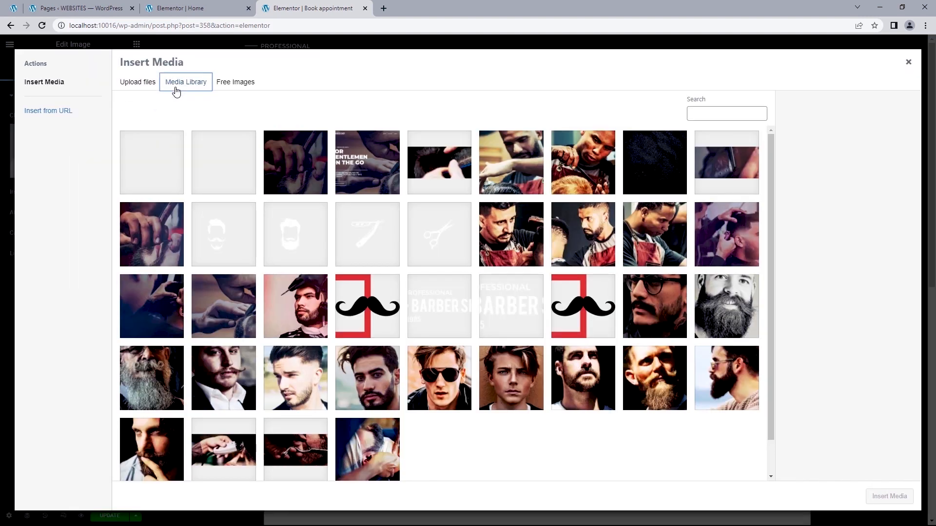
left_click(367, 162)
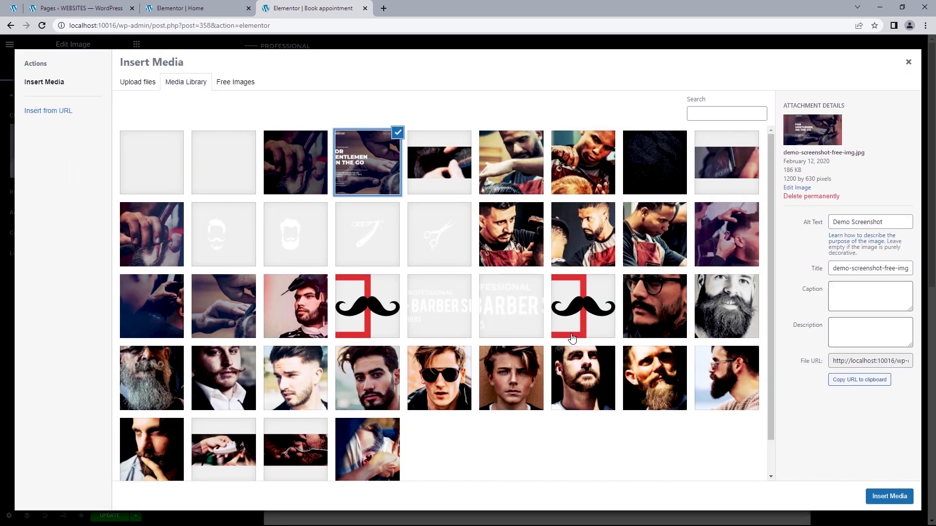
left_click(889, 497)
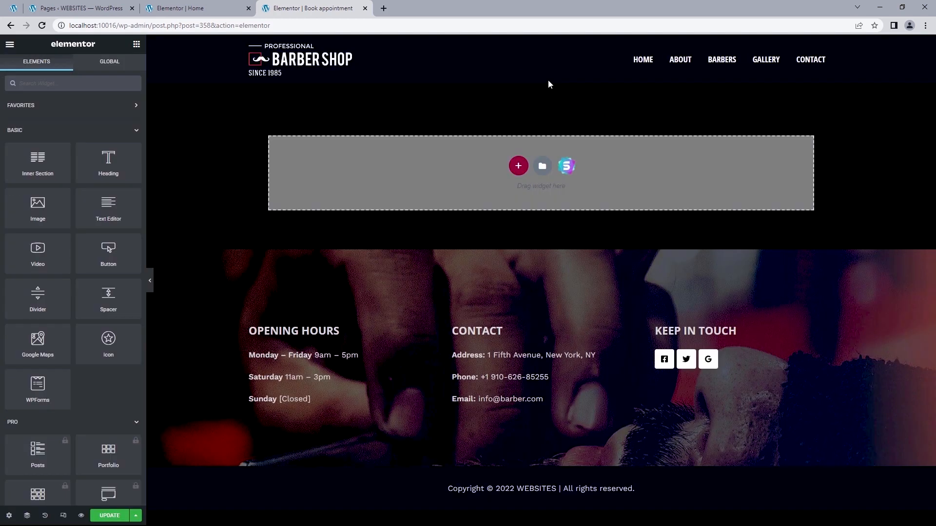
mouse_move(541, 143)
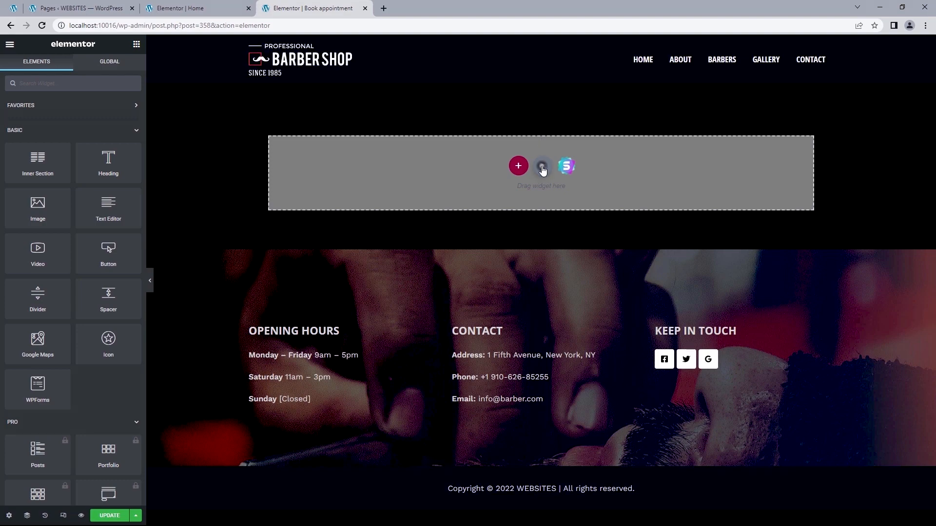
left_click(541, 165)
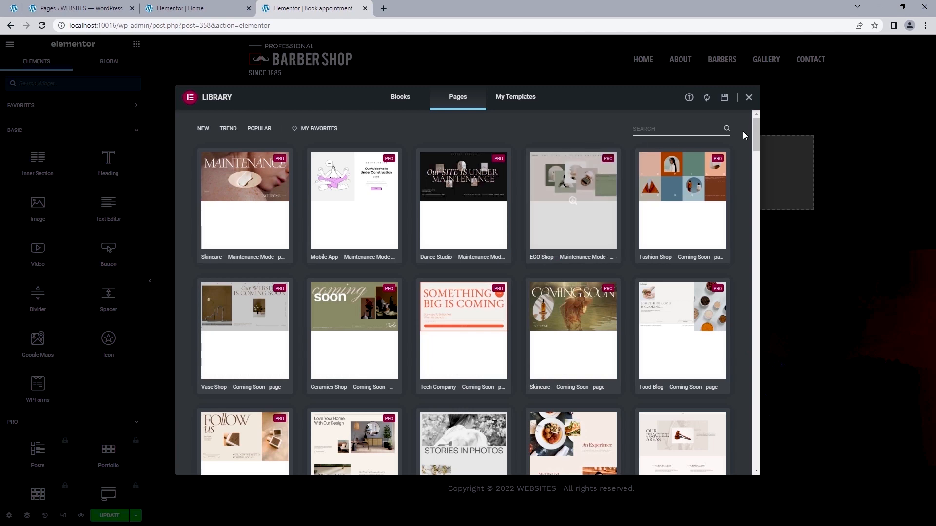
scroll("down", 3)
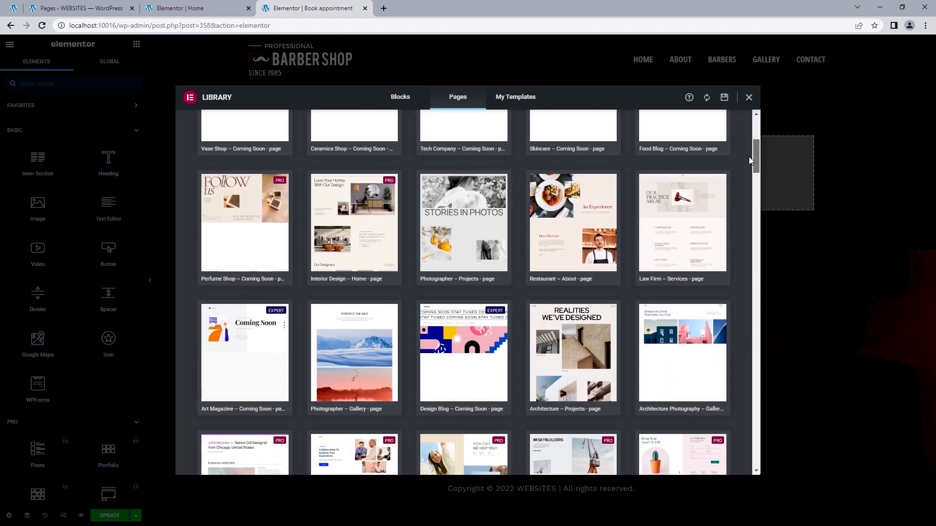
scroll("down", 3)
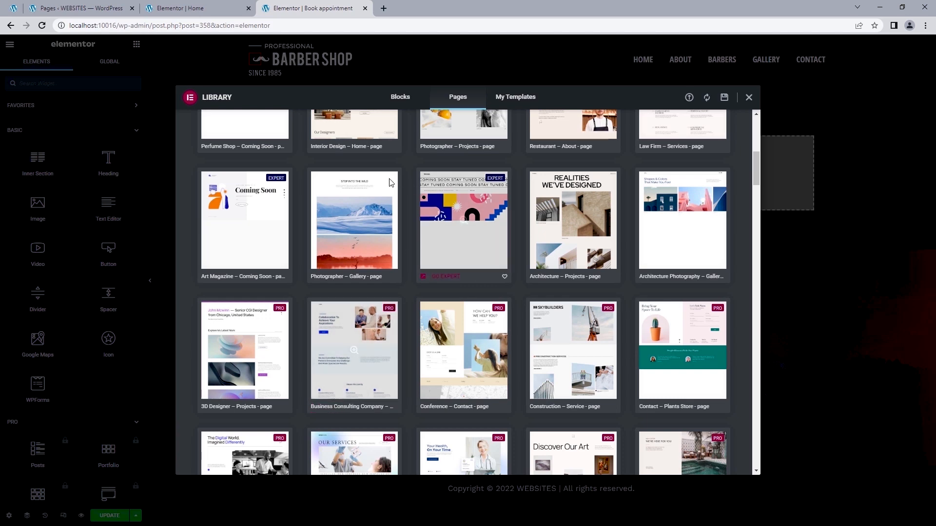
mouse_move(380, 190)
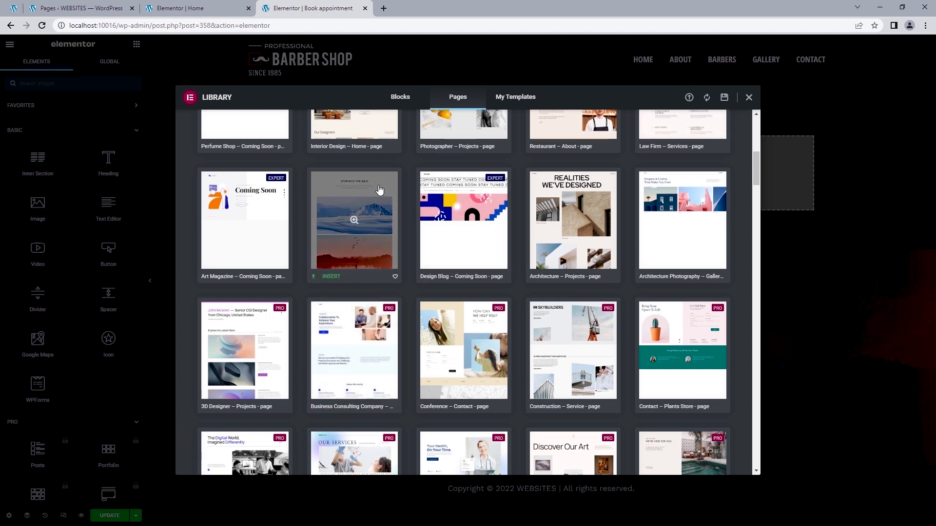
left_click(749, 97)
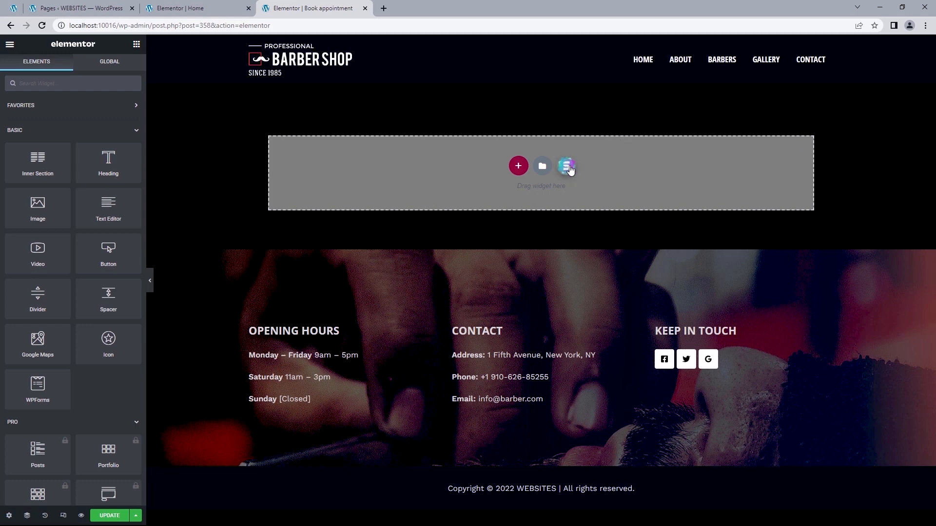
Preview a nature-themed starter page template and import it
left_click(566, 165)
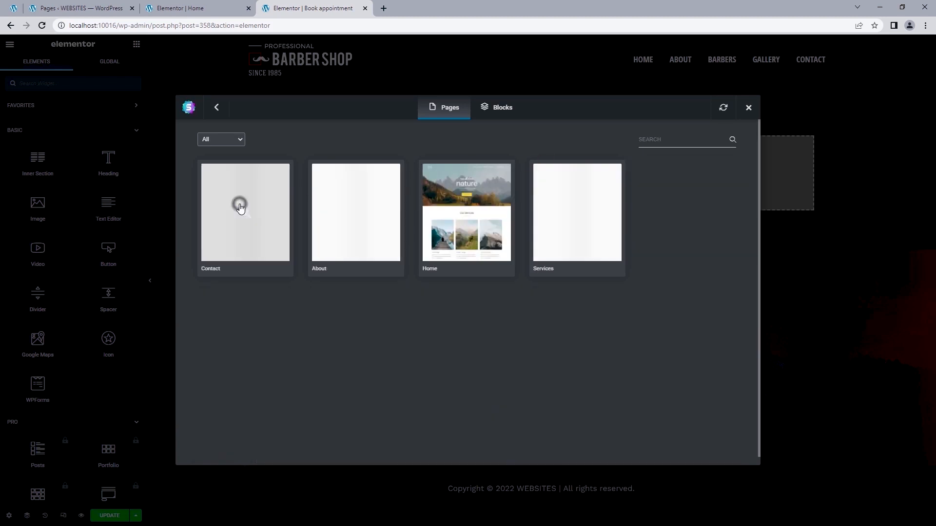
left_click(466, 213)
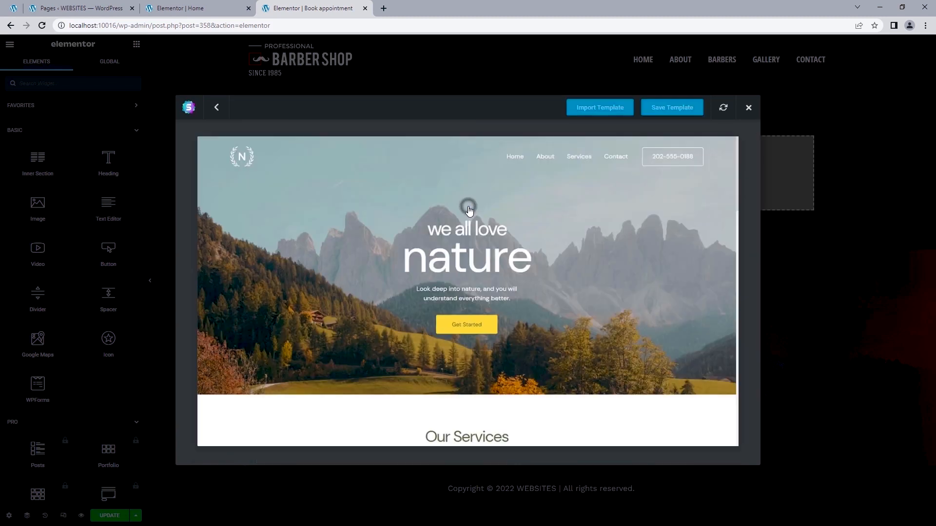
mouse_move(599, 107)
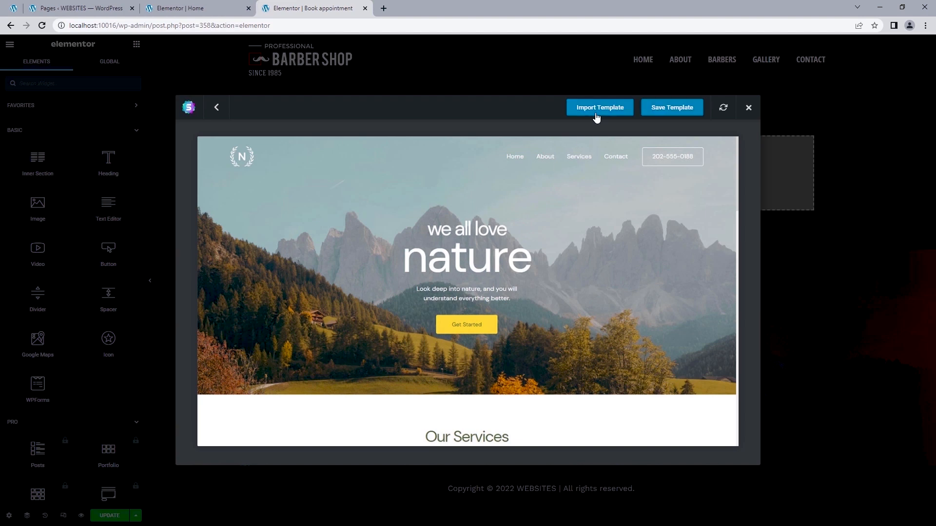
left_click(599, 107)
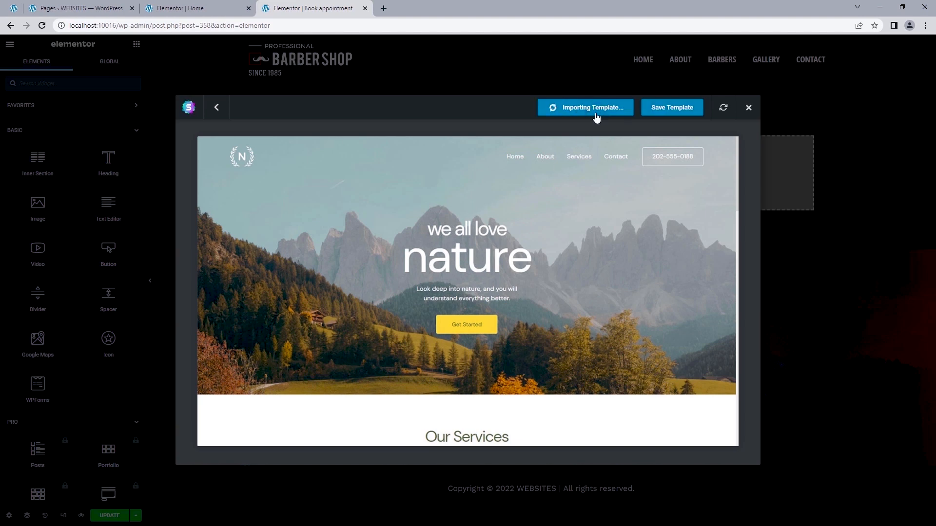
left_click(584, 107)
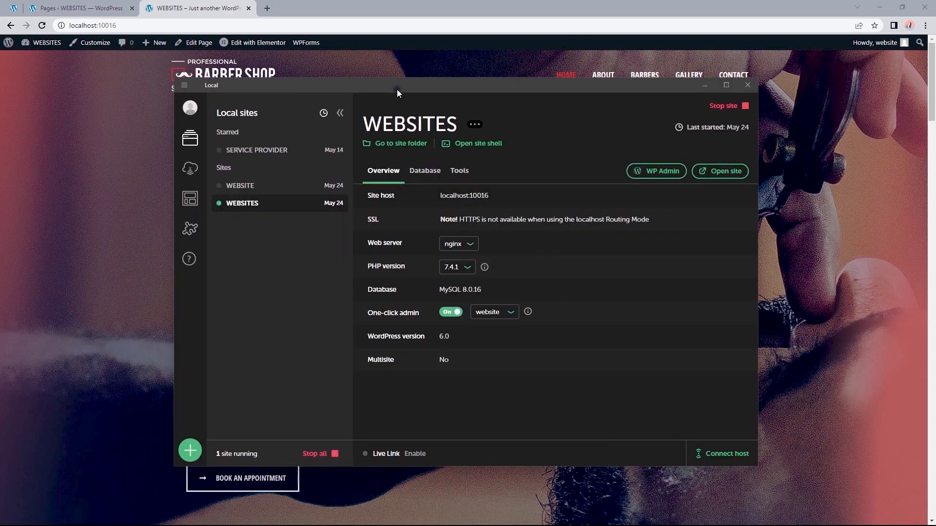
mouse_move(390, 461)
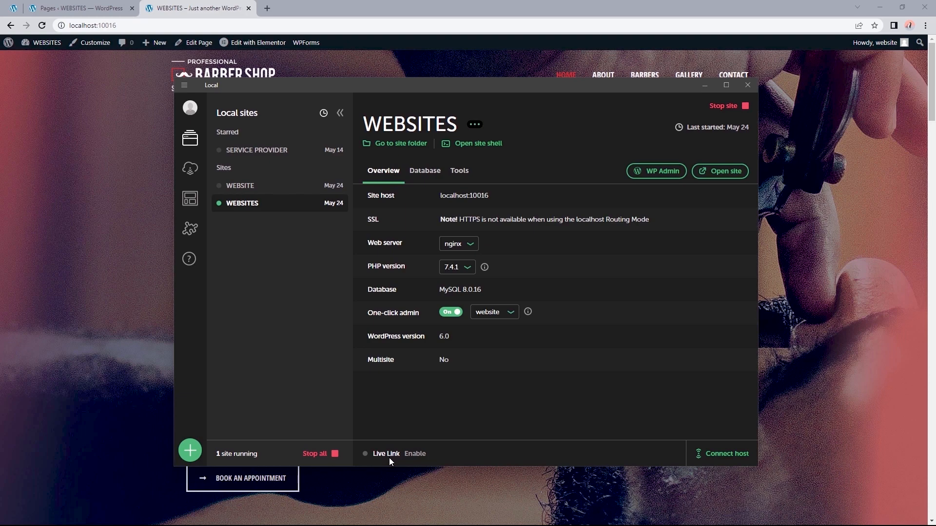
mouse_move(385, 465)
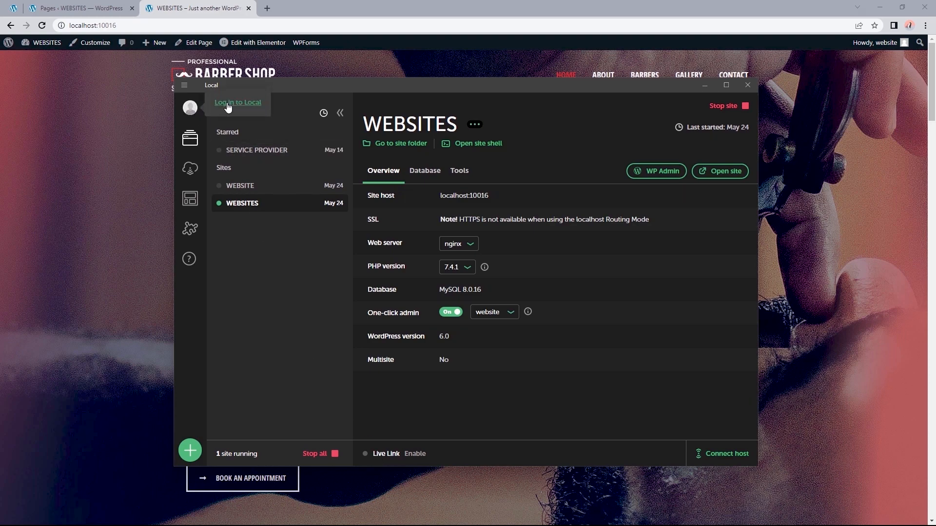
Sign up for a Local account with the existing Google account and return to Local
left_click(237, 102)
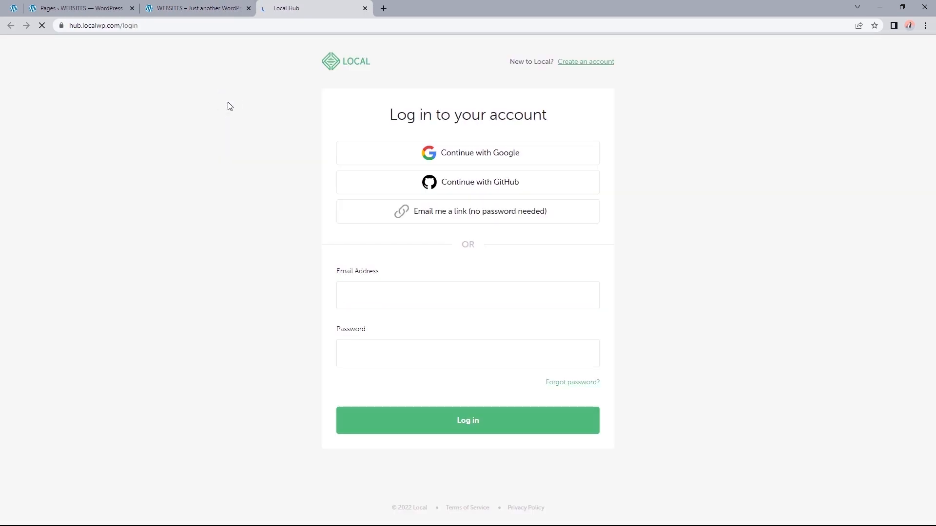
left_click(585, 62)
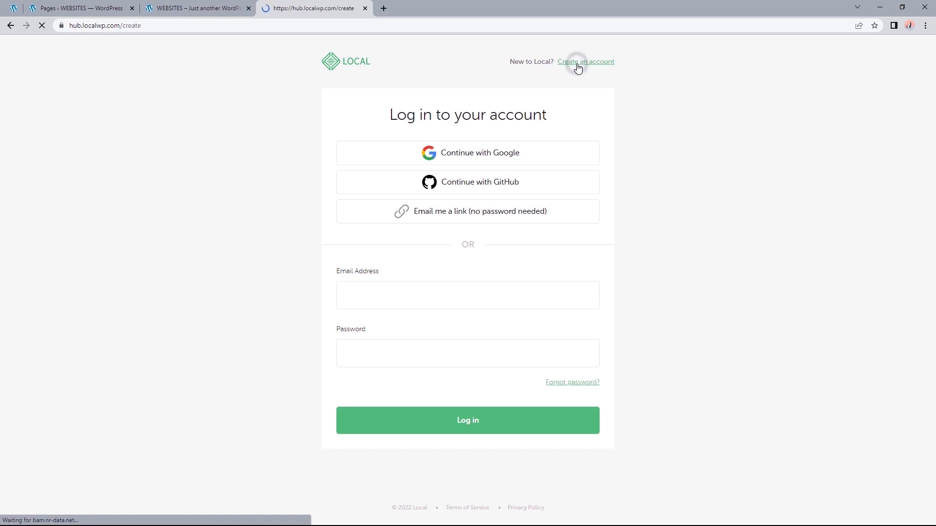
left_click(585, 61)
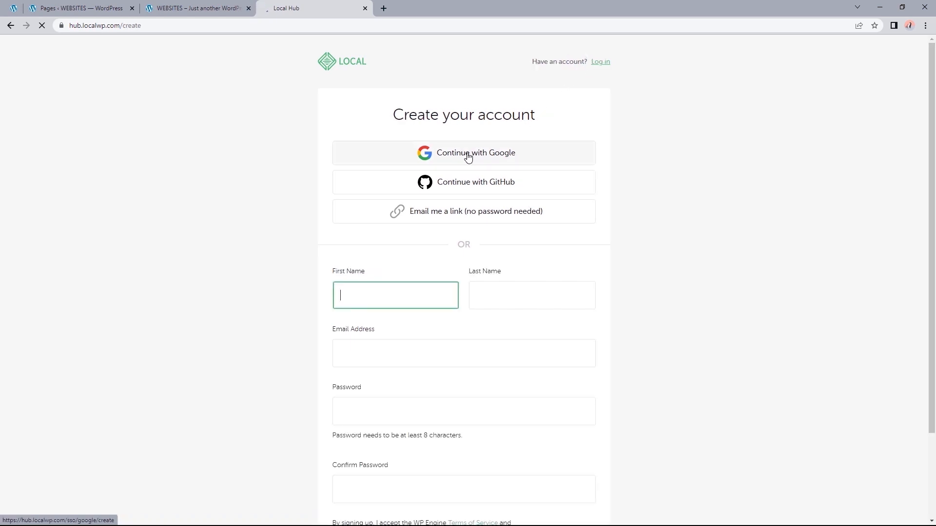
left_click(464, 152)
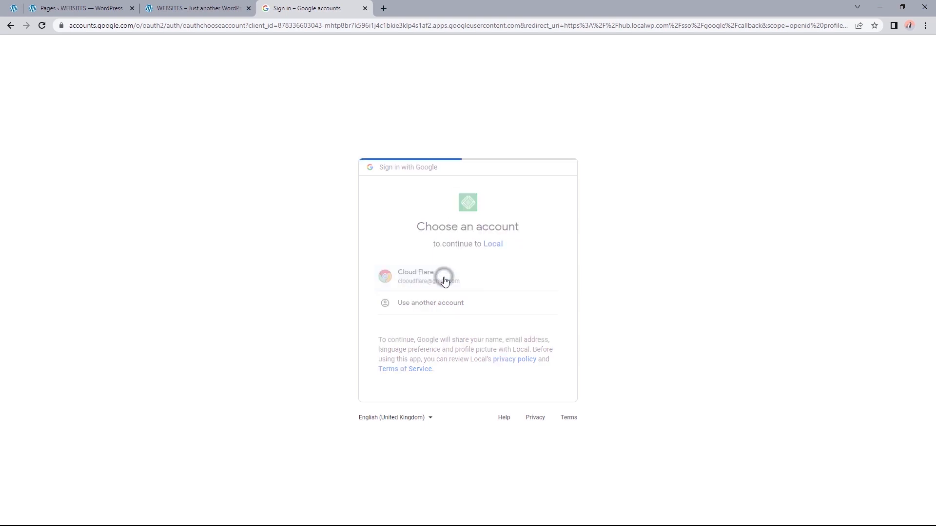
left_click(428, 276)
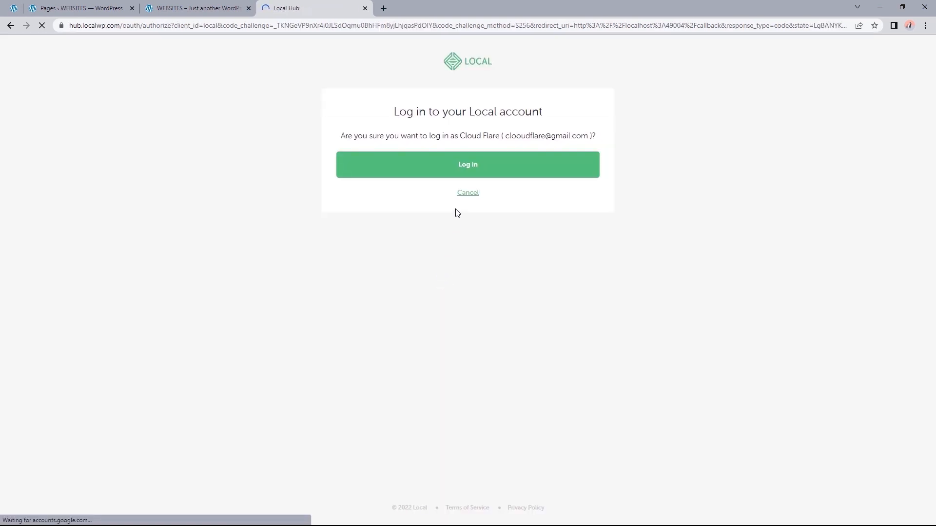
left_click(468, 164)
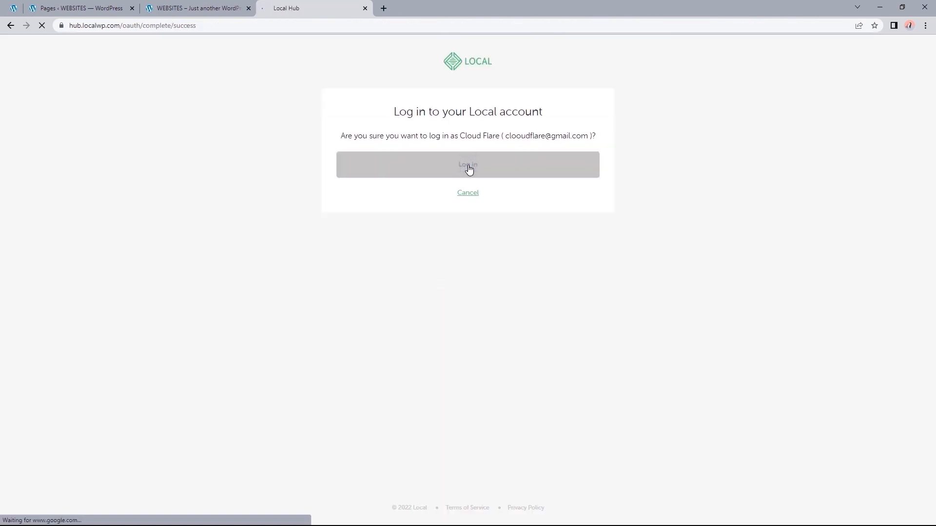
left_click(467, 165)
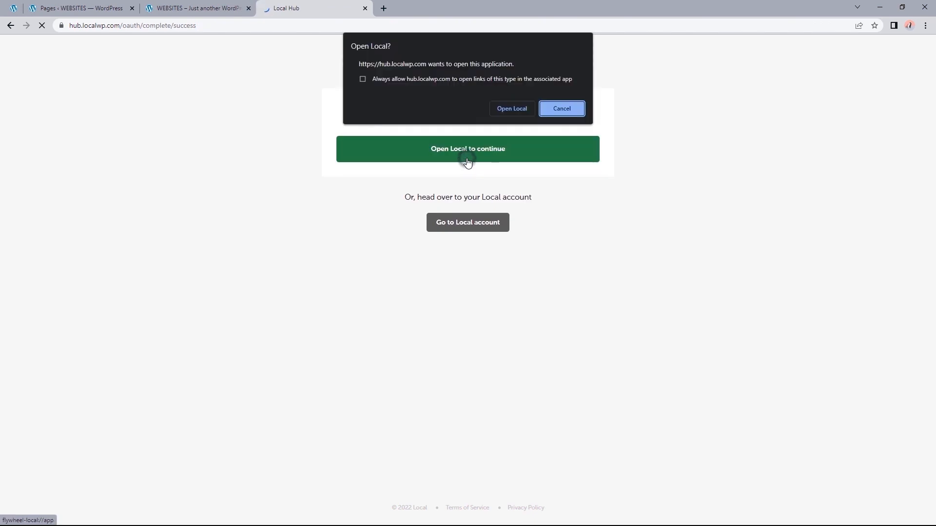
left_click(511, 109)
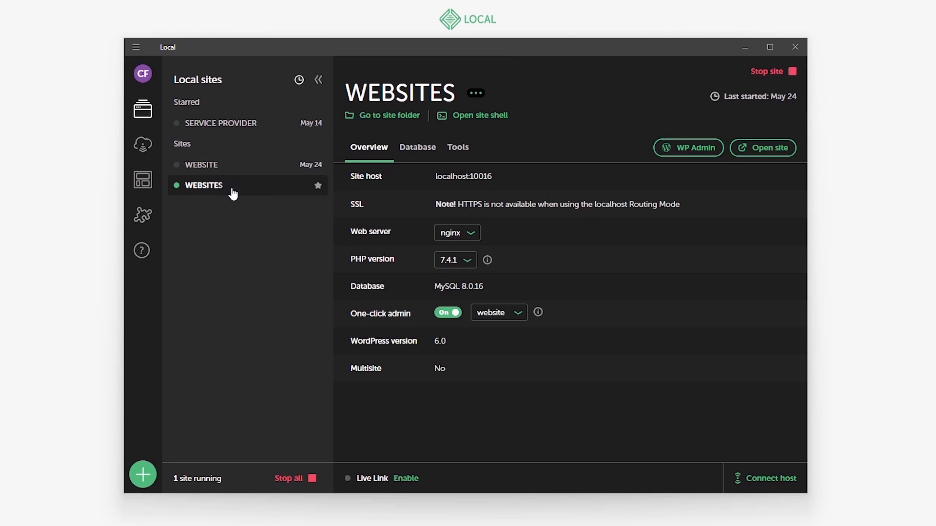
mouse_move(404, 481)
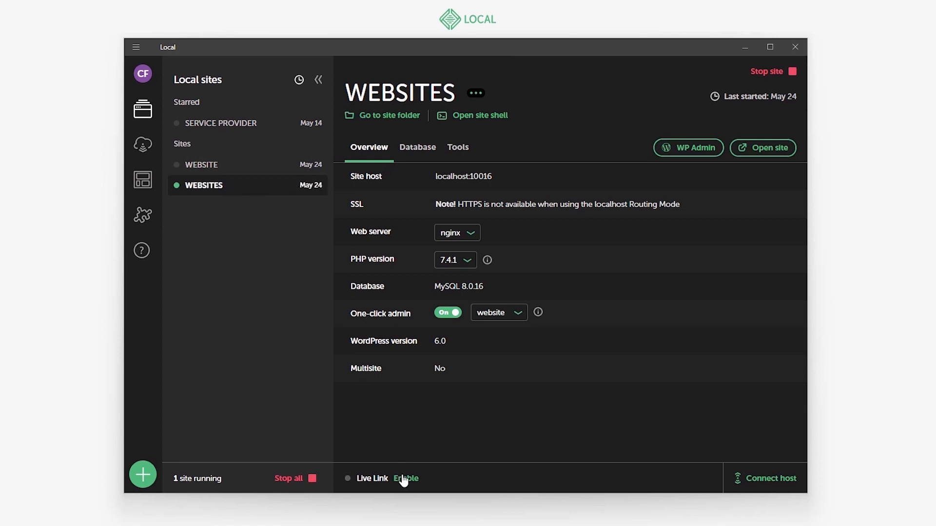
Enable Live Link for the WEBSITES site from the footer
left_click(405, 479)
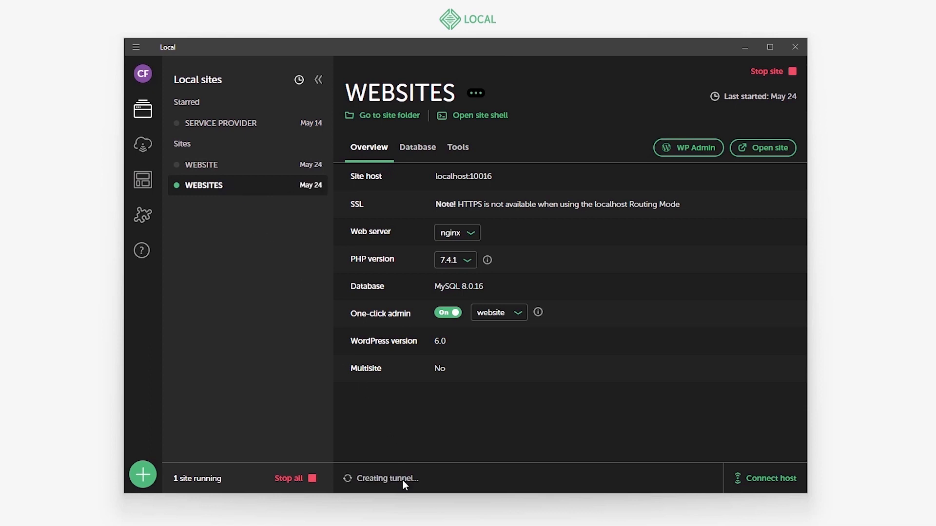
left_click(388, 479)
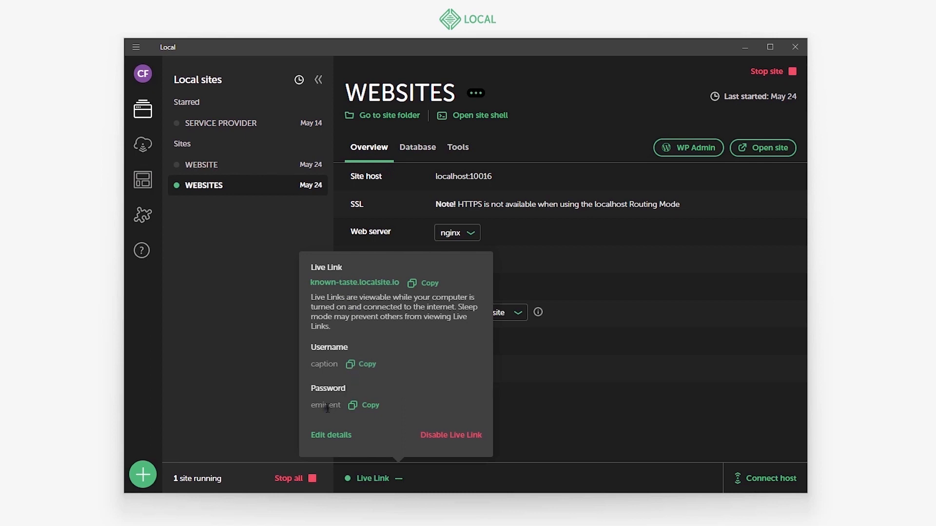
mouse_move(444, 446)
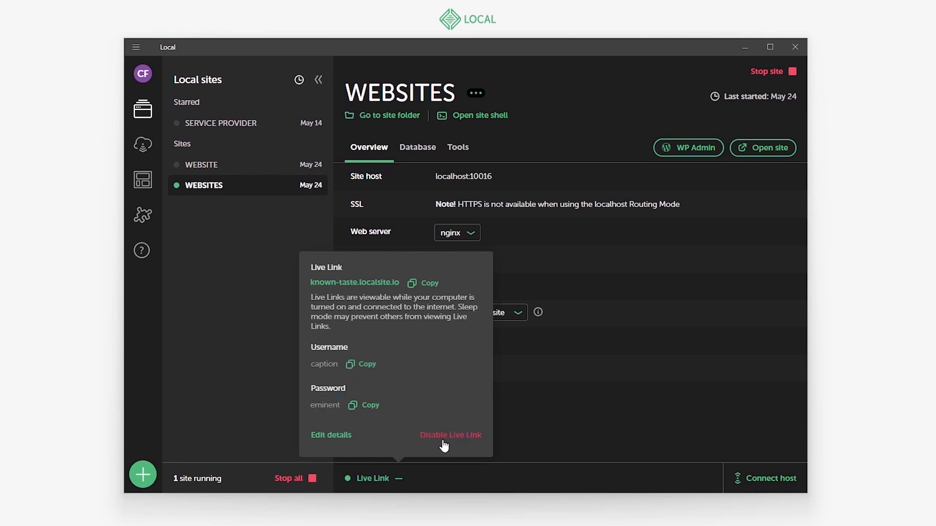
mouse_move(332, 438)
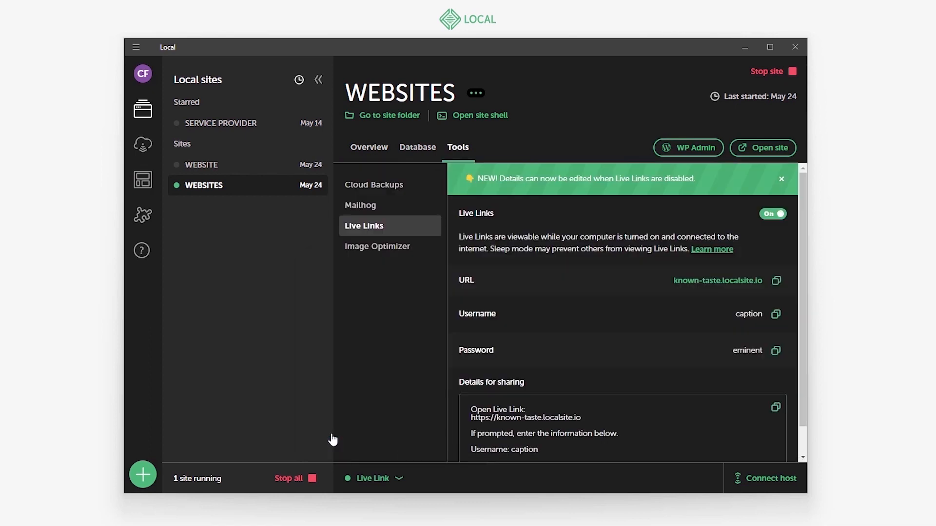
mouse_move(434, 412)
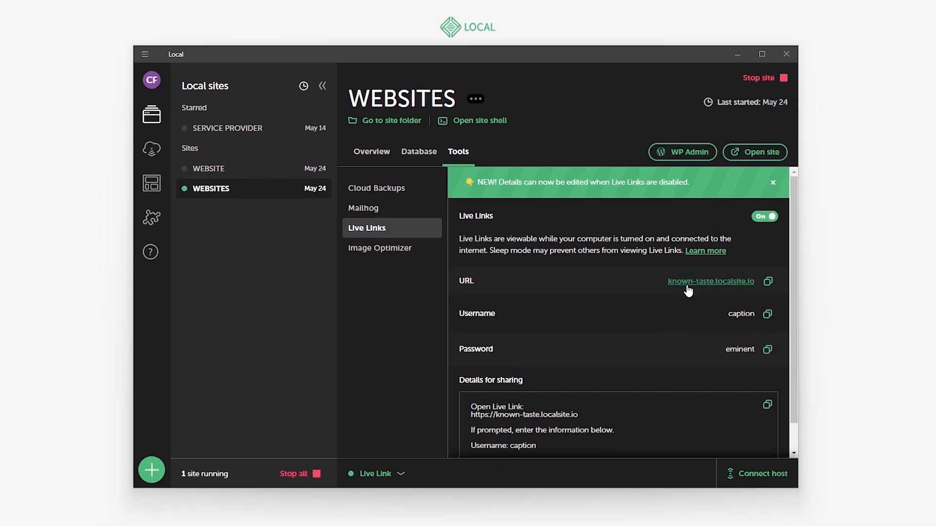
Open the Live Link URL and sign in with the copied Live Link username and password
left_click(711, 281)
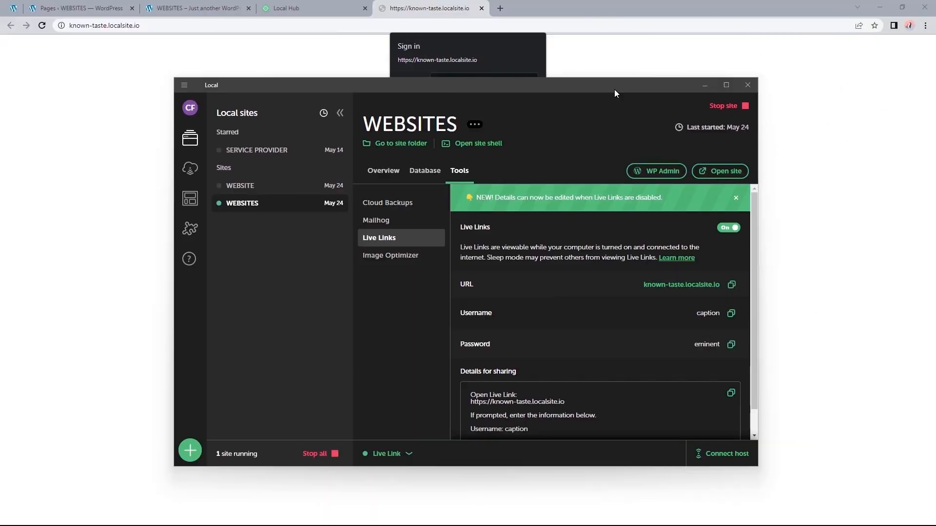
mouse_move(502, 255)
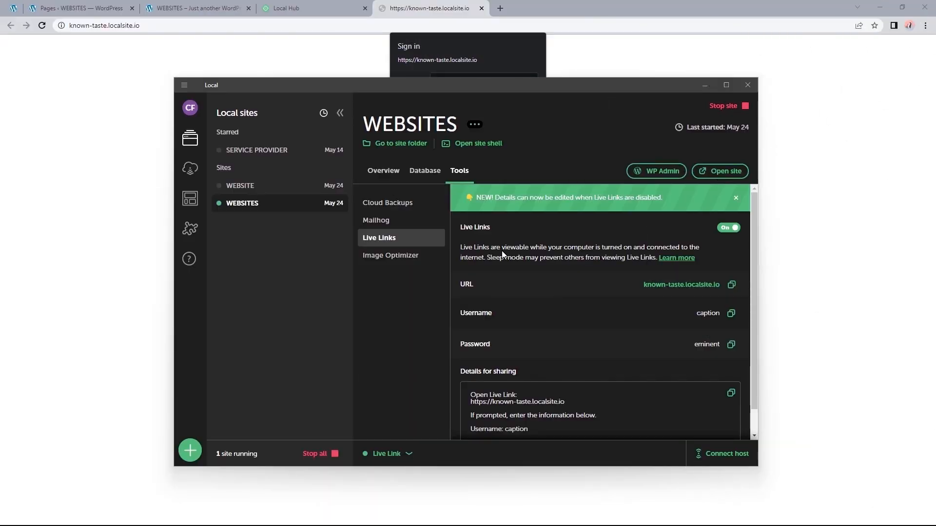
mouse_move(544, 252)
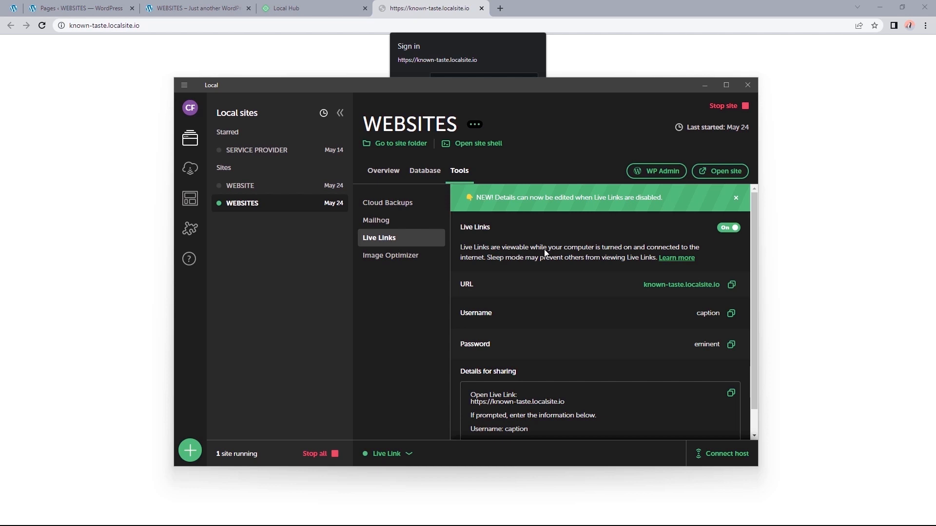
mouse_move(677, 258)
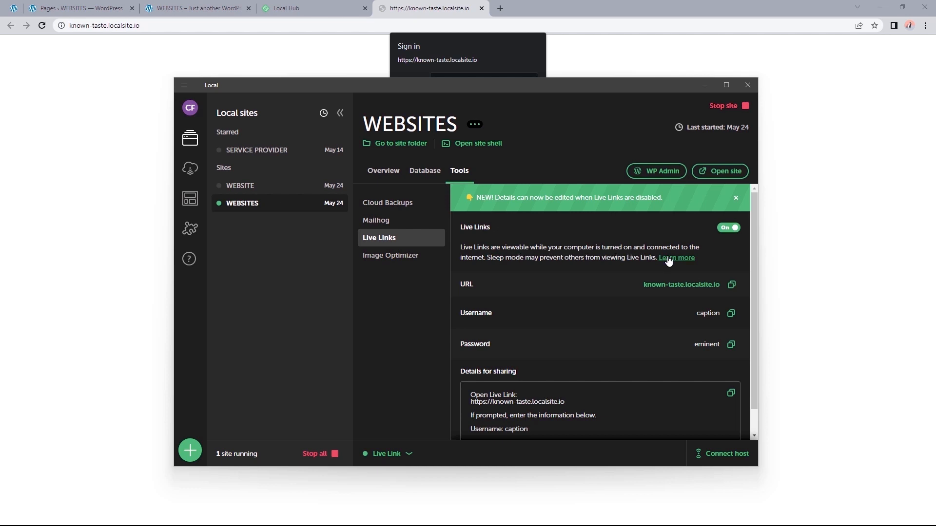
left_click(731, 314)
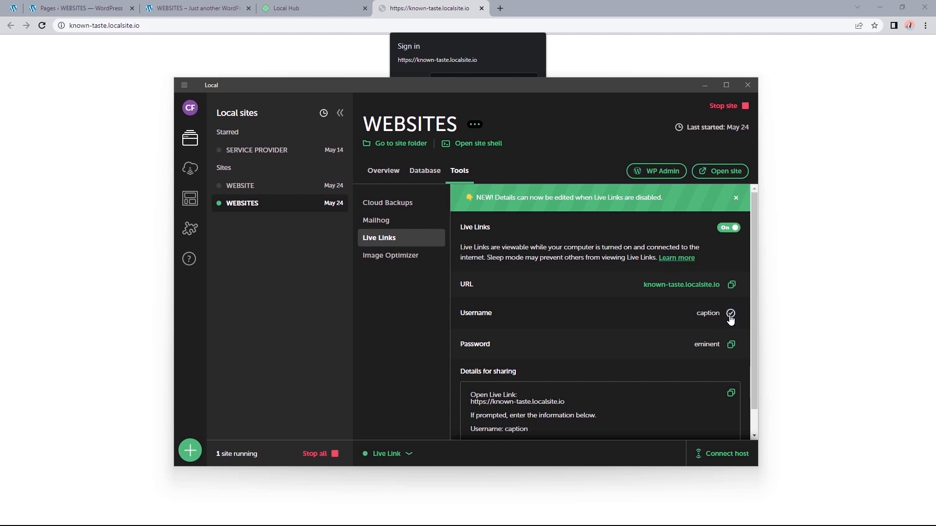
right_click(483, 80)
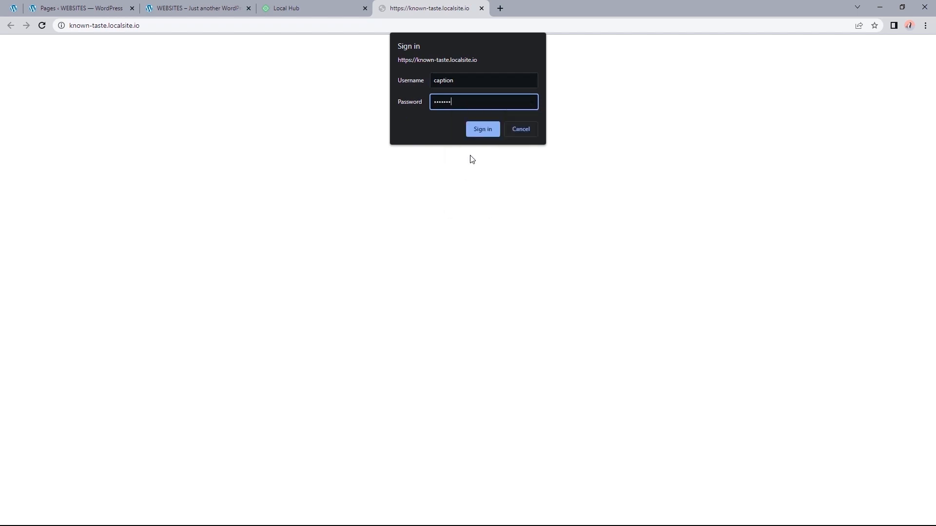
left_click(482, 129)
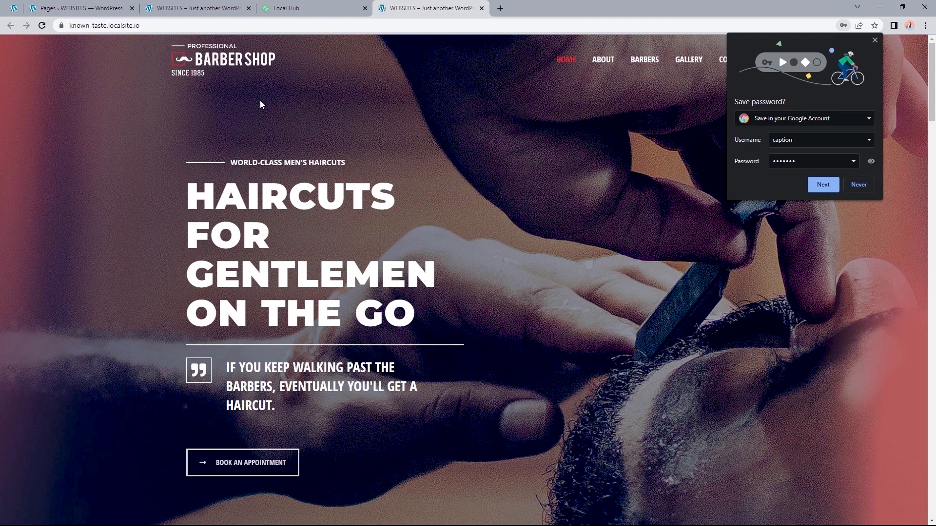
Switch back to the Local app from the taskbar
left_click(61, 25)
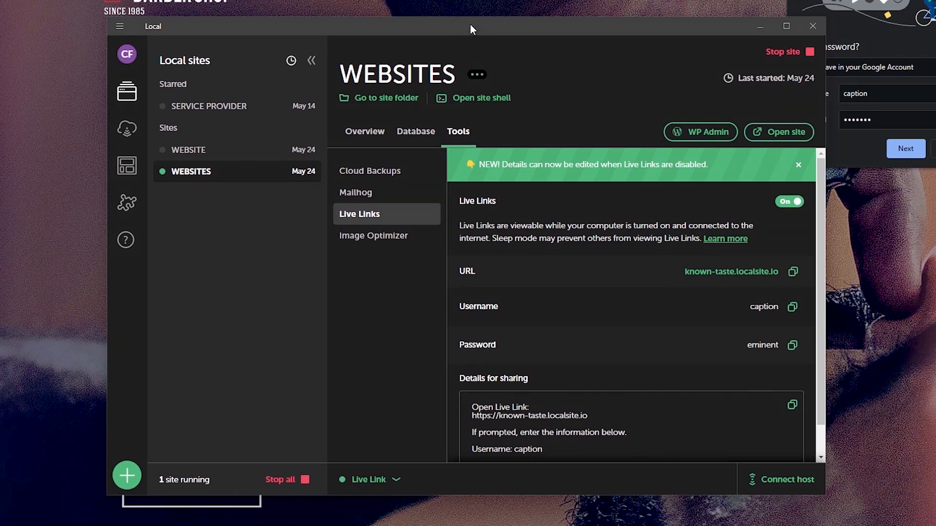
Show the WEBSITES overview, review Preferences' New site defaults and domain suffix, then close Preferences
left_click(364, 131)
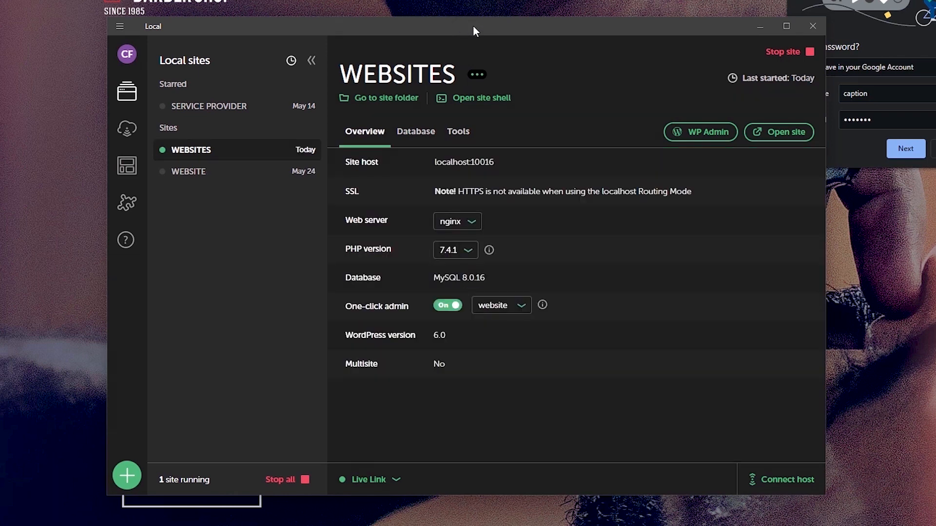
left_click(120, 26)
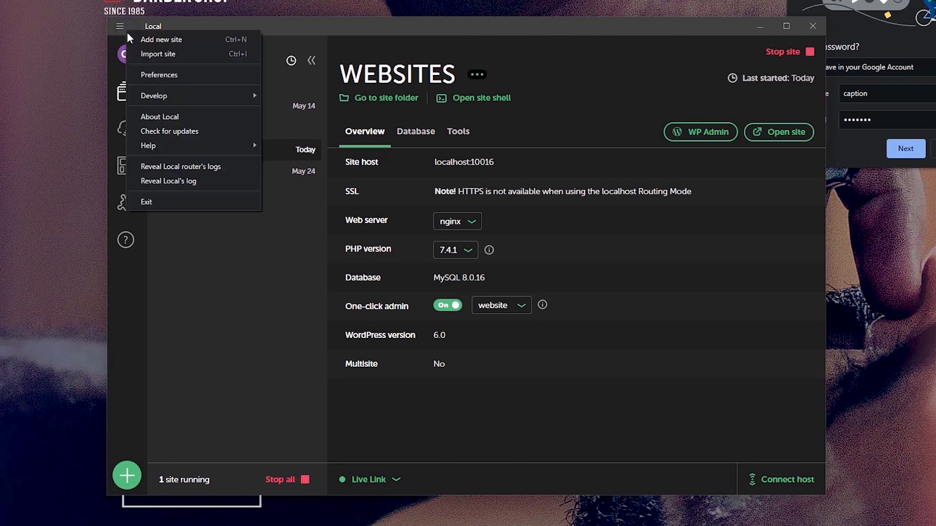
left_click(159, 75)
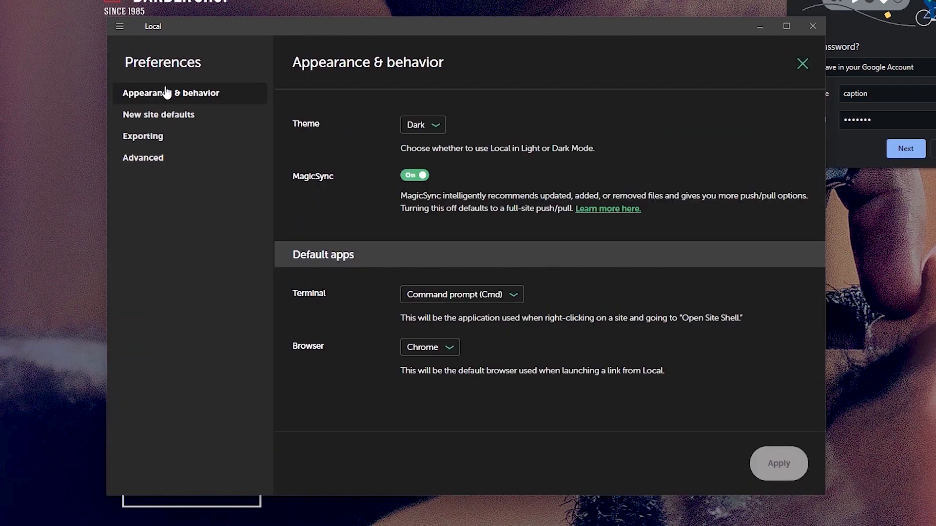
left_click(158, 114)
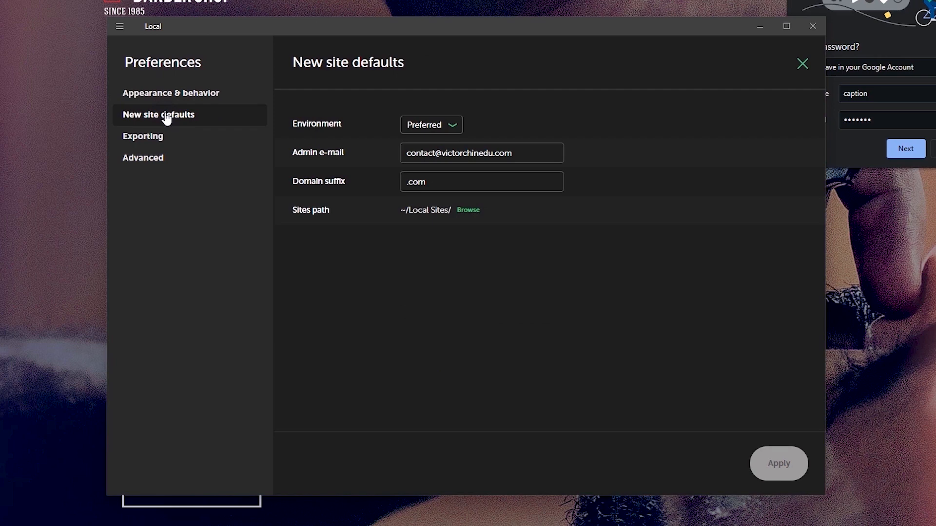
left_click(481, 181)
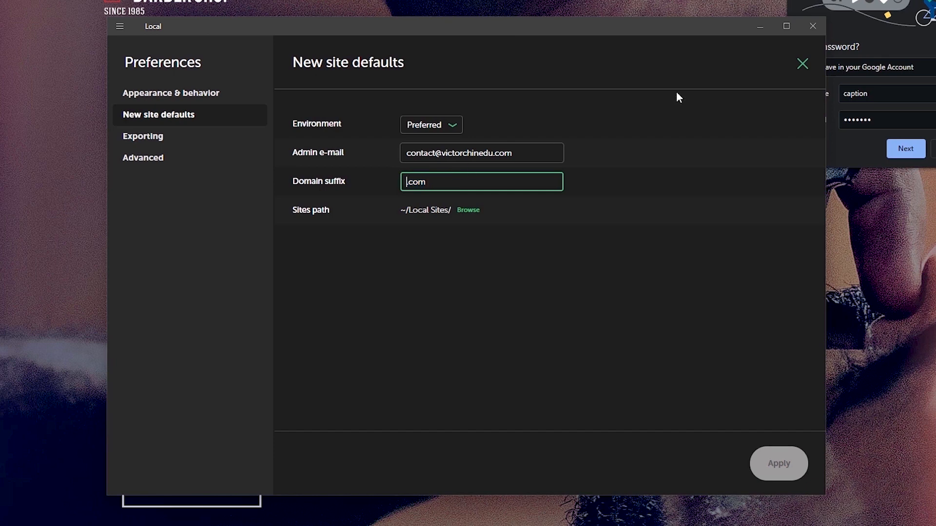
left_click(803, 63)
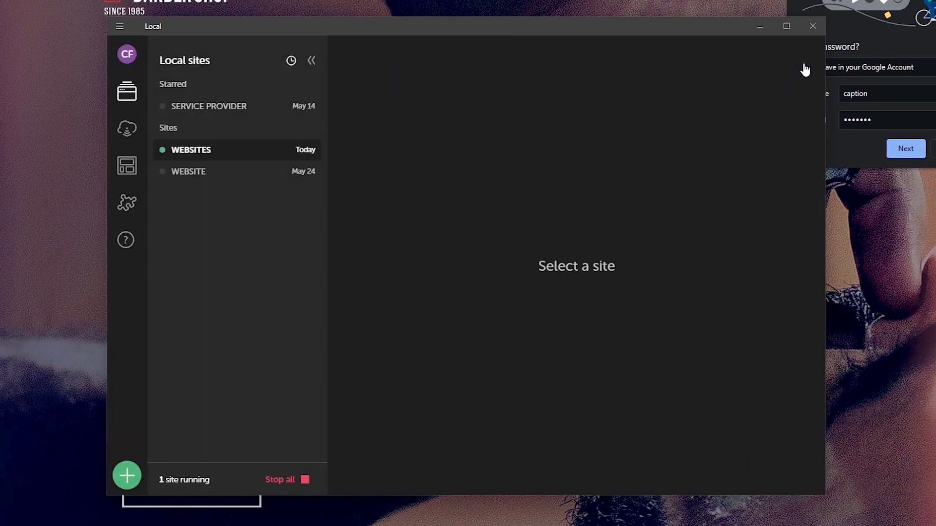
Install the Image Optimizer add-on from Local's Add-ons library
left_click(191, 149)
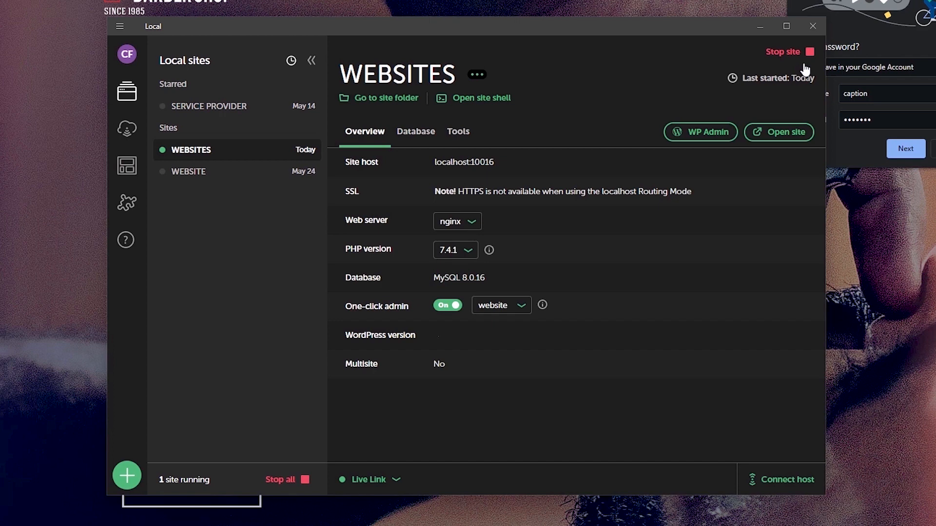
mouse_move(604, 127)
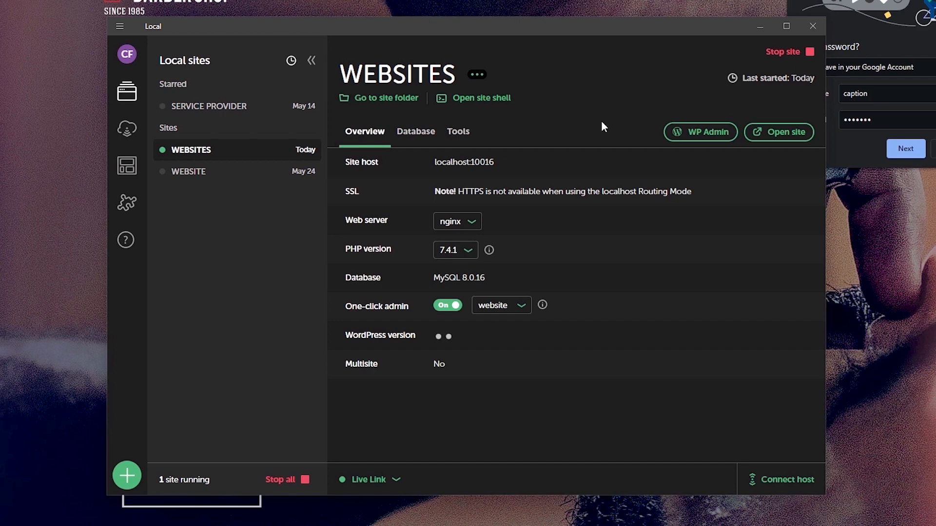
mouse_move(126, 203)
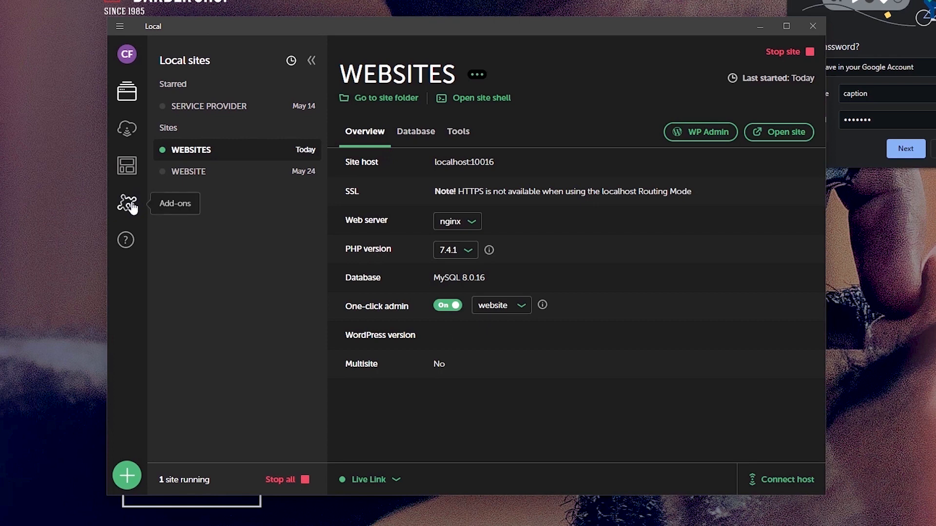
left_click(125, 203)
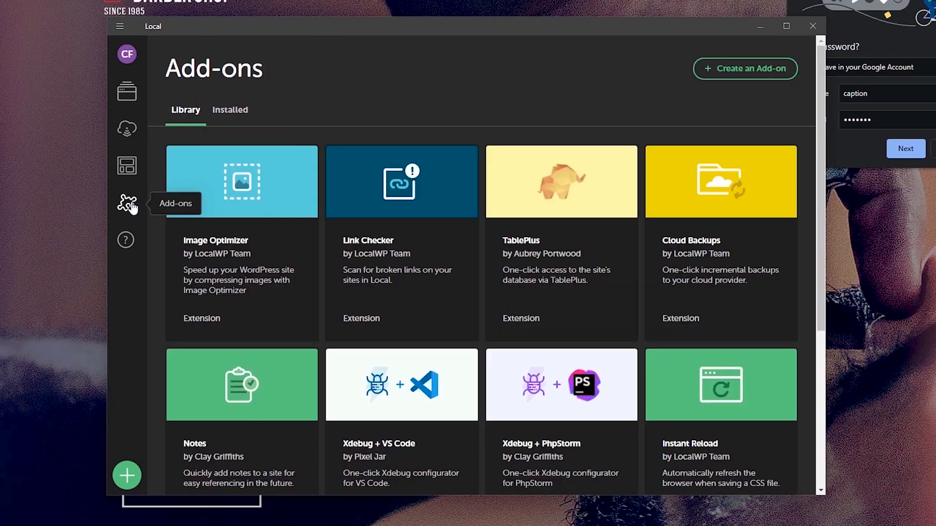
left_click(241, 181)
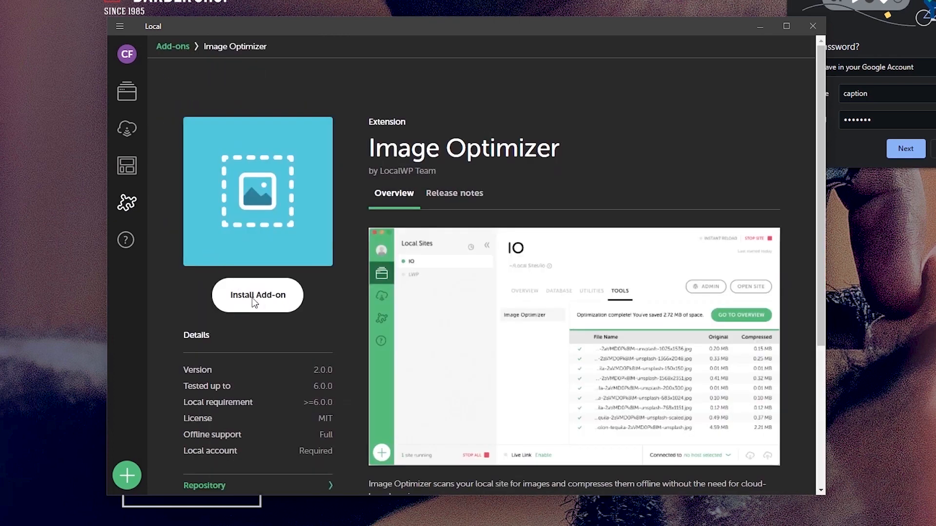
left_click(257, 295)
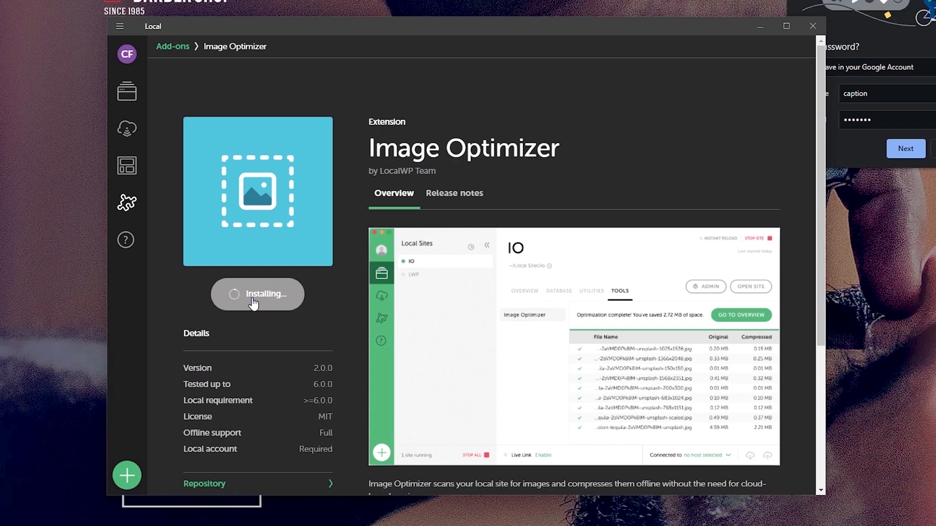
mouse_move(173, 57)
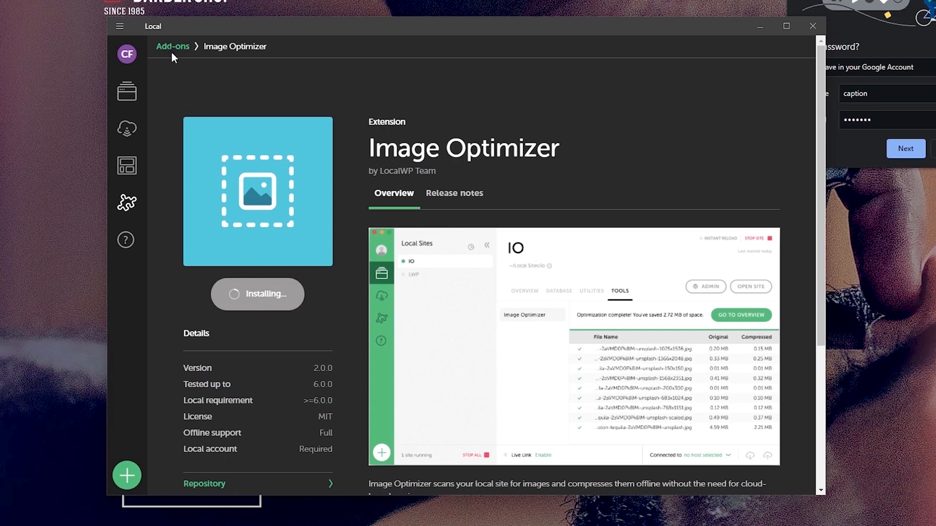
Install the Cloud Backups add-on and relaunch Local
left_click(172, 47)
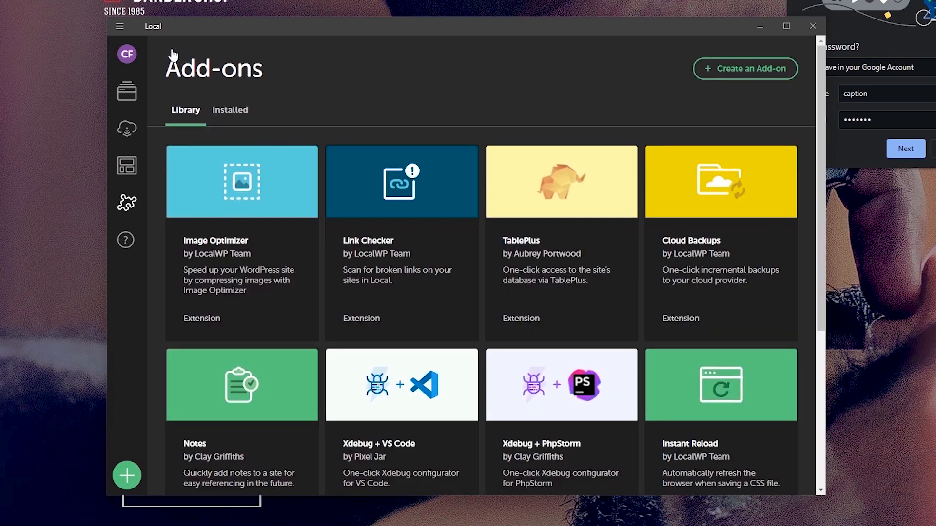
left_click(720, 181)
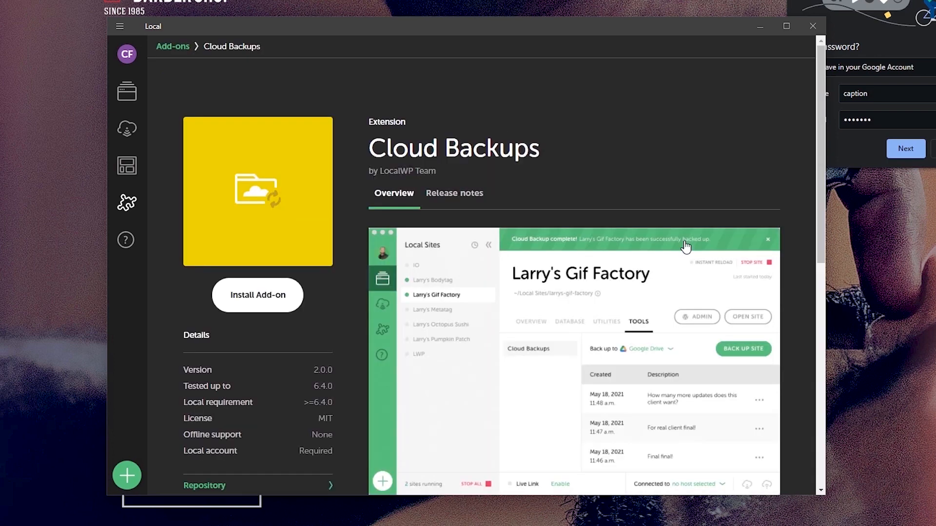
left_click(258, 295)
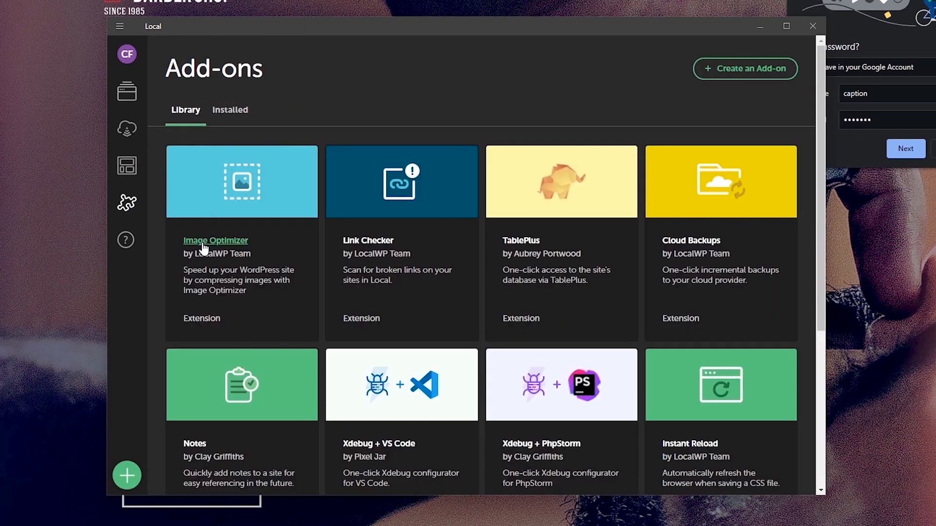
left_click(125, 92)
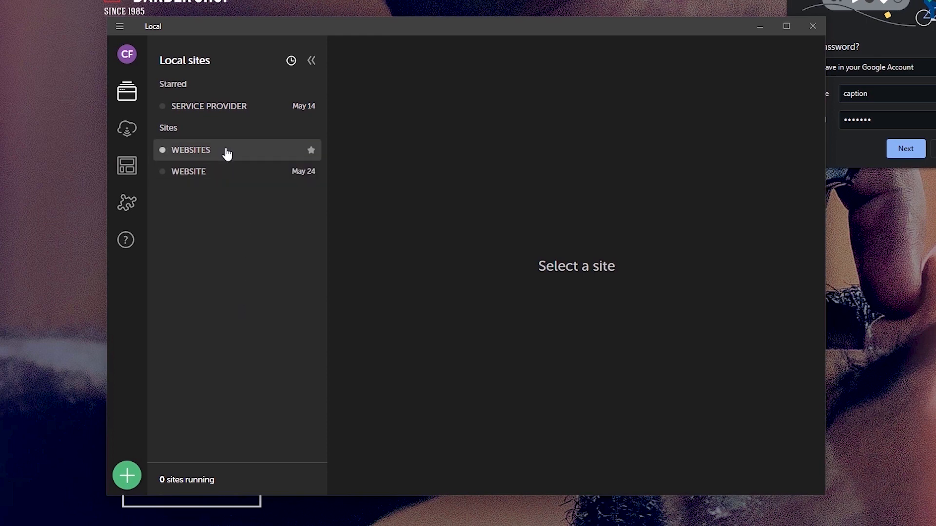
Optimize the 130 images found on WEBSITES with Image Optimizer, then view Cloud Backups
left_click(190, 149)
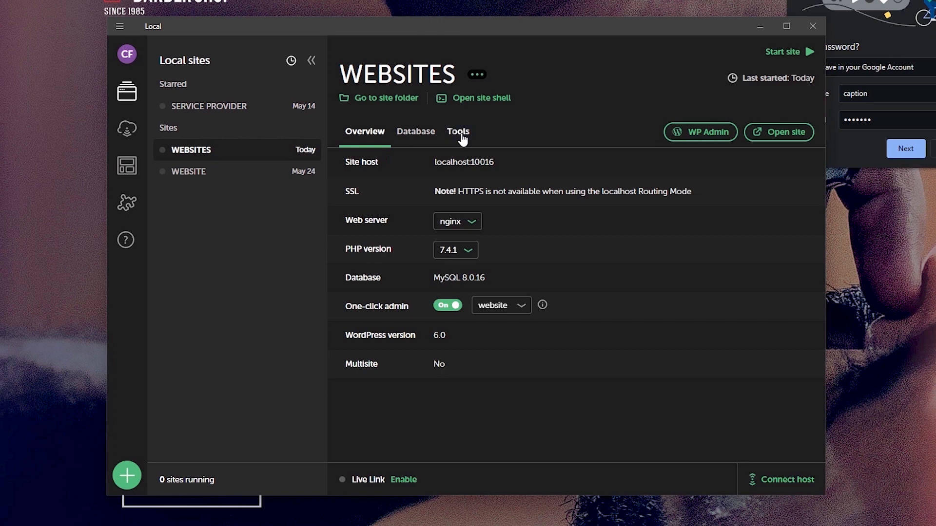
left_click(458, 131)
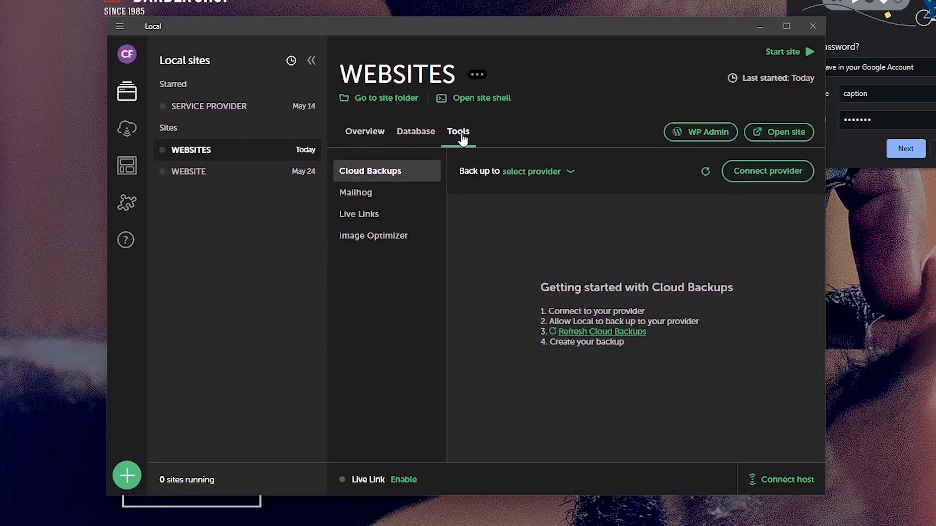
mouse_move(377, 240)
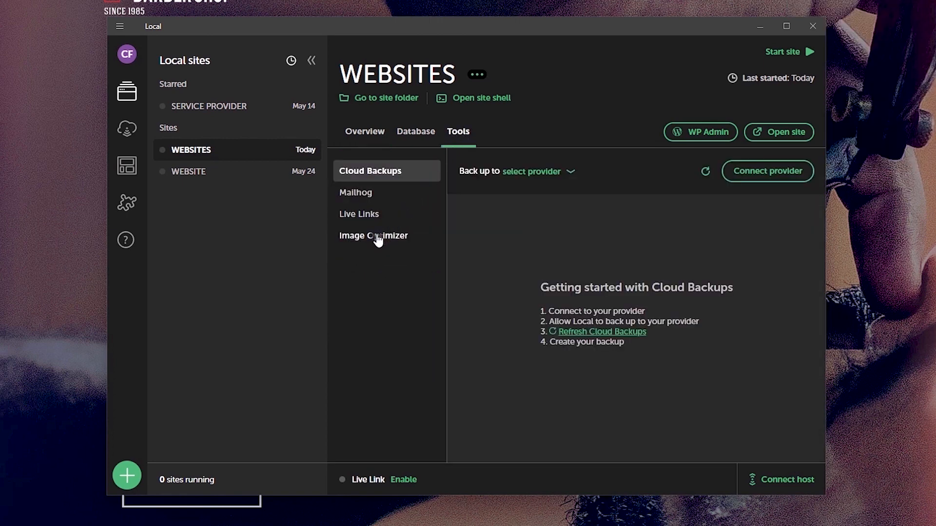
left_click(374, 235)
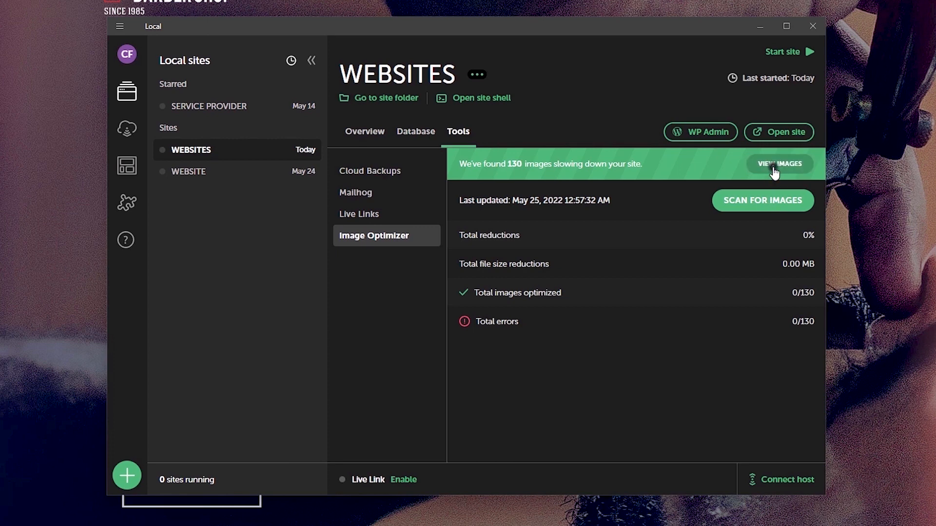
left_click(778, 164)
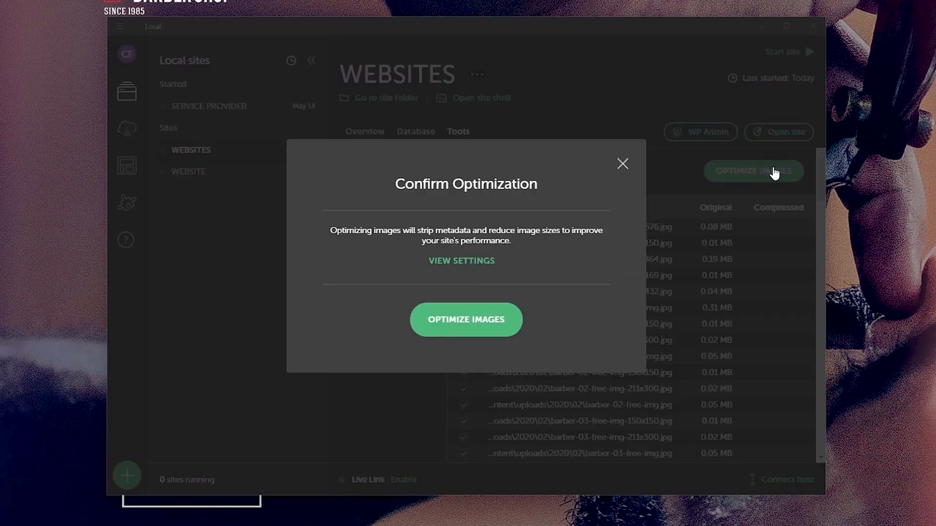
mouse_move(466, 319)
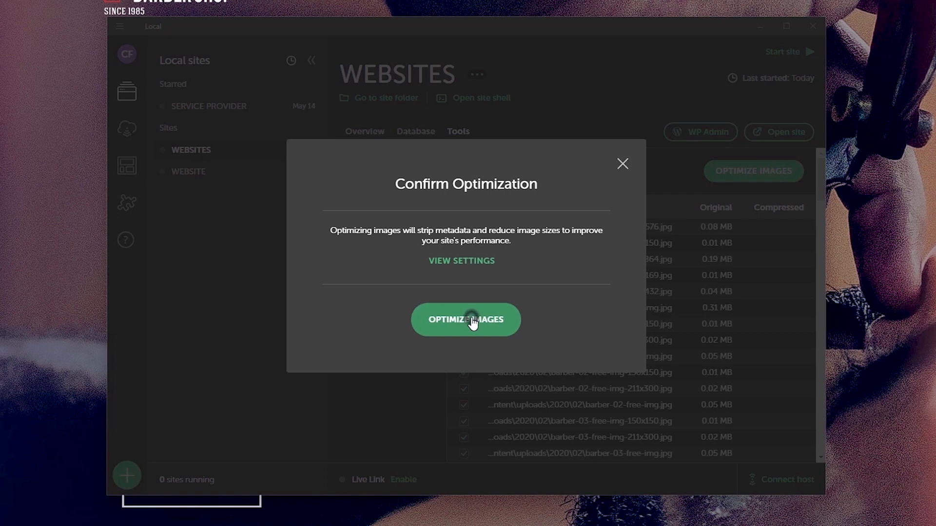
left_click(465, 319)
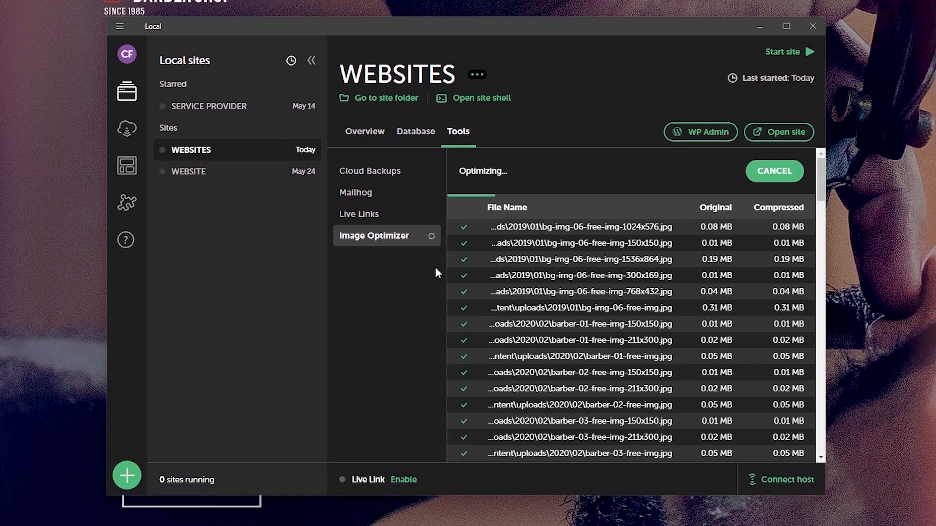
left_click(370, 171)
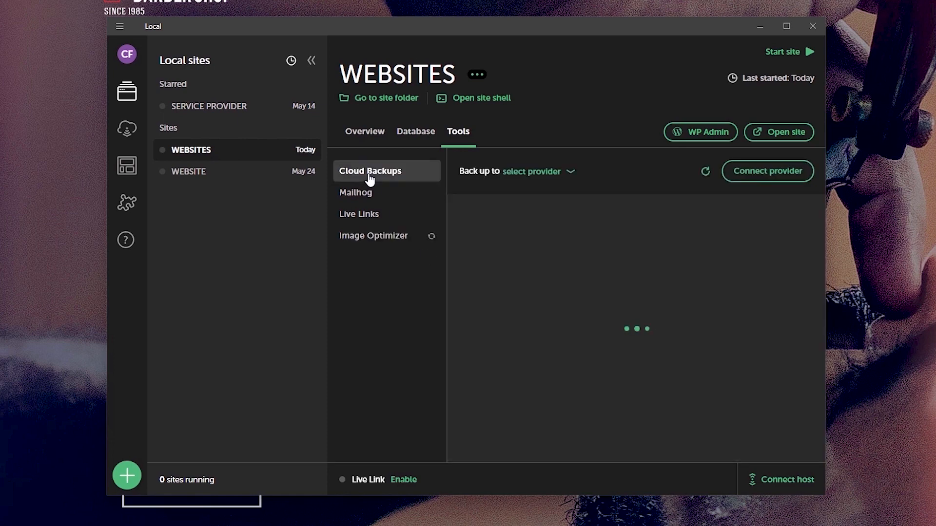
Connect Google Drive as the Cloud Backups provider using the Google account, and return to Local
left_click(778, 132)
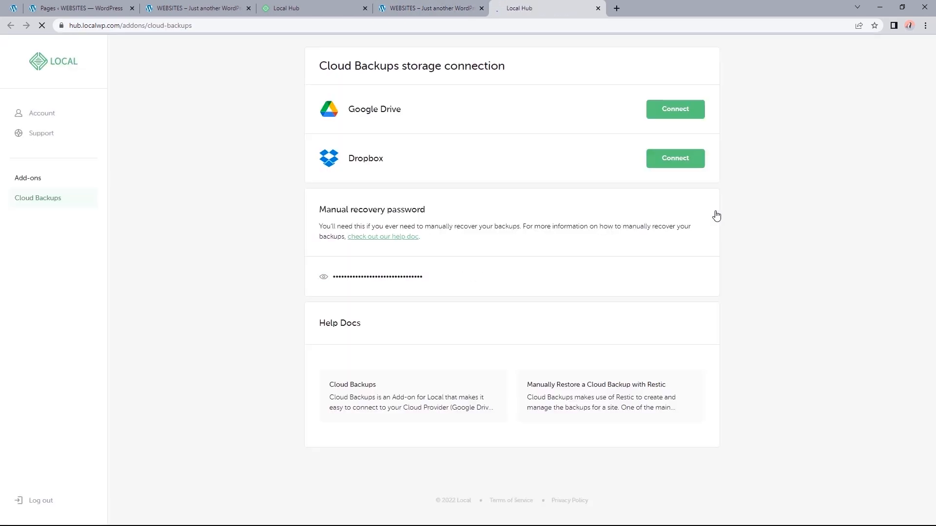
mouse_move(675, 109)
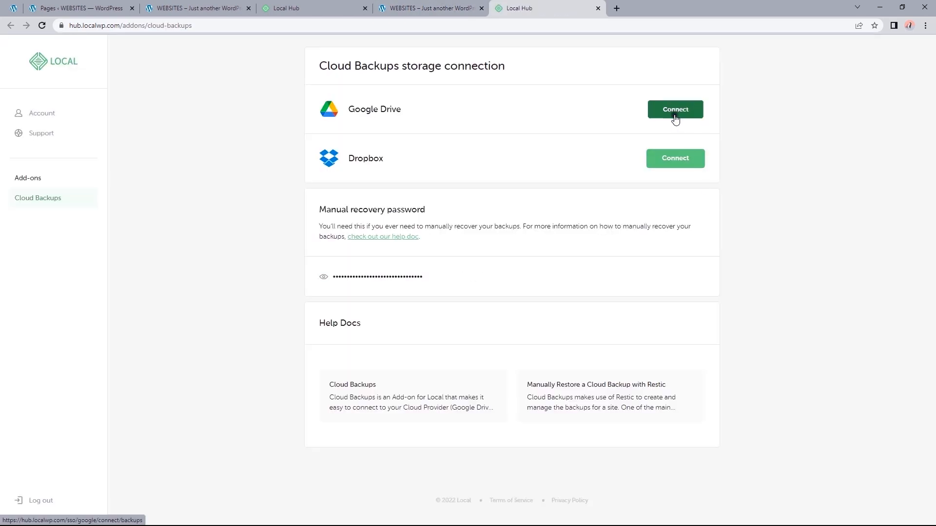
left_click(675, 109)
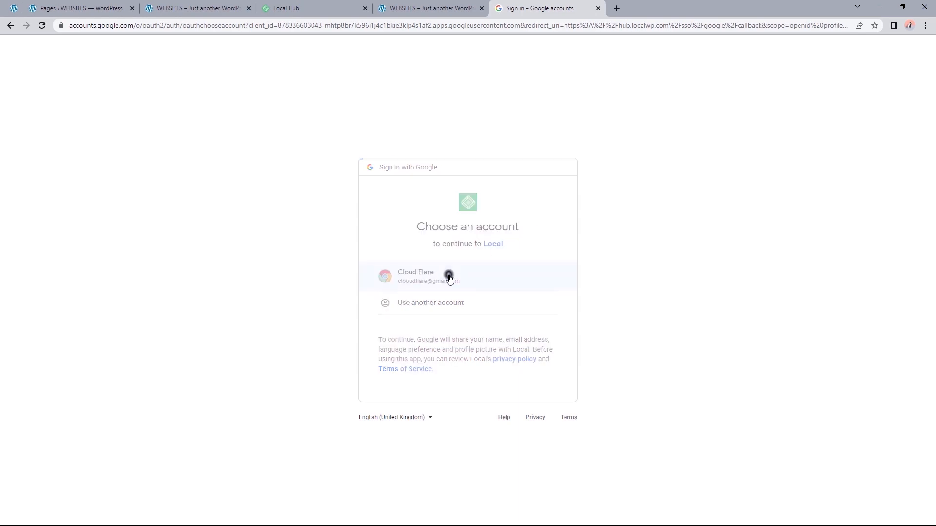
left_click(467, 276)
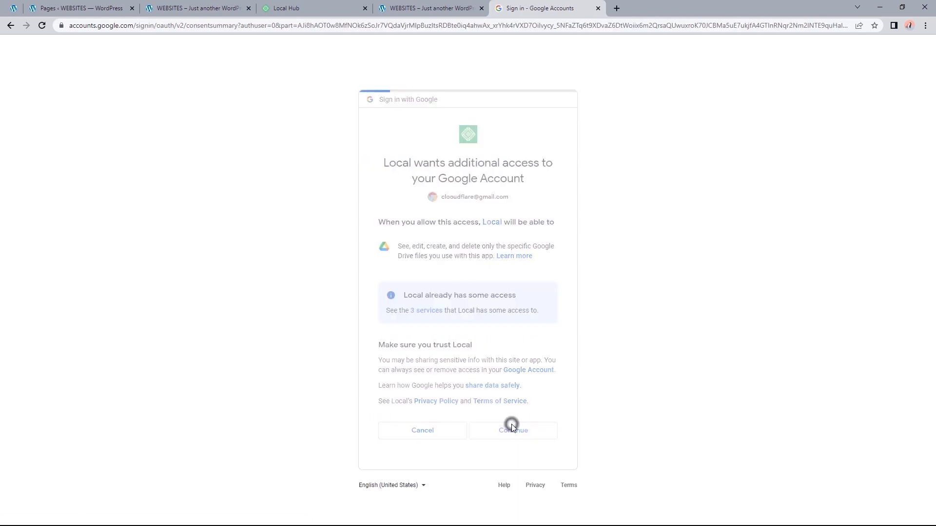
left_click(512, 431)
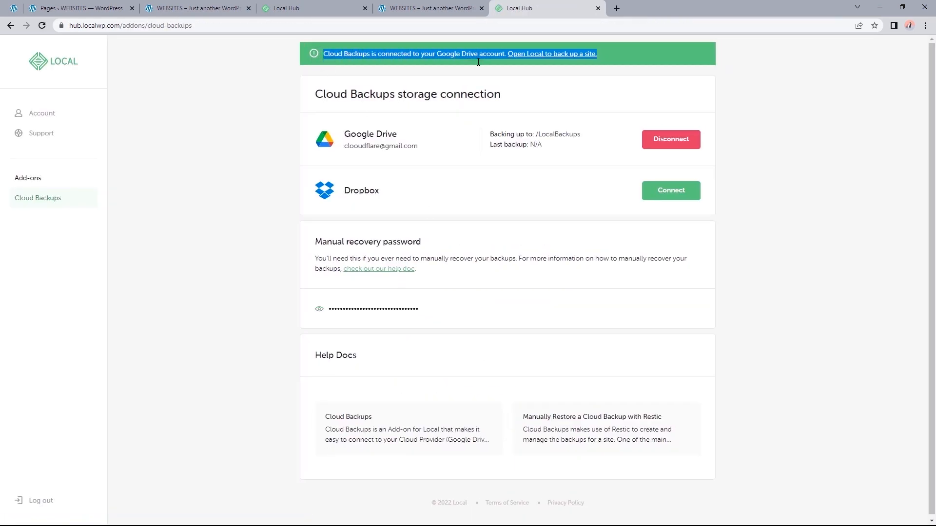
left_click(550, 53)
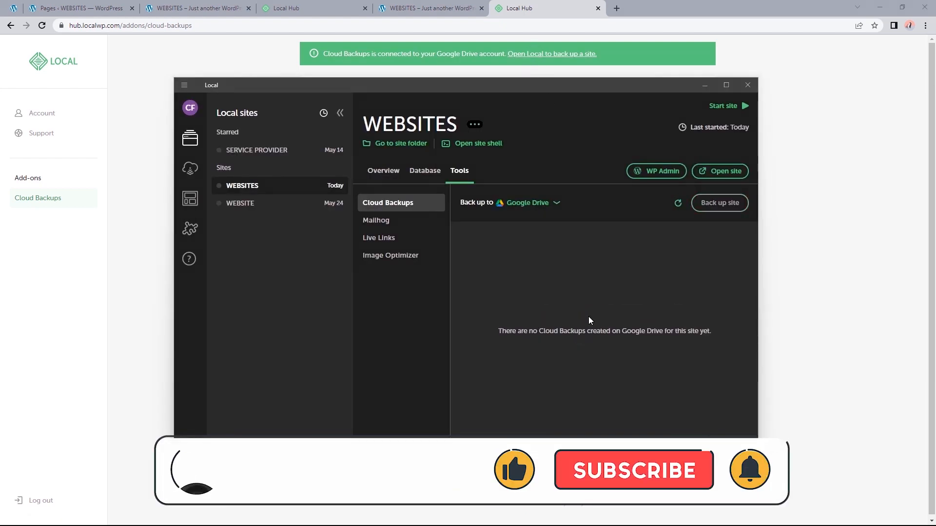
Start WEBSITES and launch its first Cloud Backup to Google Drive
left_click(723, 106)
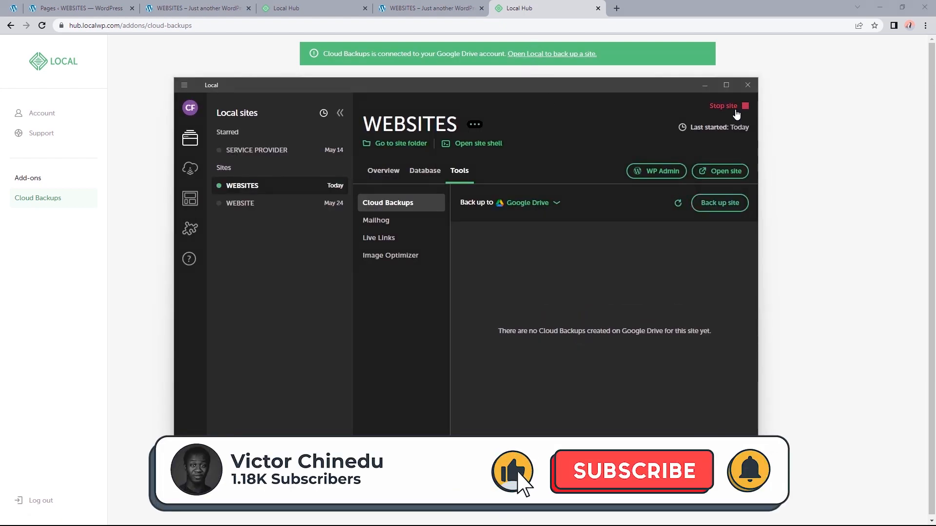
left_click(720, 202)
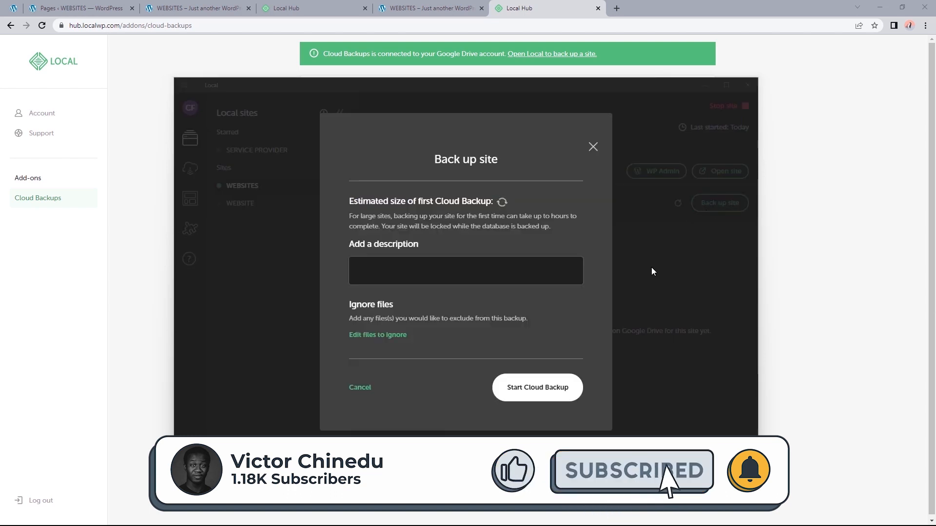
left_click(537, 387)
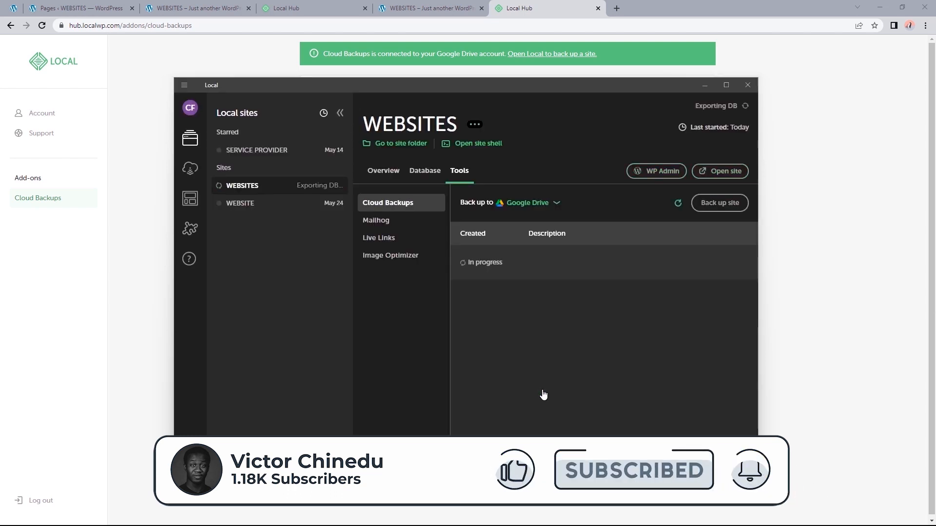